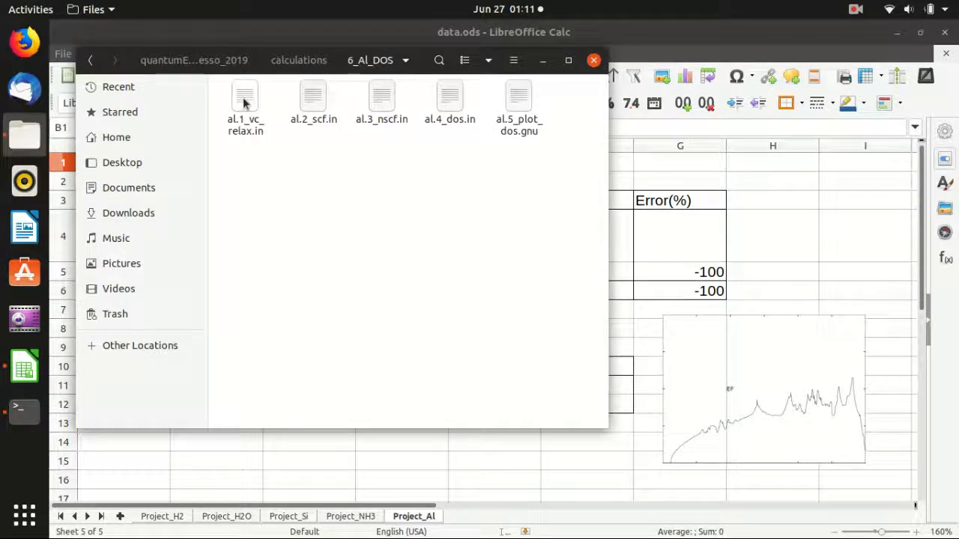
# Step: Select in turn the al.1_vc_relax.in, al.2_scf.in, al.3_nscf.in and al.4_dos.in input files
pyautogui.click(245, 101)
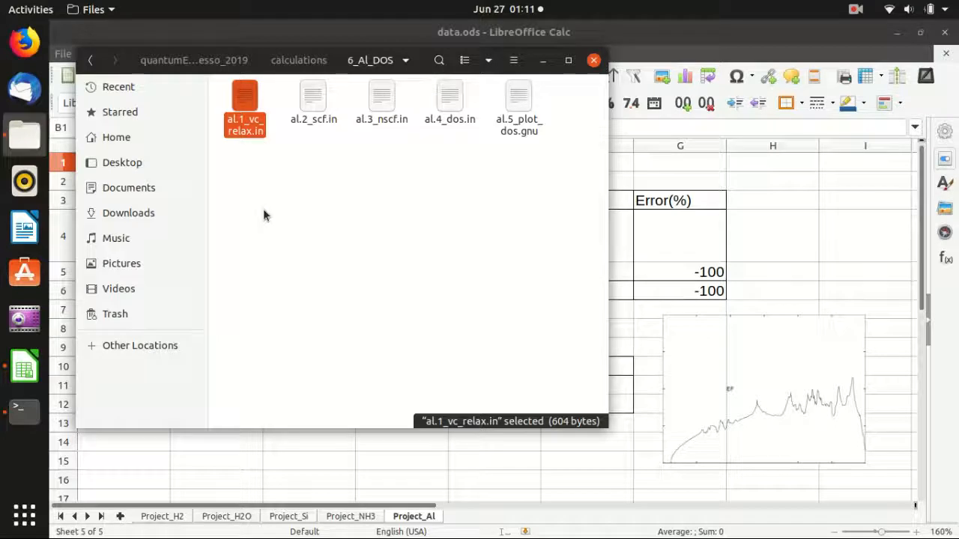
pyautogui.moveTo(294, 204)
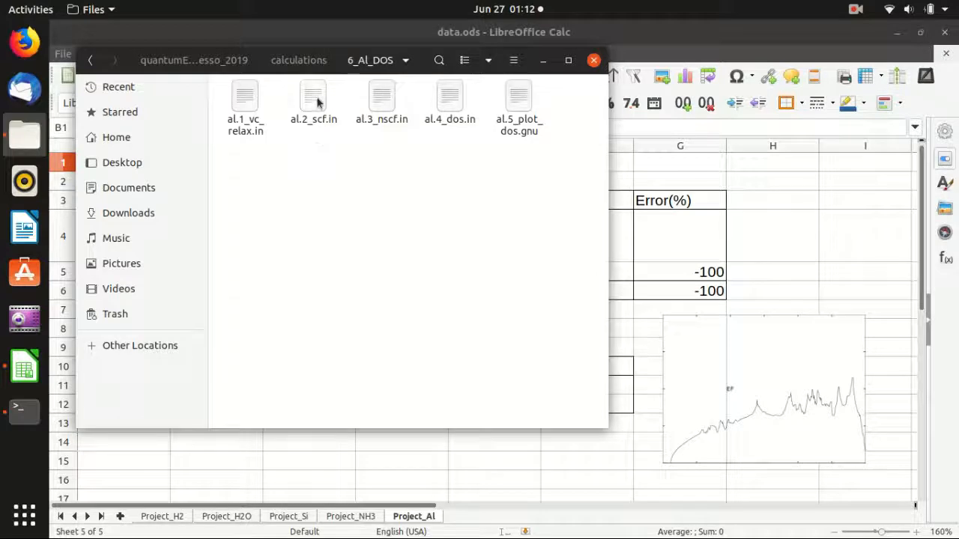
pyautogui.click(313, 98)
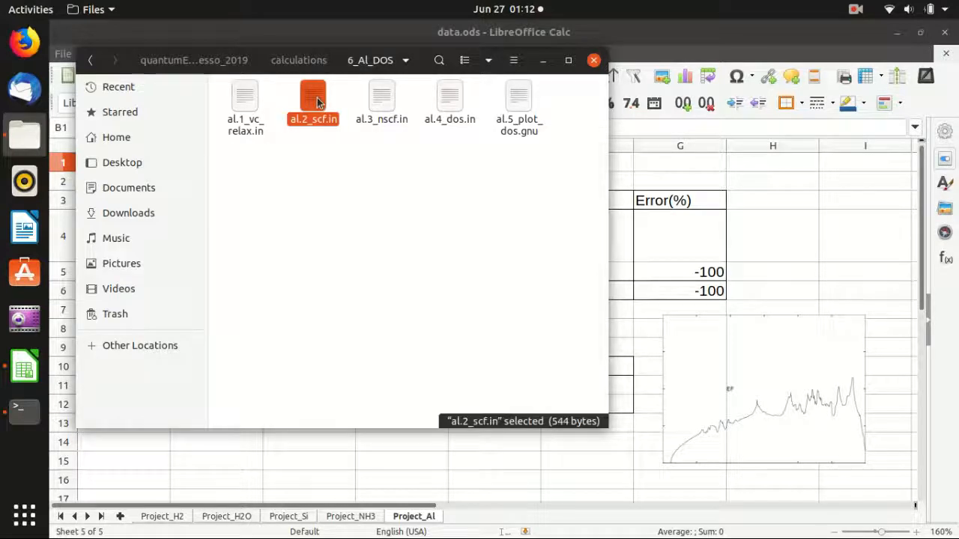
pyautogui.click(382, 101)
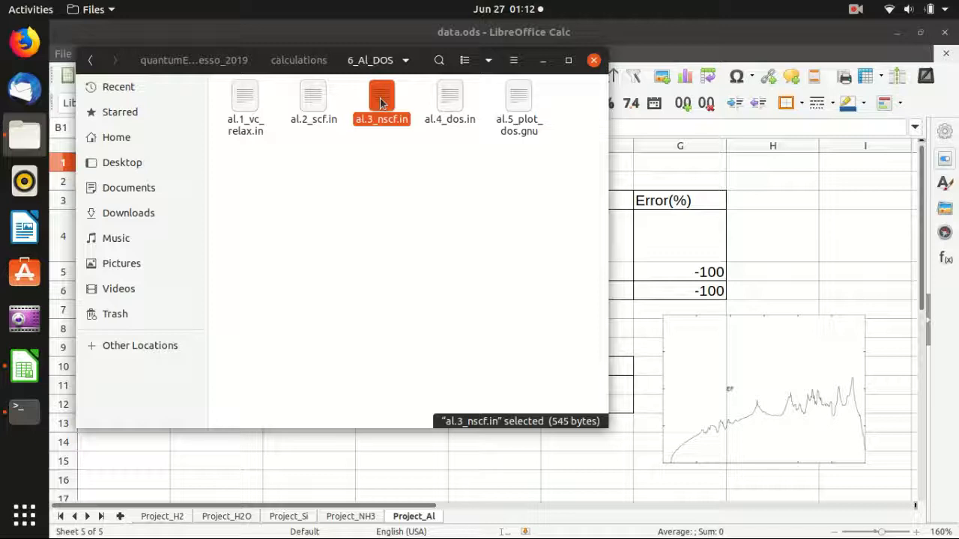
pyautogui.moveTo(402, 104)
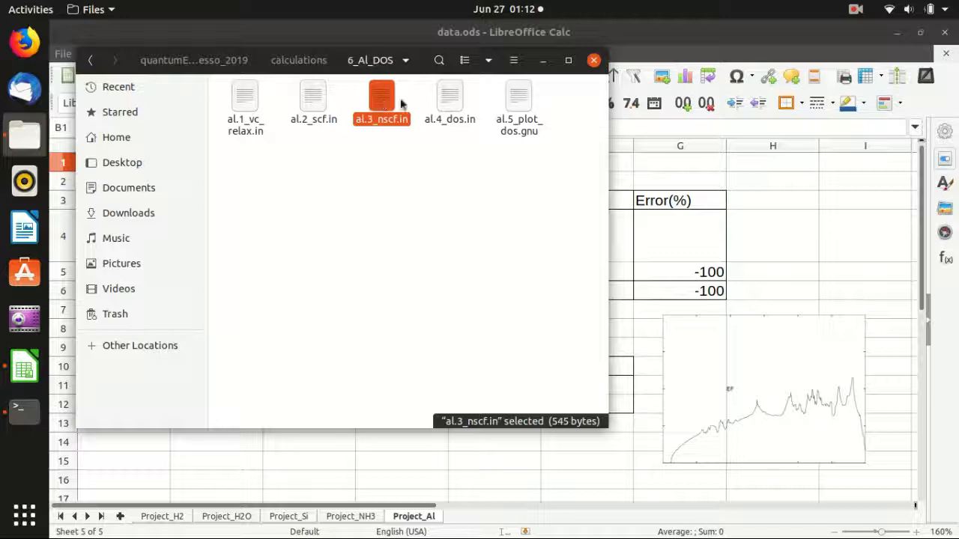
pyautogui.moveTo(449, 101)
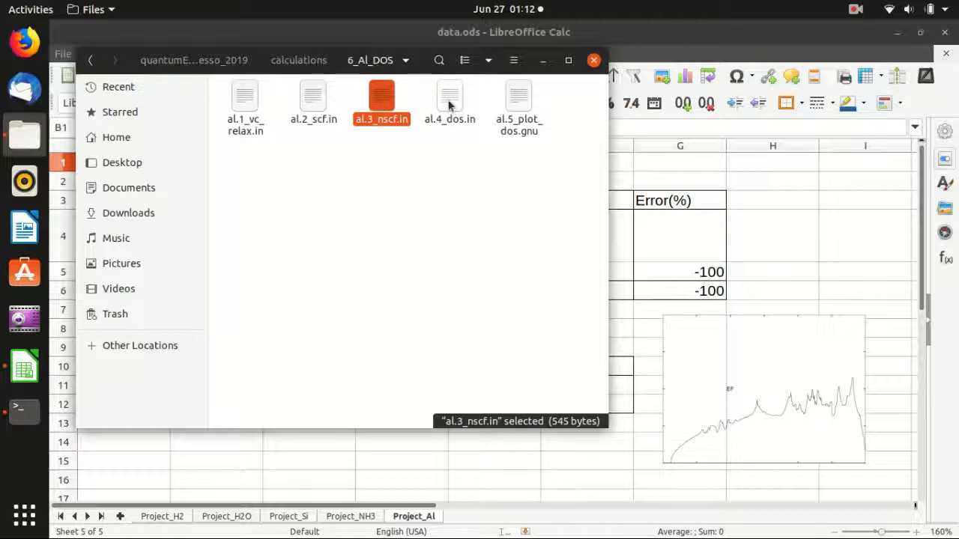
pyautogui.click(450, 98)
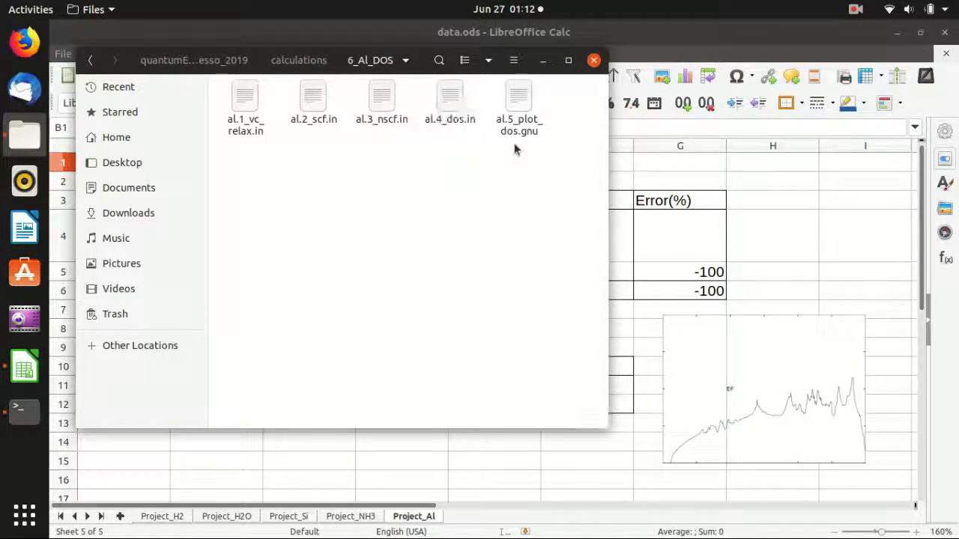
pyautogui.moveTo(531, 157)
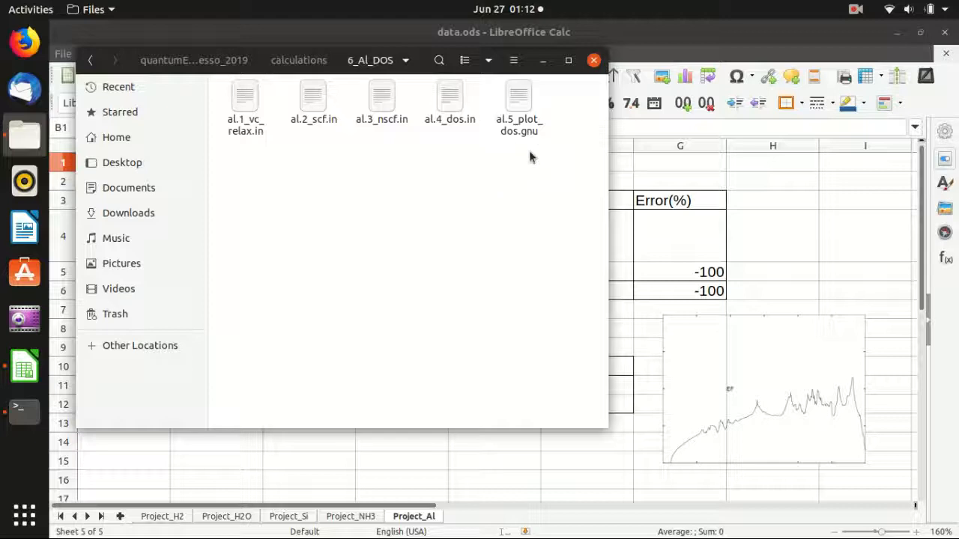
pyautogui.moveTo(505, 173)
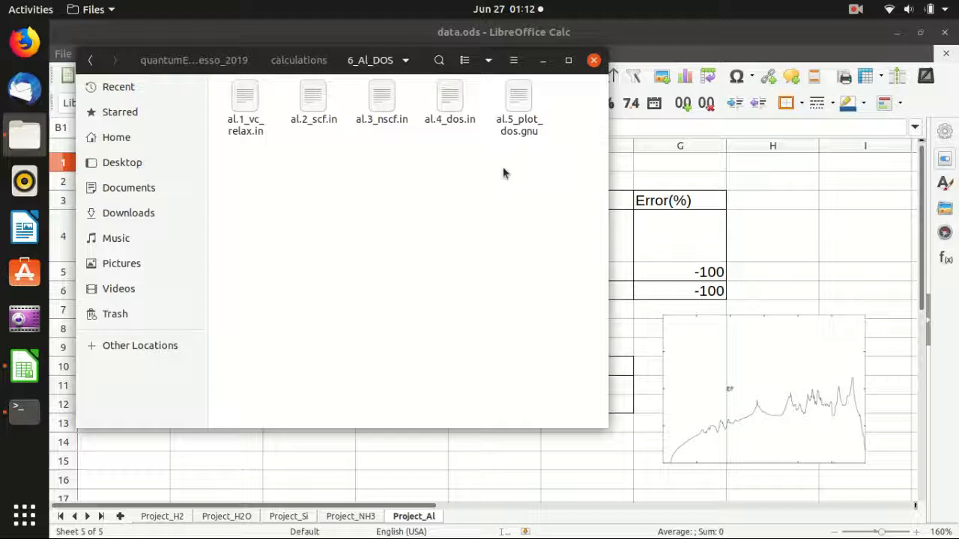
pyautogui.moveTo(494, 169)
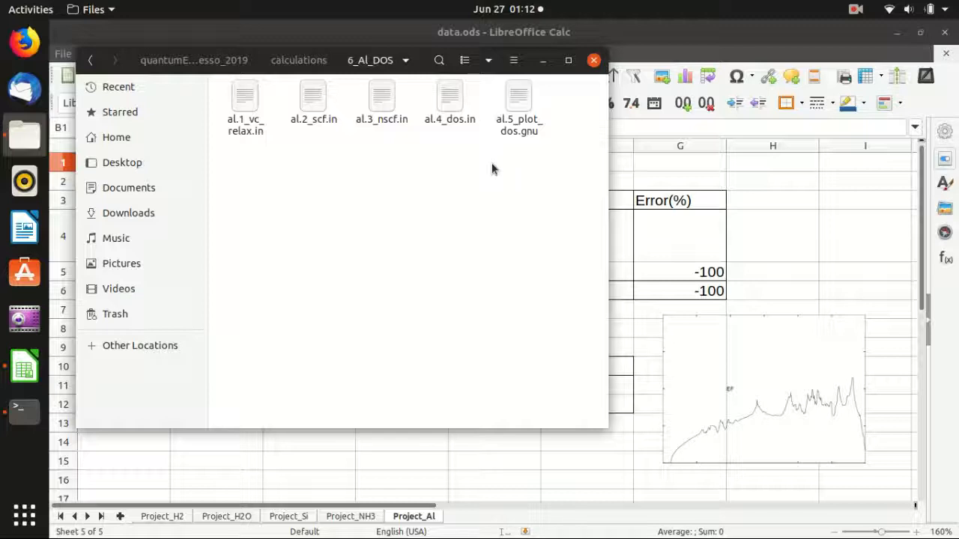
pyautogui.moveTo(368, 69)
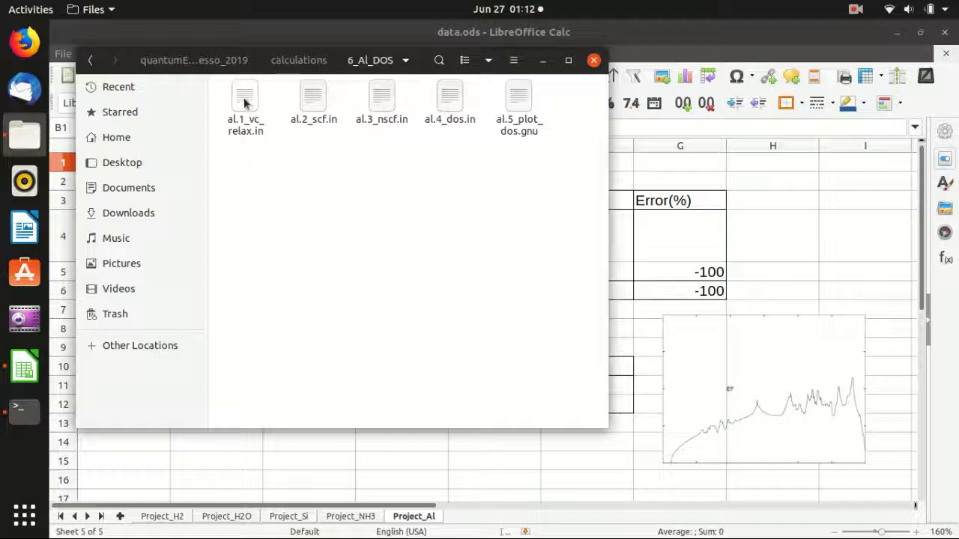
# Step: Open al.1_vc_relax.in in gedit and highlight the ecutwfc and ecutrho parameters
pyautogui.doubleClick(245, 96)
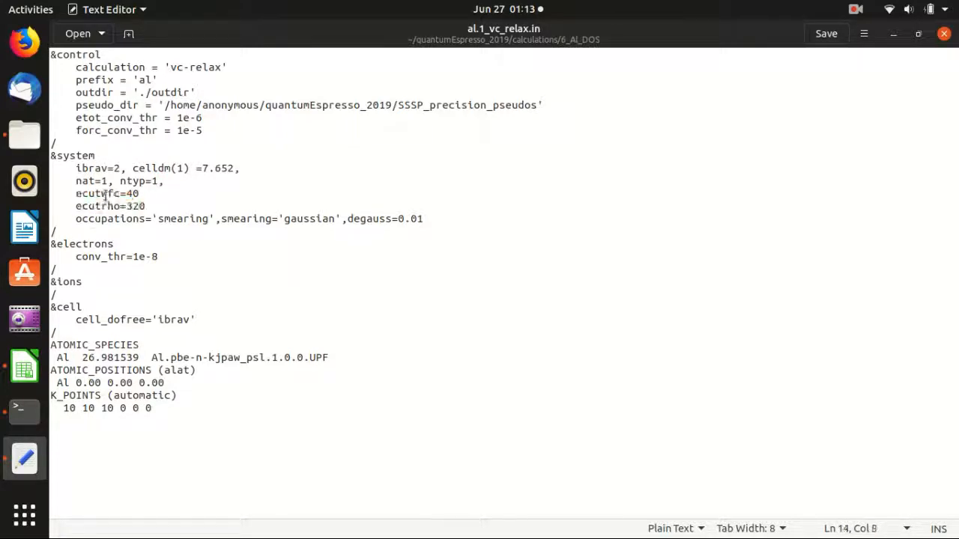
pyautogui.doubleClick(96, 193)
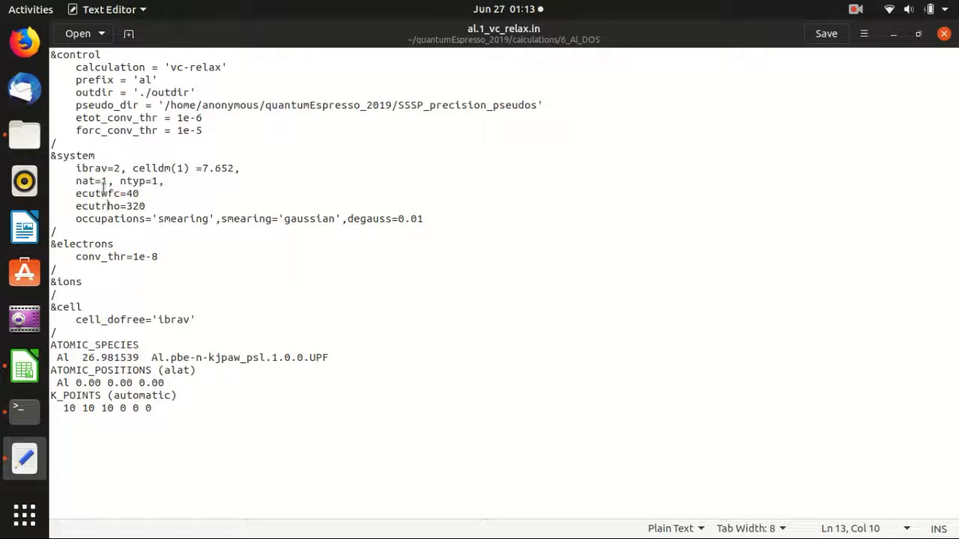
pyautogui.doubleClick(96, 194)
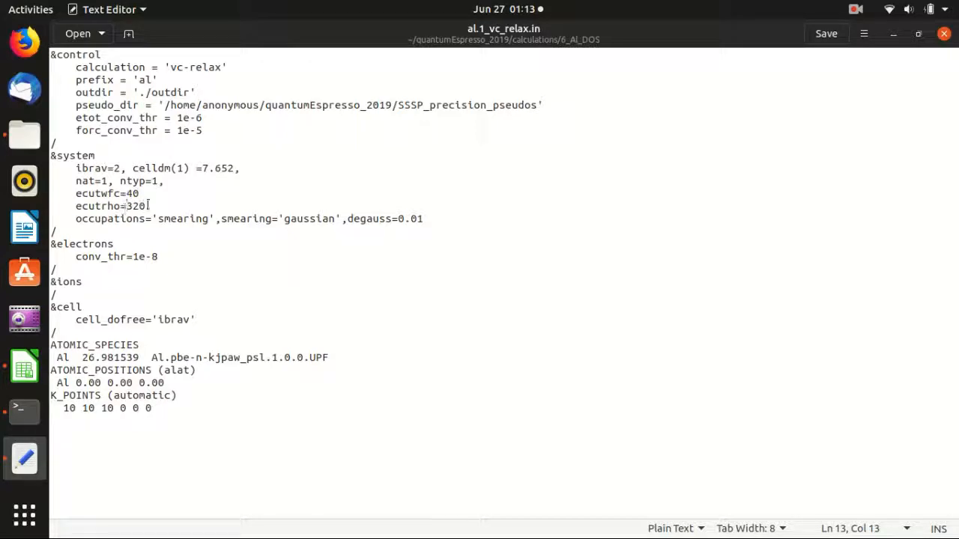
pyautogui.doubleClick(135, 206)
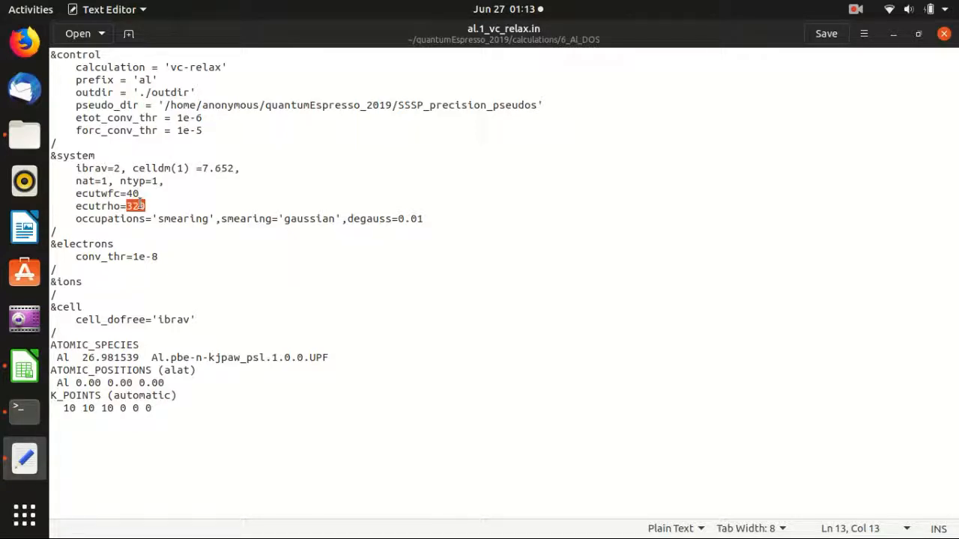
pyautogui.write('160')
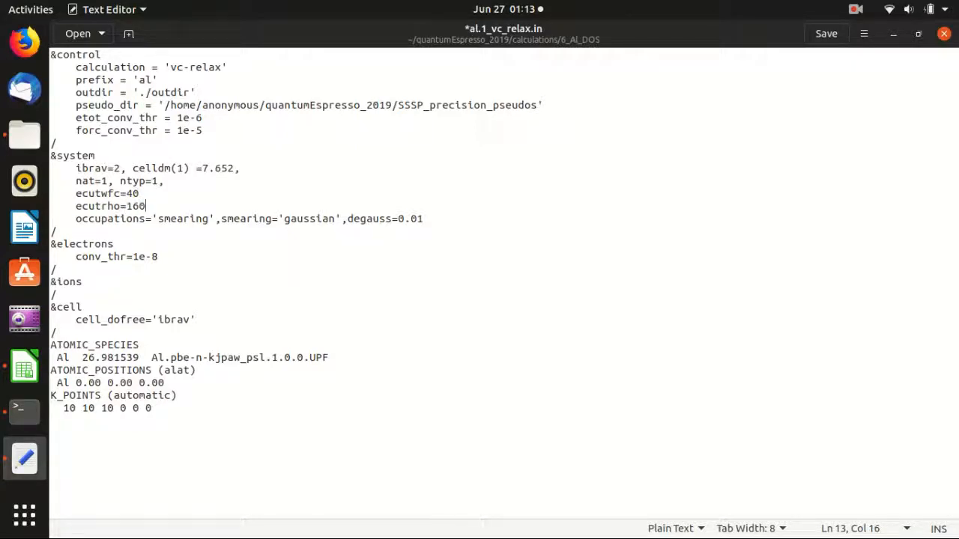
pyautogui.press('BackSpace')
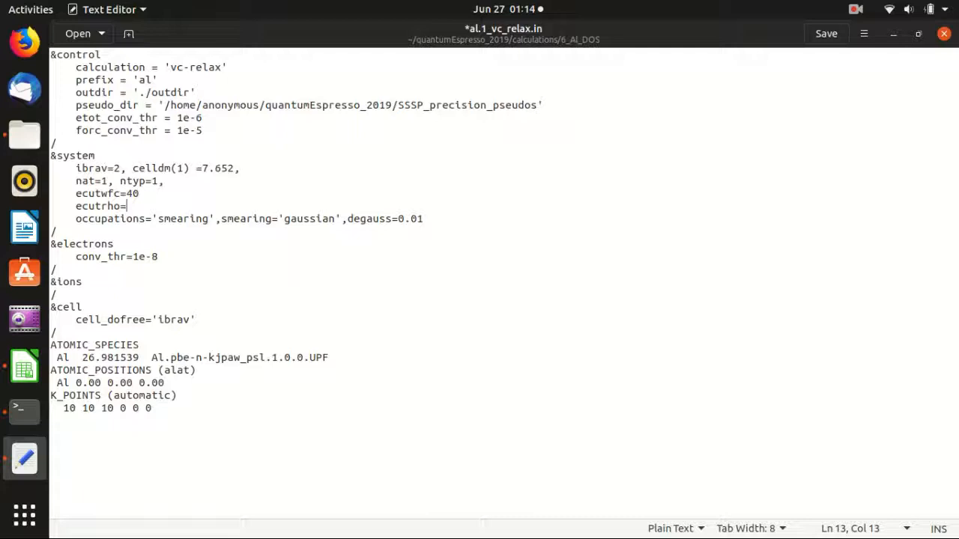
pyautogui.write('320')
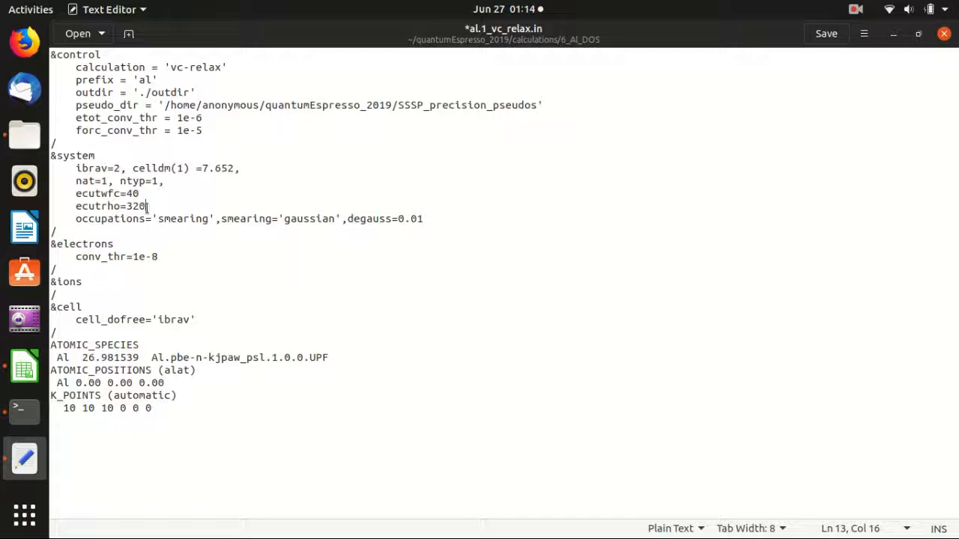
pyautogui.doubleClick(137, 206)
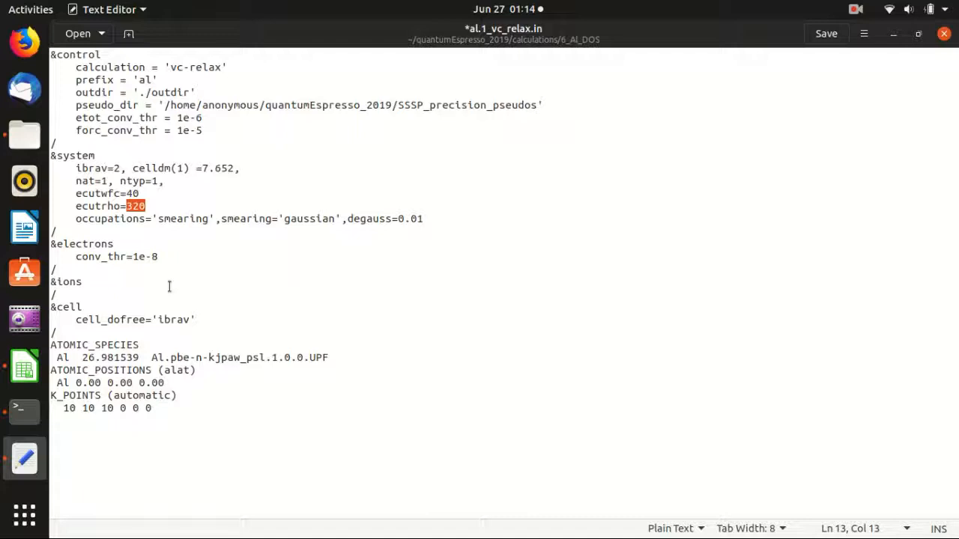
# Step: Highlight the occupations='smearing', smearing='gaussian' and degauss settings on line 14
pyautogui.click(139, 206)
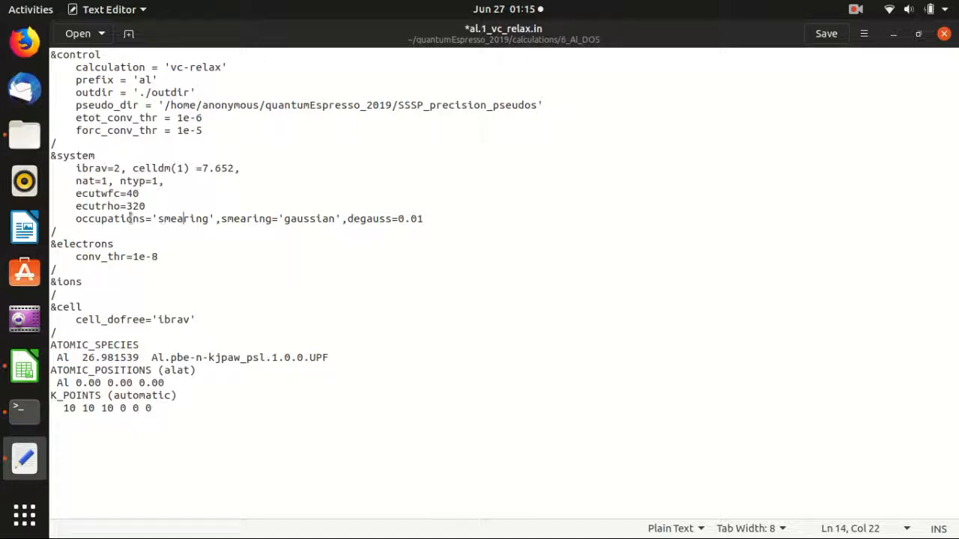
pyautogui.doubleClick(110, 218)
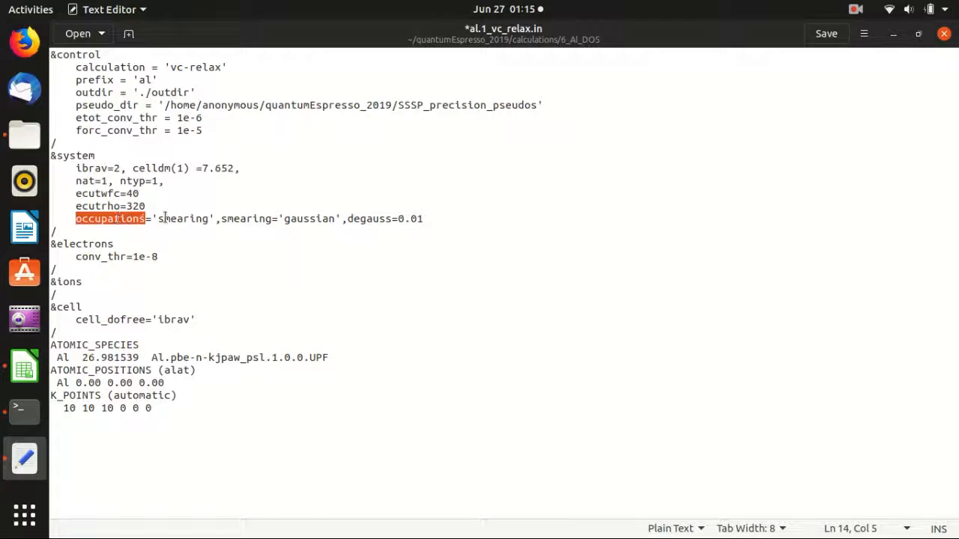
pyautogui.doubleClick(183, 218)
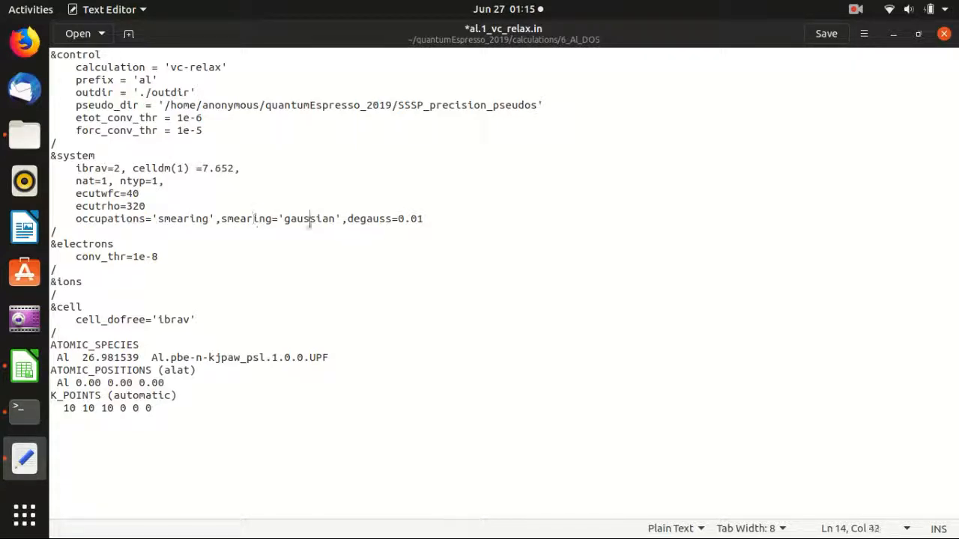
pyautogui.doubleClick(308, 219)
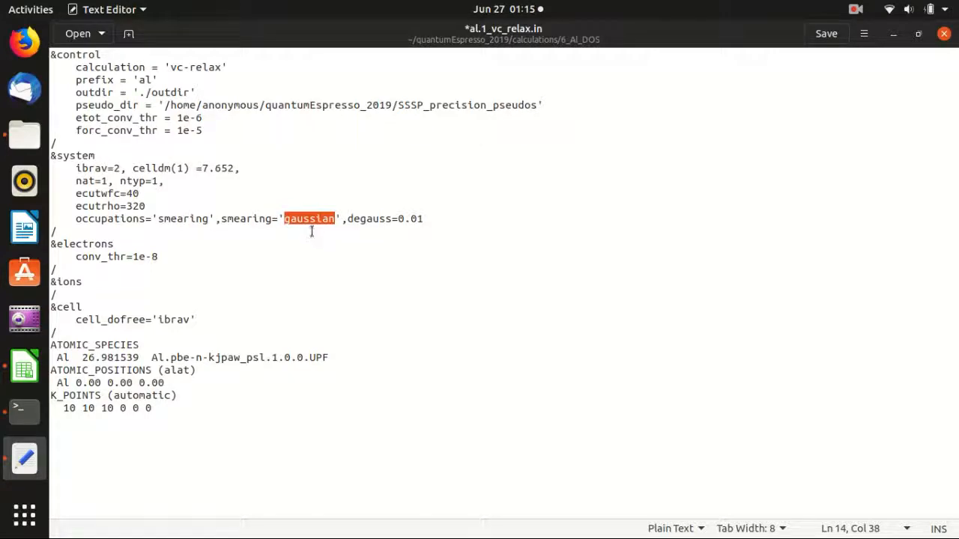
pyautogui.moveTo(296, 232)
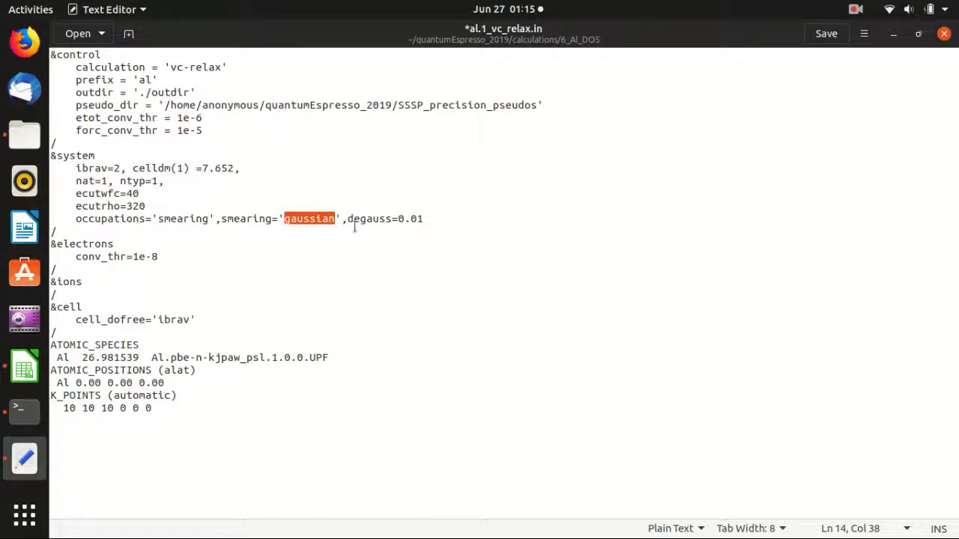
pyautogui.doubleClick(370, 218)
pyautogui.write('2')
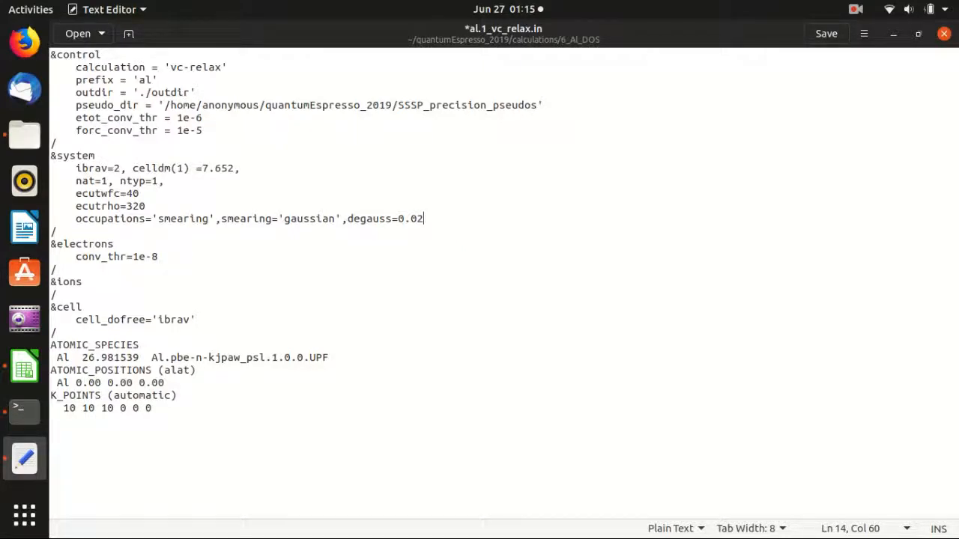
# Step: Set degauss back to 0.01 after briefly trying 0.05
pyautogui.press('BackSpace')
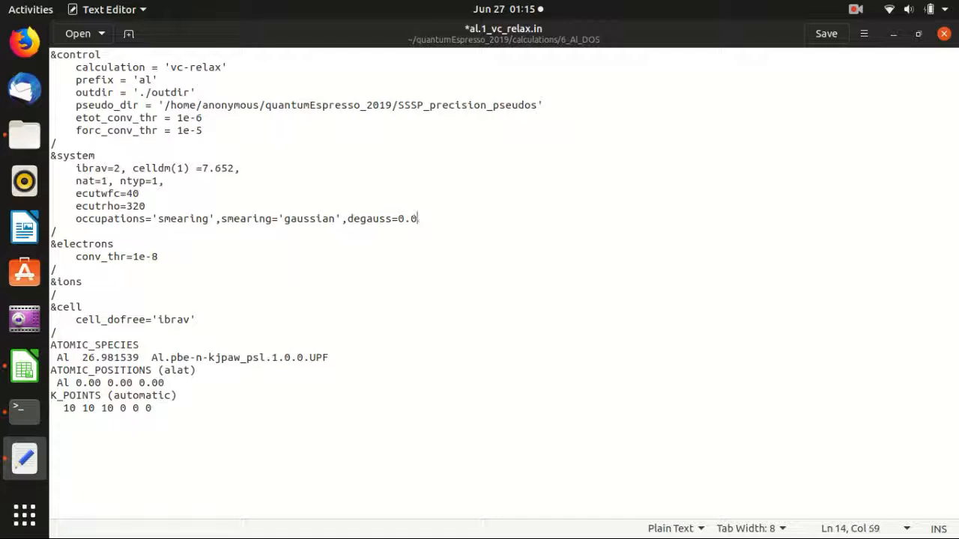
pyautogui.write('5')
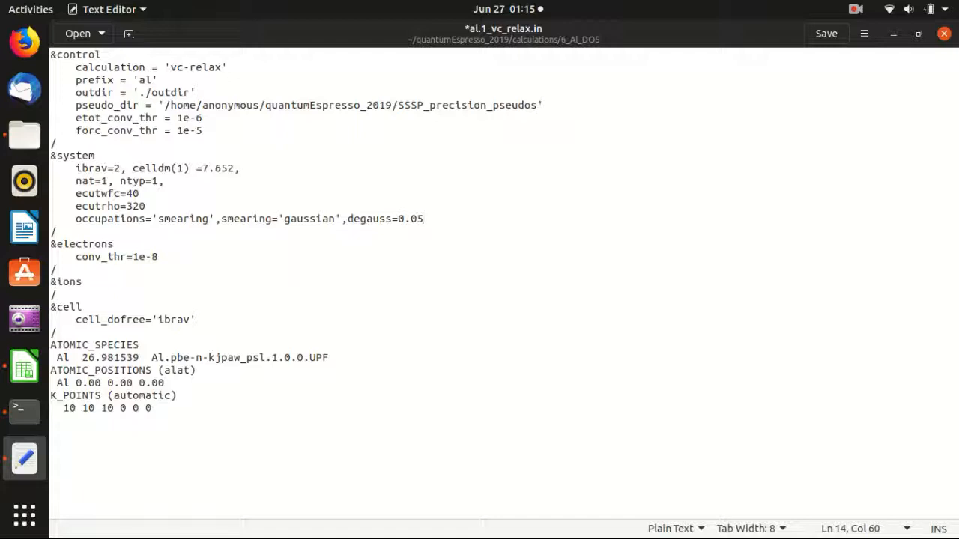
pyautogui.press('BackSpace')
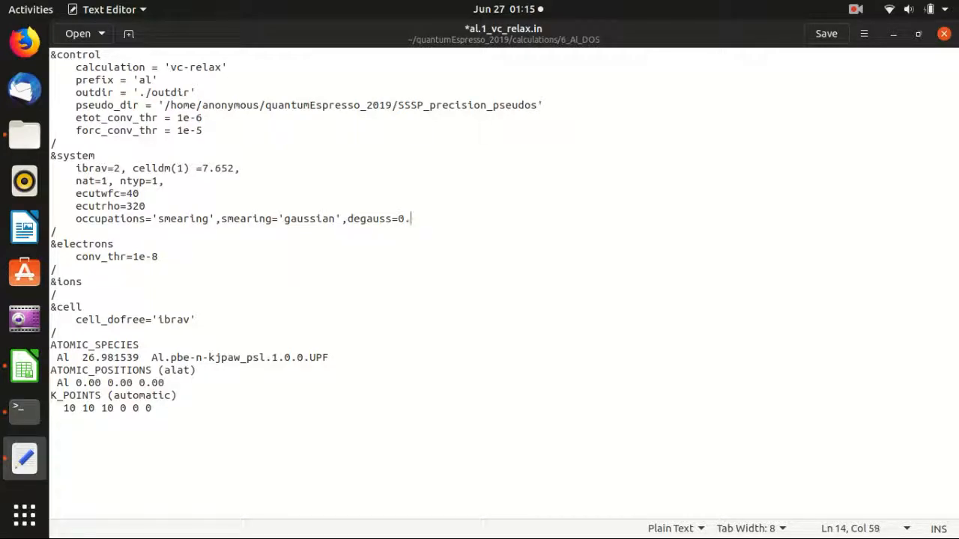
pyautogui.write('01')
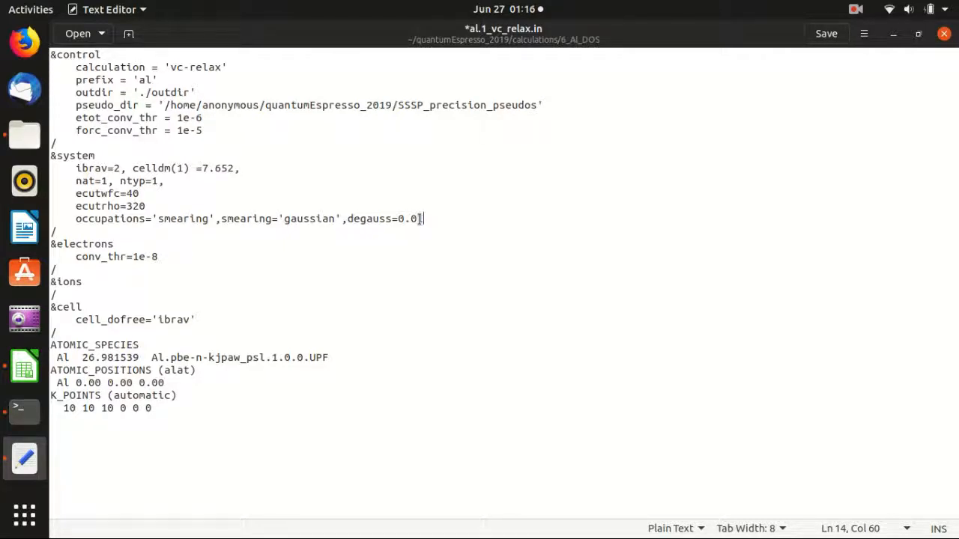
pyautogui.write('1')
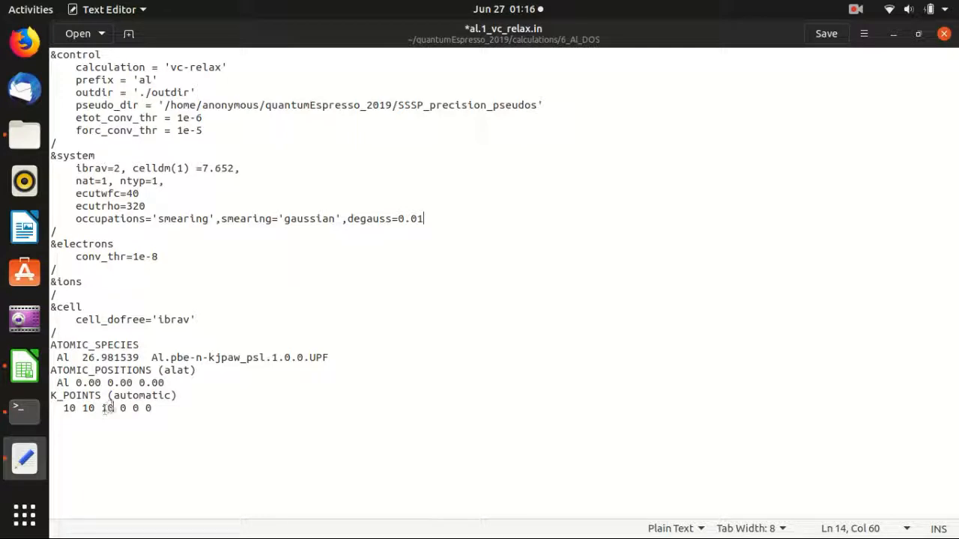
pyautogui.click(110, 408)
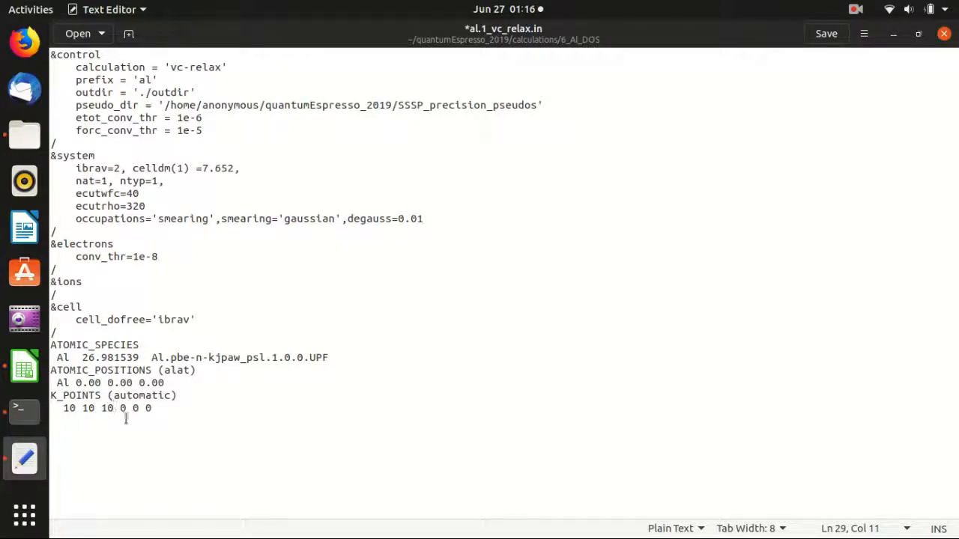
# Step: Launch mpirun -np 2 pw.x on al.1_vc_relax.in, writing to al.1_vc_relax.out
pyautogui.click(826, 33)
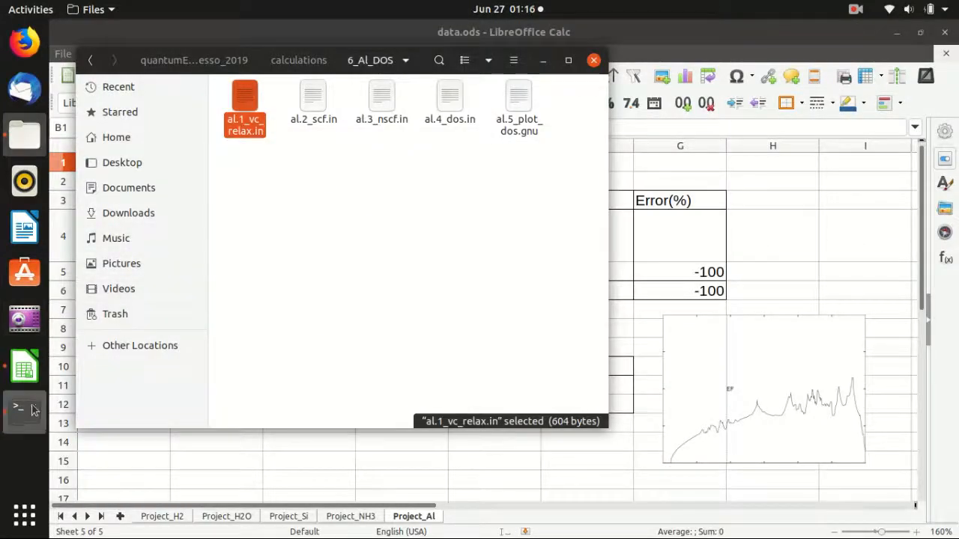
pyautogui.click(24, 409)
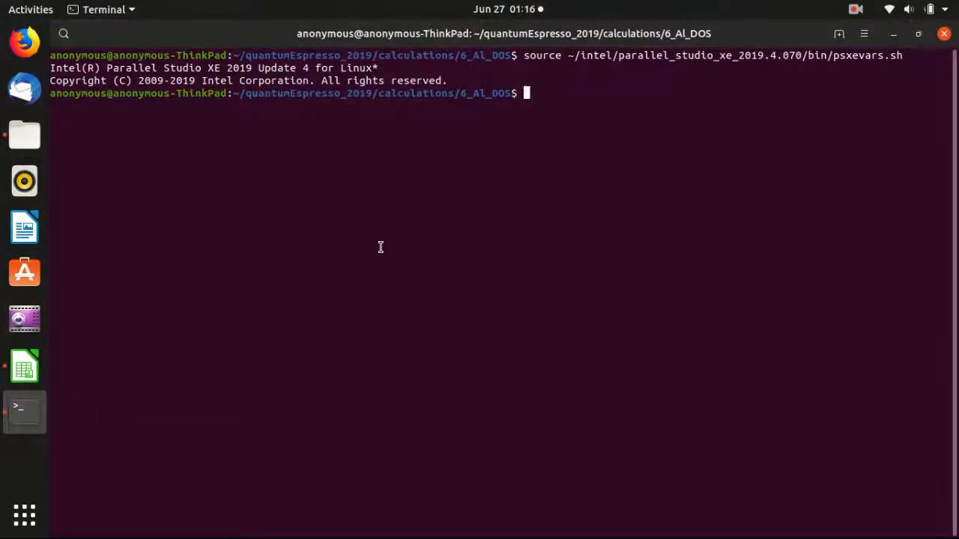
pyautogui.write('mpirun -np 2 ~/quantumEspresso_2019/q-e-qe-6.4.1_3_Intel/bin/dos.x -inp al.4_dos.in > al.4_dos.out')
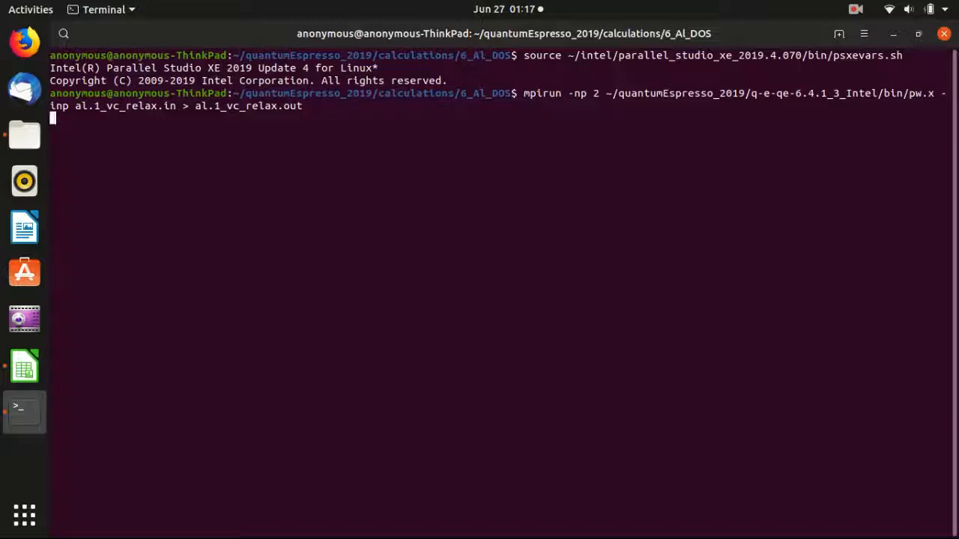
pyautogui.moveTo(264, 230)
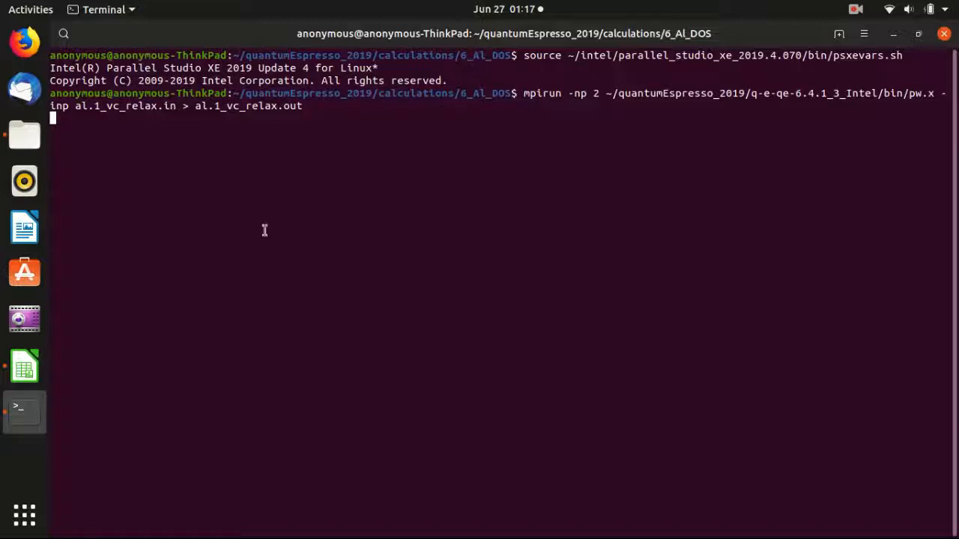
pyautogui.moveTo(234, 209)
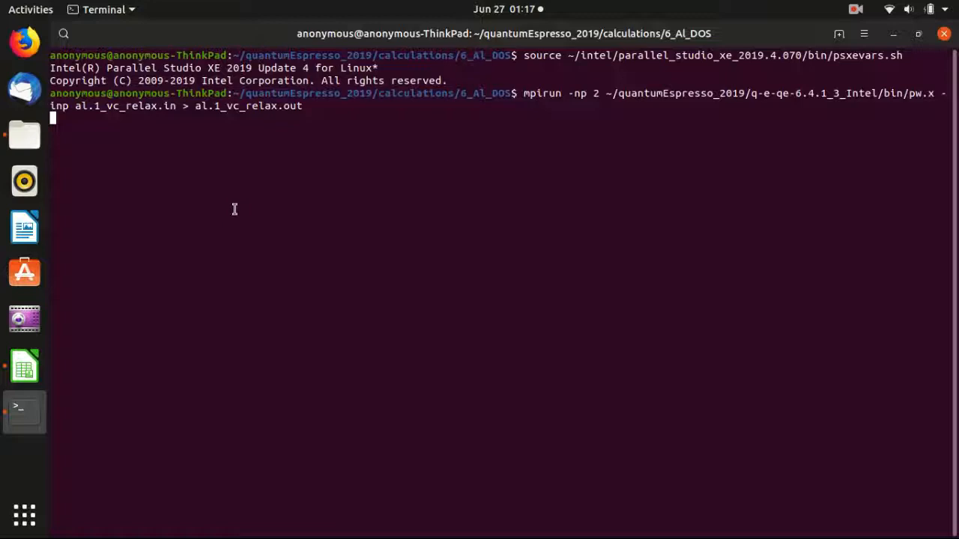
pyautogui.moveTo(137, 146)
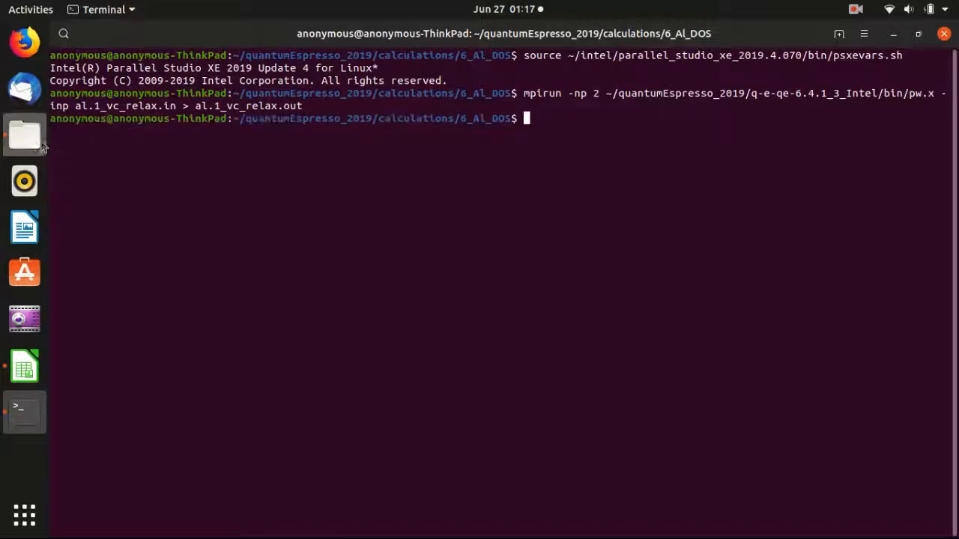
# Step: Open al.1_vc_relax.out and highlight the final density 2.72091 g/cm^3
pyautogui.click(24, 135)
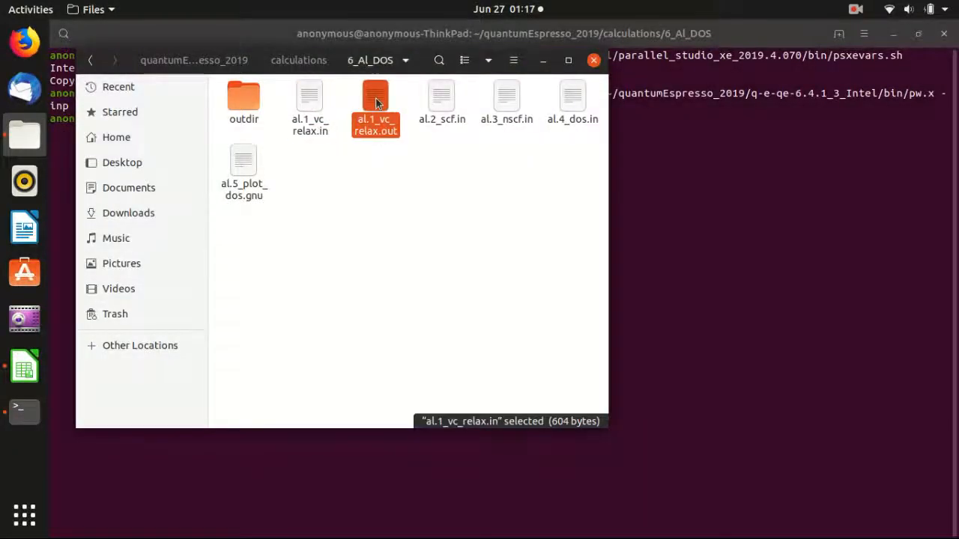
pyautogui.doubleClick(375, 101)
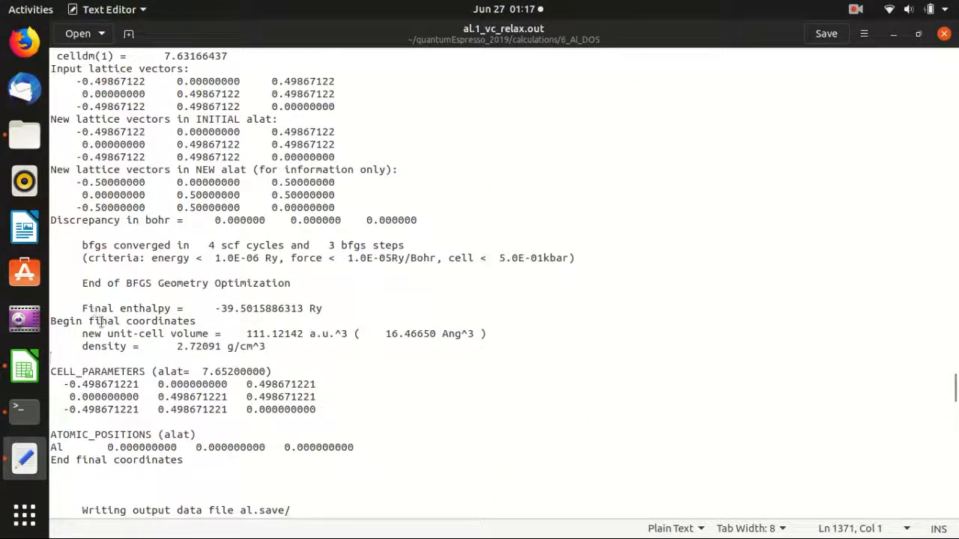
pyautogui.doubleClick(103, 322)
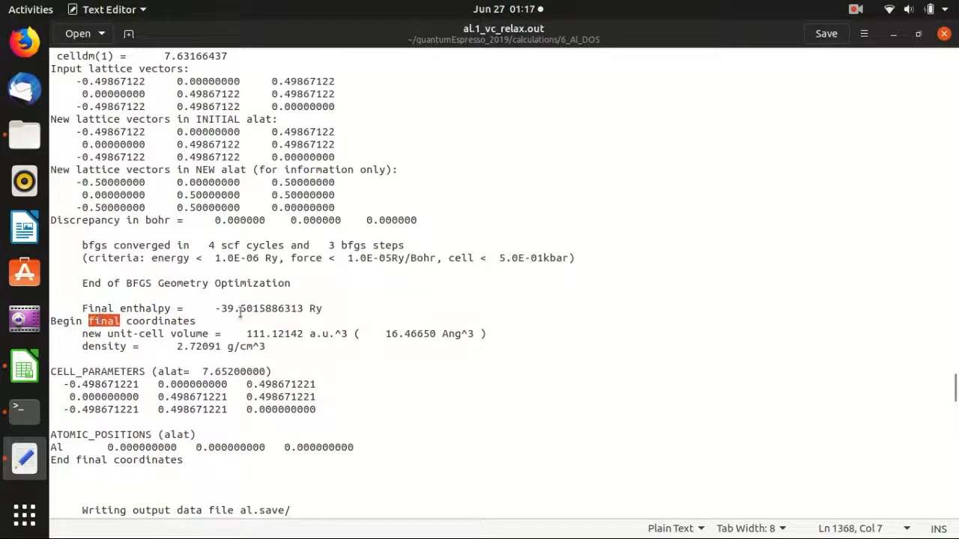
pyautogui.scroll(-3)
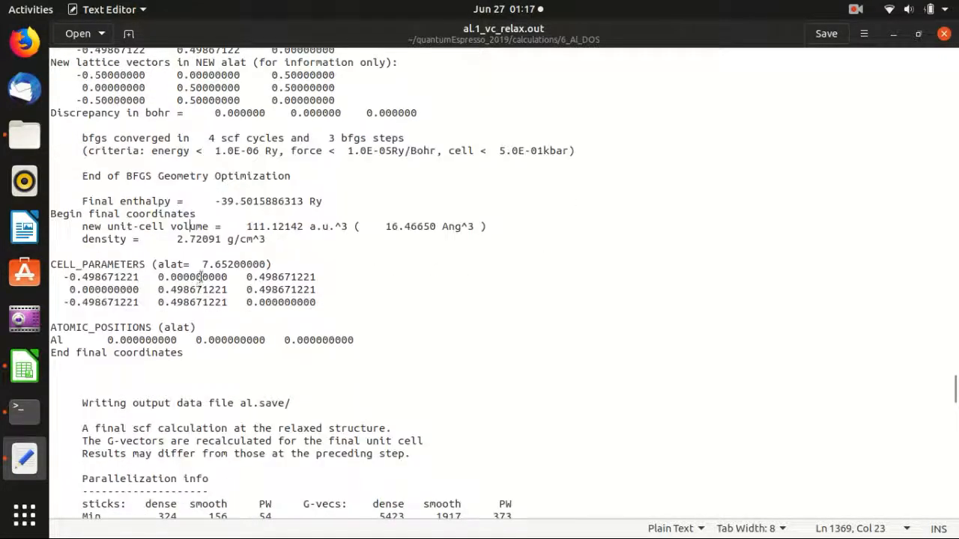
pyautogui.doubleClick(198, 239)
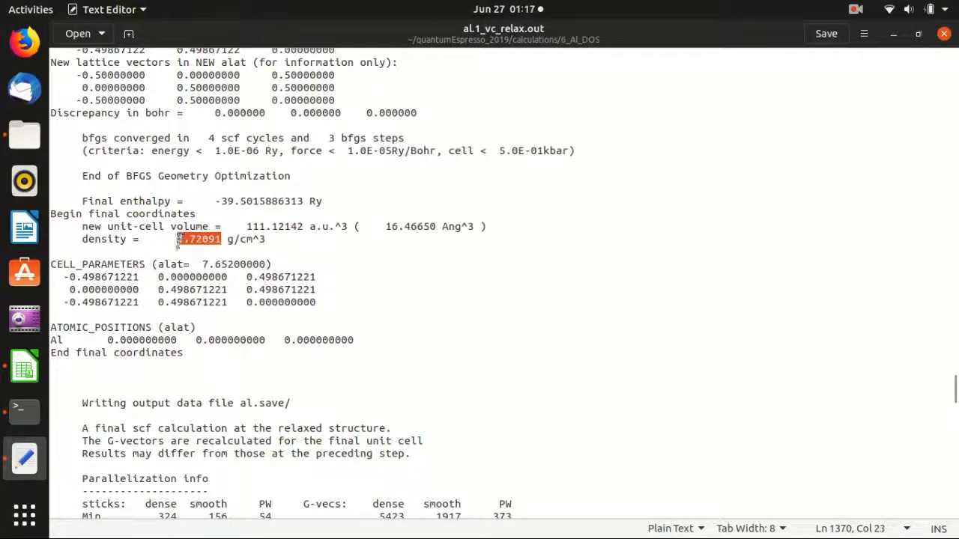
# Step: Bring up the Project_Al sheet, then re-check the 2.72091 density in the output
pyautogui.click(24, 364)
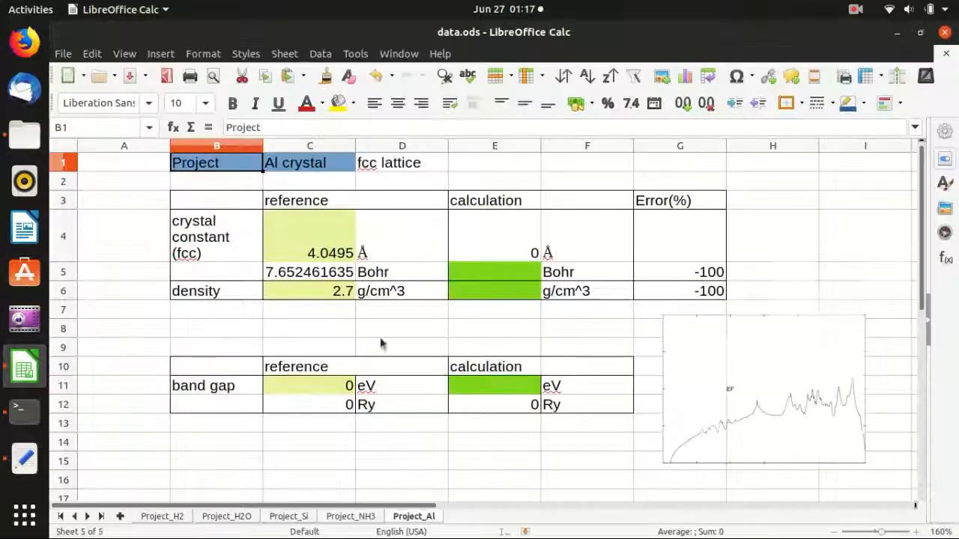
pyautogui.click(494, 291)
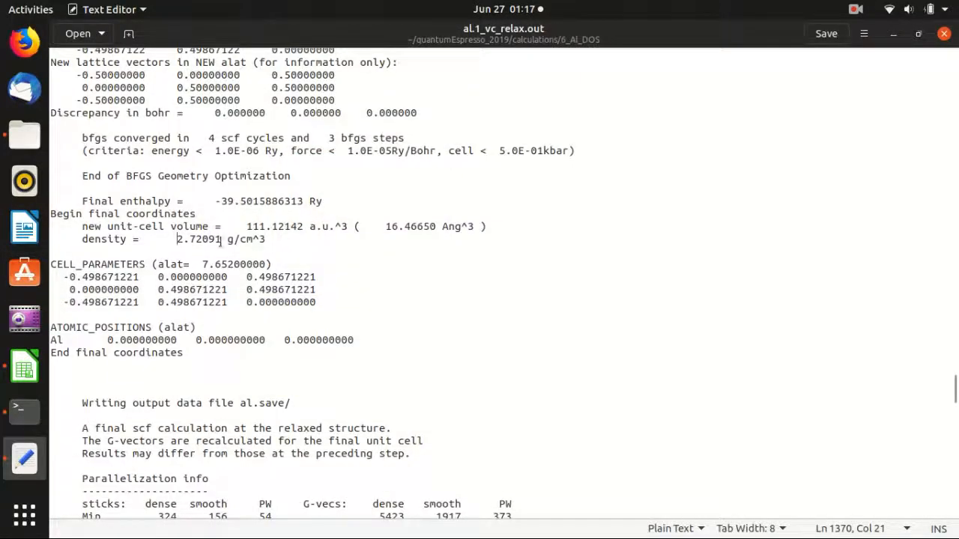
pyautogui.doubleClick(199, 239)
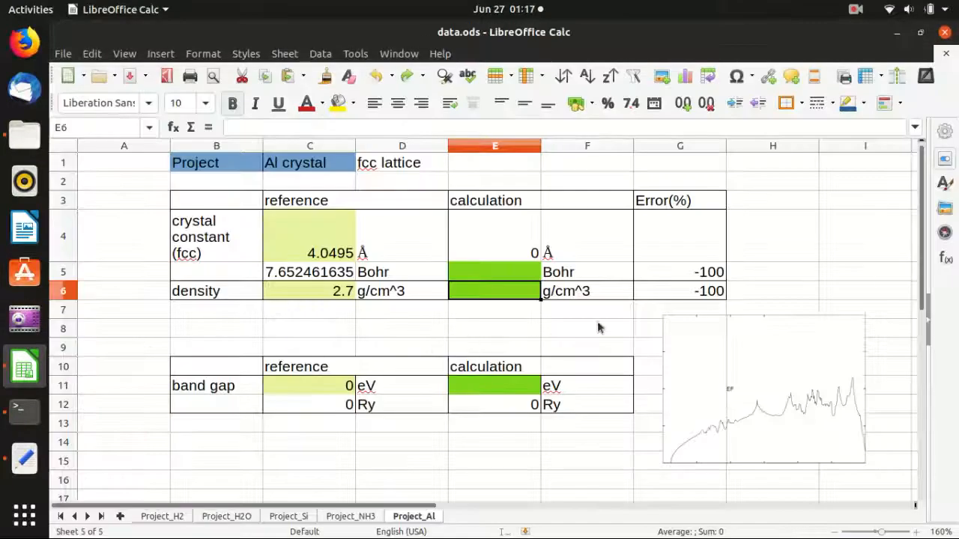
# Step: Enter density 2.72091 in E6 and highlight cell parameter 0.498671221 in the output
pyautogui.write('2.72091')
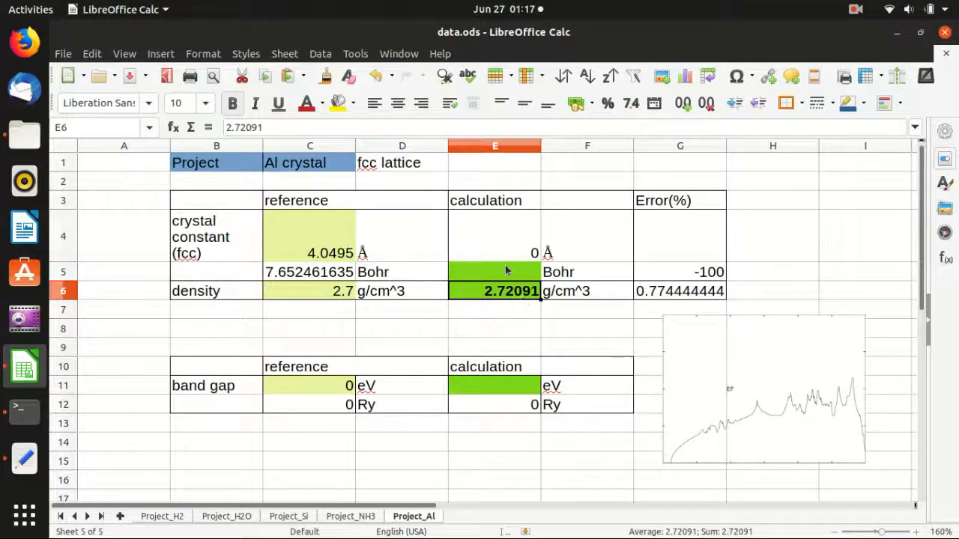
pyautogui.click(495, 272)
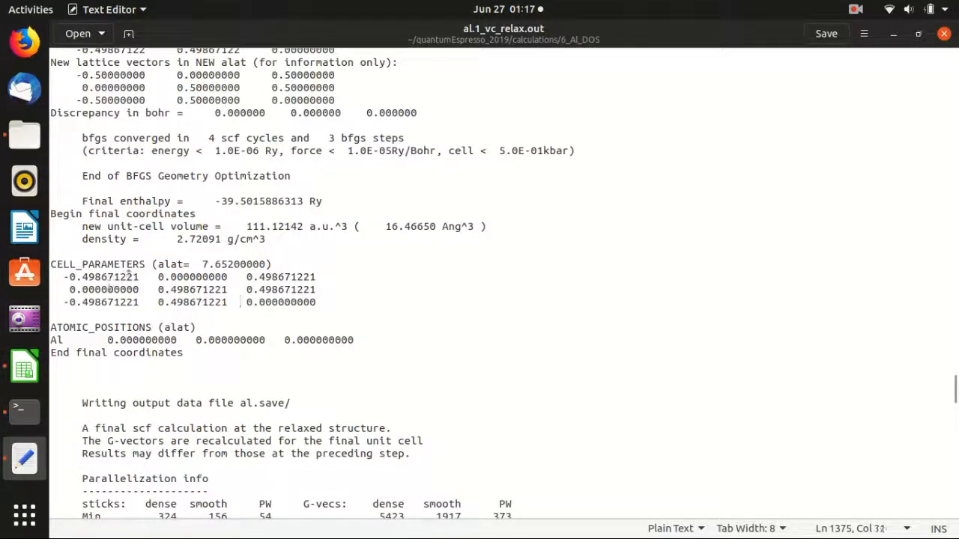
pyautogui.doubleClick(107, 277)
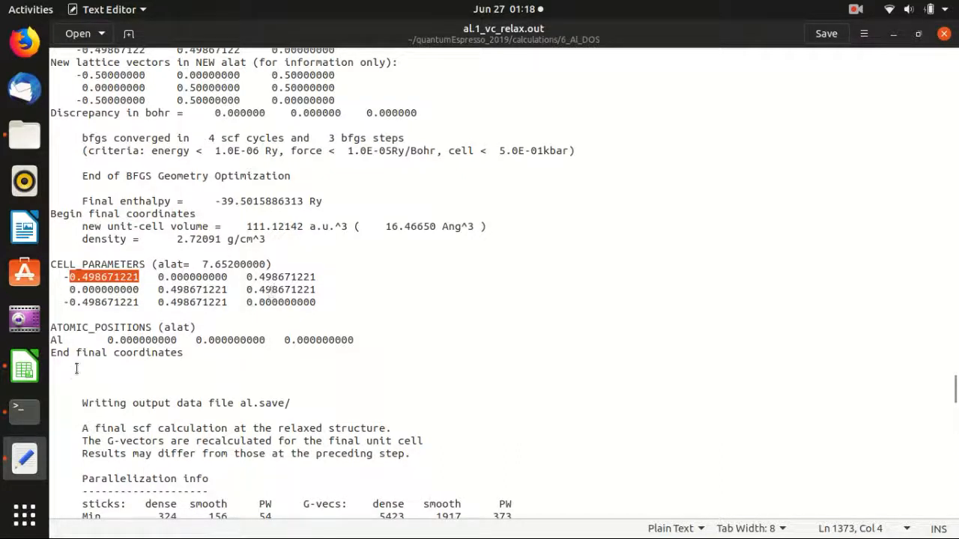
pyautogui.moveTo(24, 412)
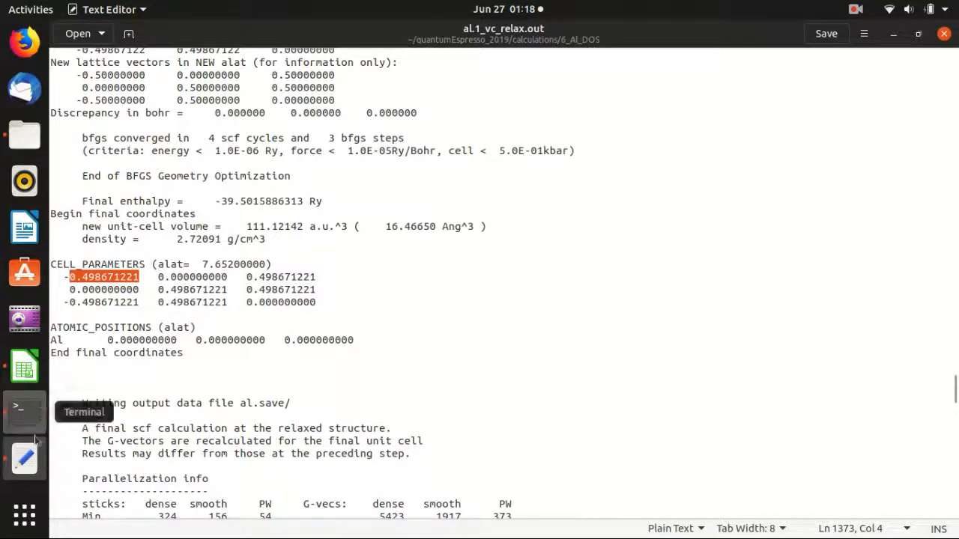
pyautogui.moveTo(24, 365)
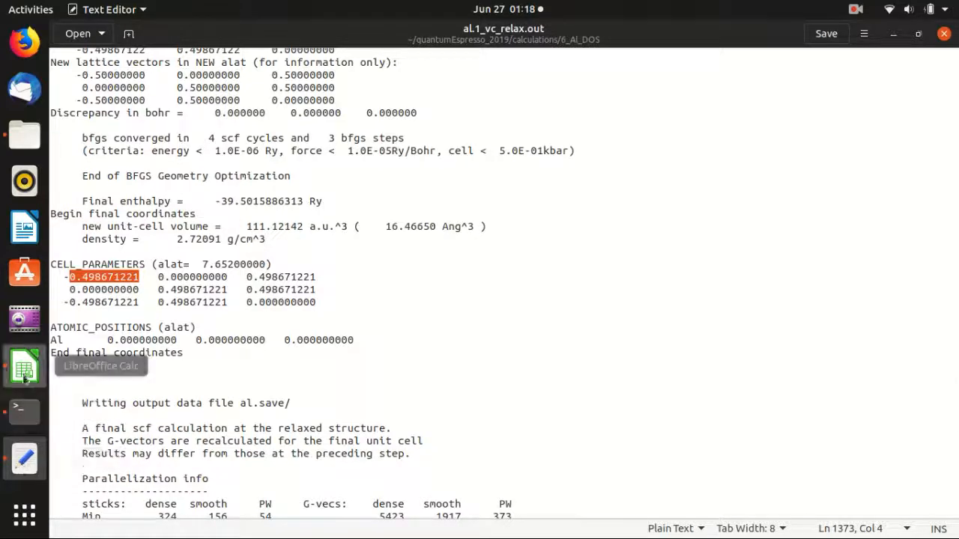
# Step: Enter =0.498671221/0.5*7.652 to get the lattice constant 7.631664366 Bohr
pyautogui.click(24, 366)
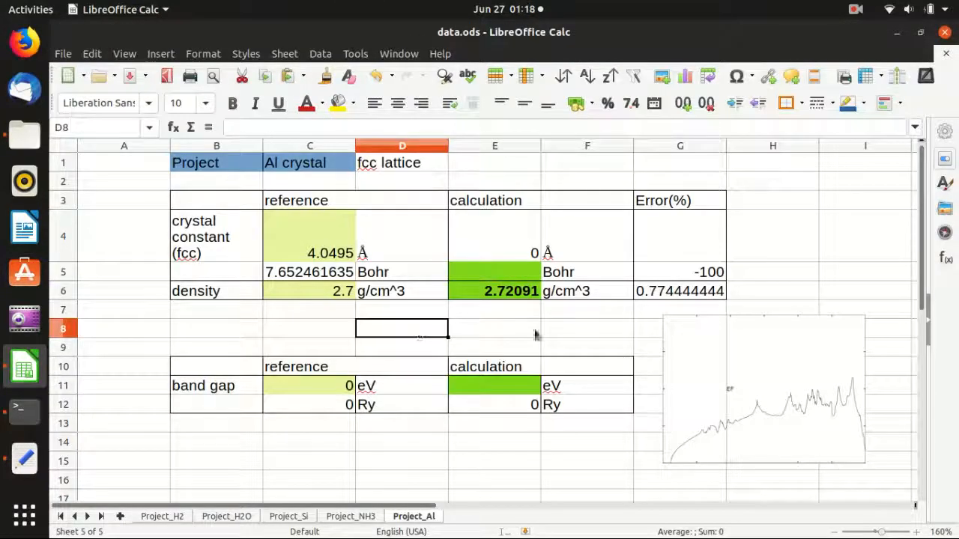
pyautogui.write('=0.498671221')
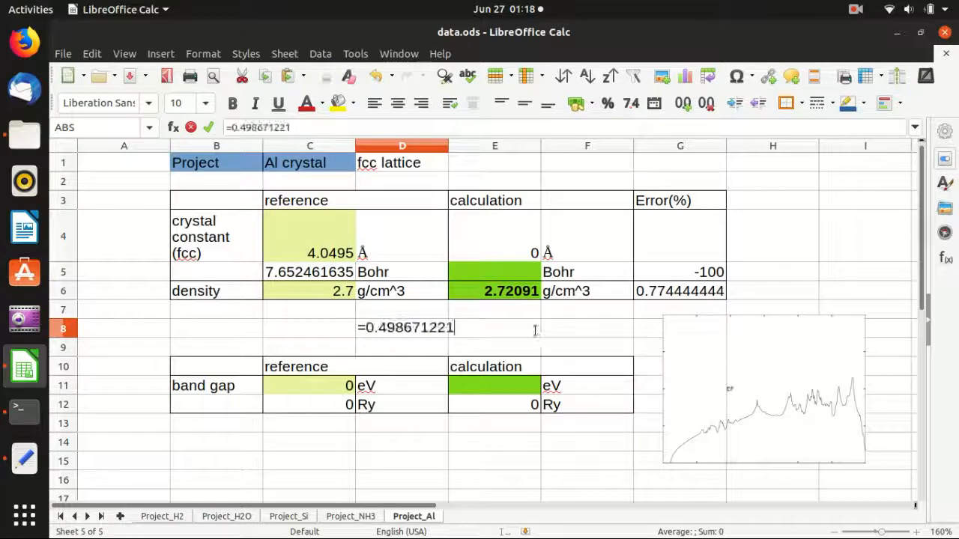
pyautogui.write('/0.5')
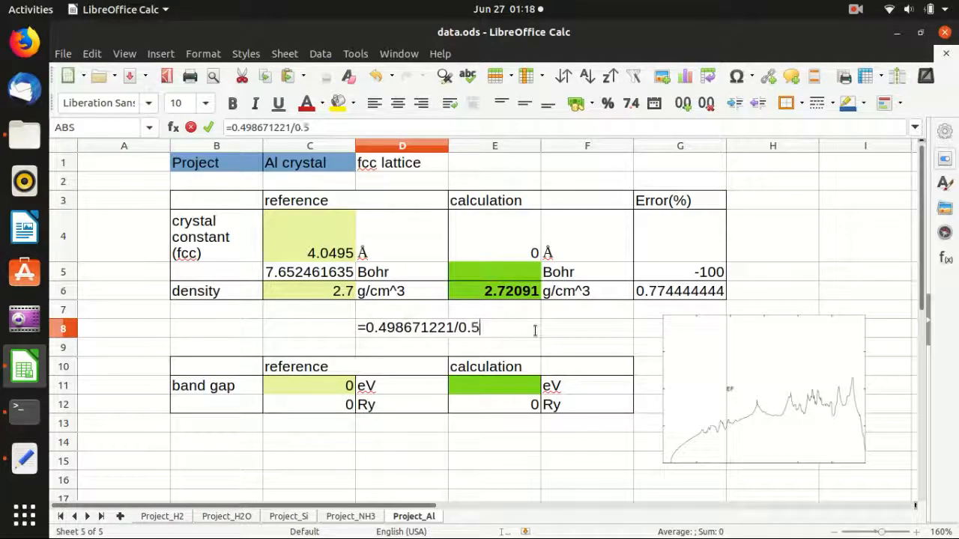
pyautogui.write('*')
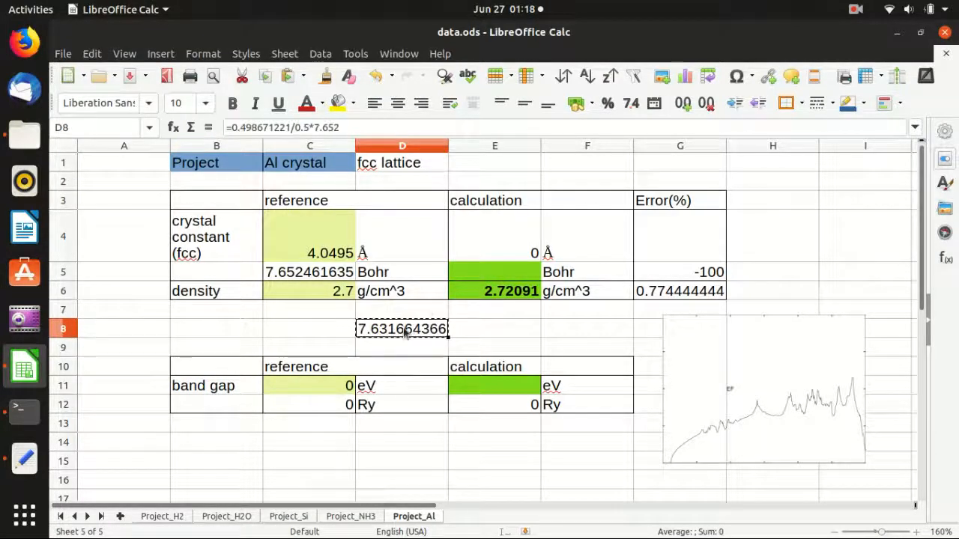
pyautogui.press('ctrl+v')
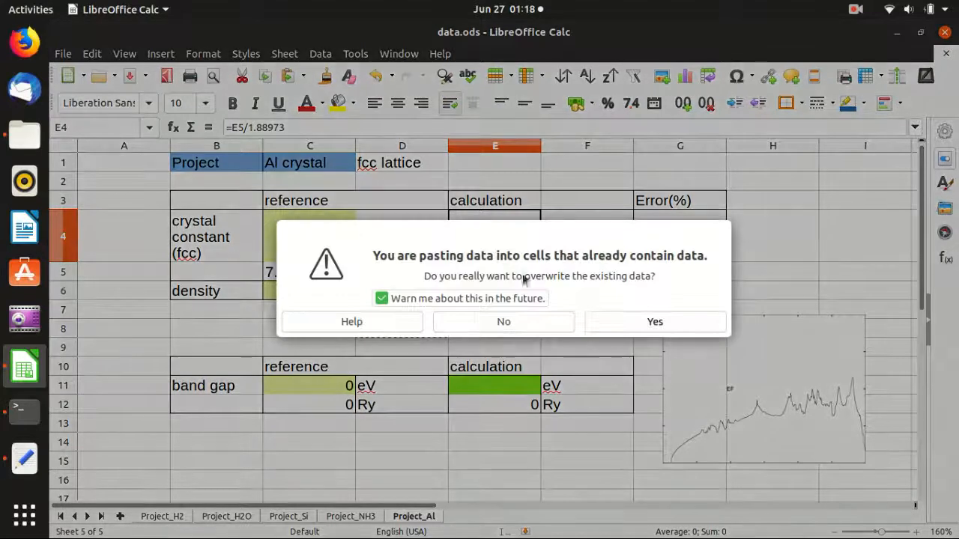
pyautogui.click(655, 322)
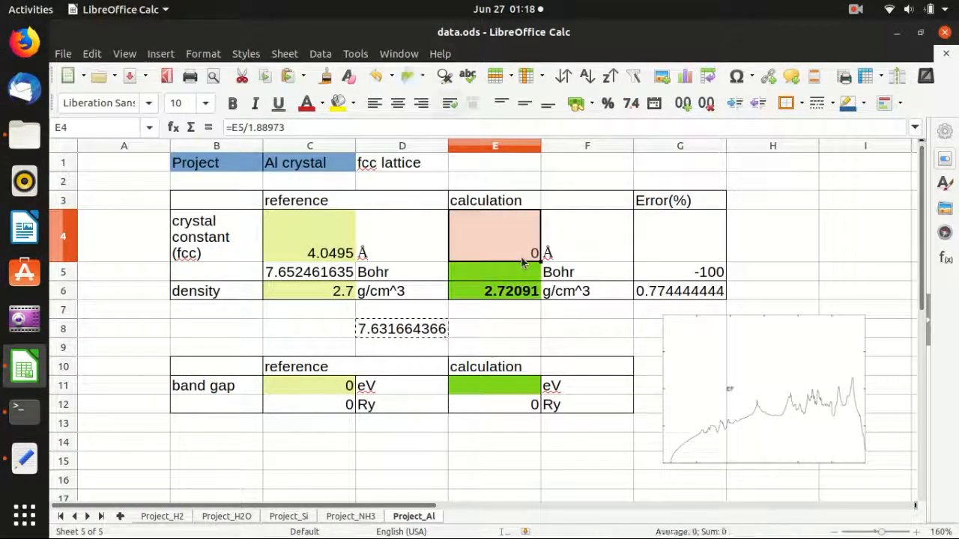
pyautogui.click(401, 329)
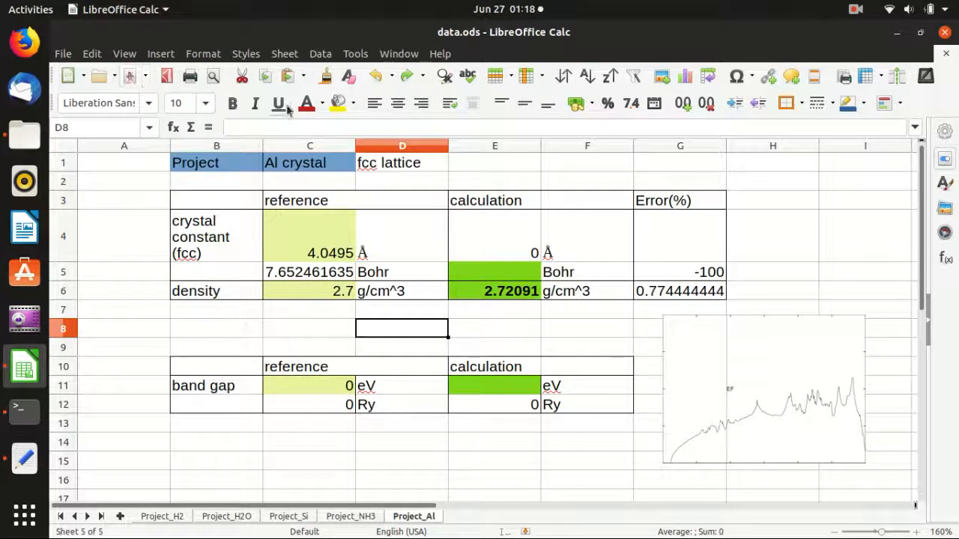
pyautogui.write('=0.498671221/0.5*7.652')
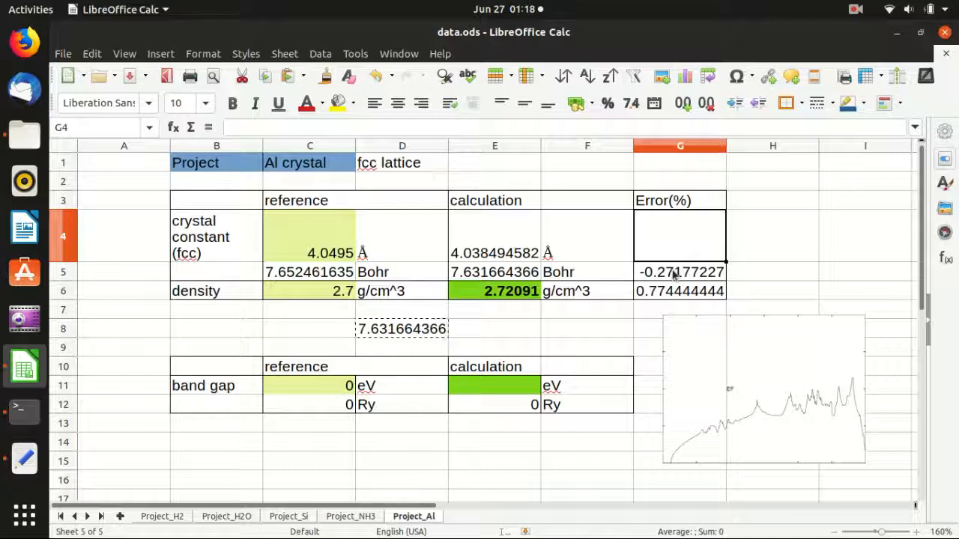
pyautogui.moveTo(18, 471)
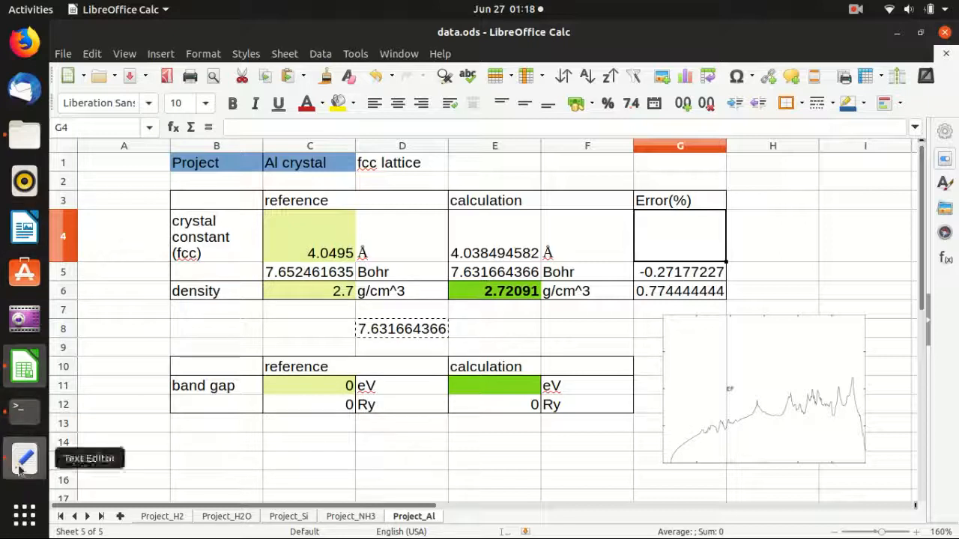
# Step: Open al.2_scf.in, replace celldm(1) with 7.631664366184, and save
pyautogui.click(18, 472)
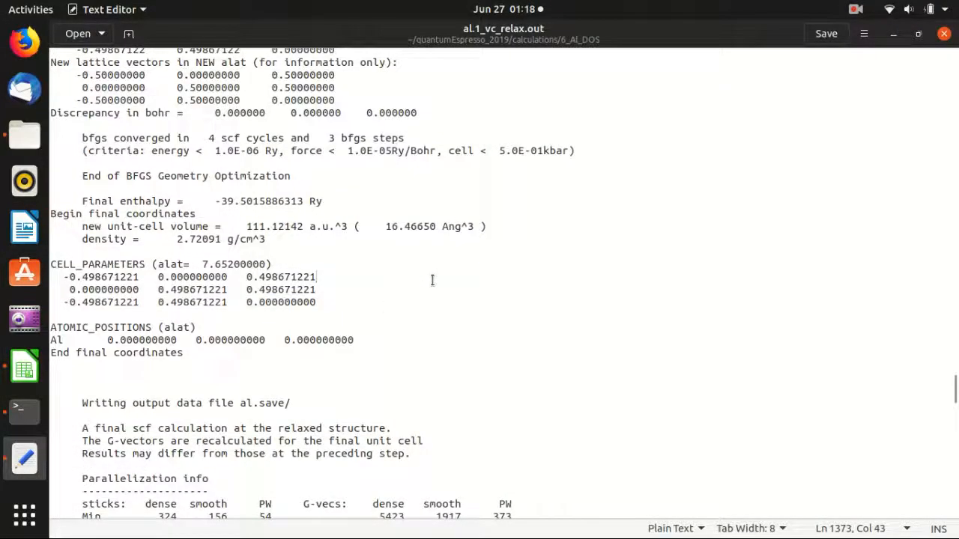
pyautogui.moveTo(381, 298)
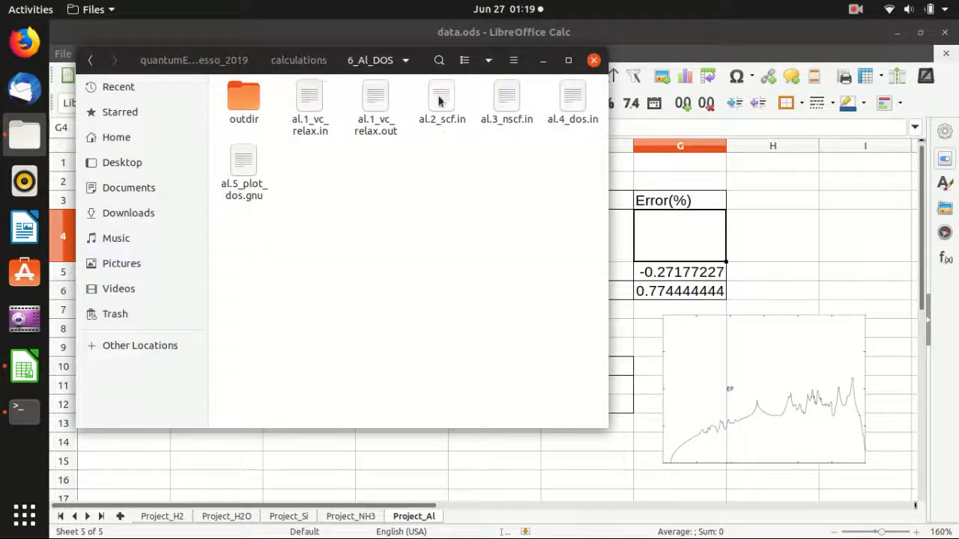
pyautogui.doubleClick(441, 96)
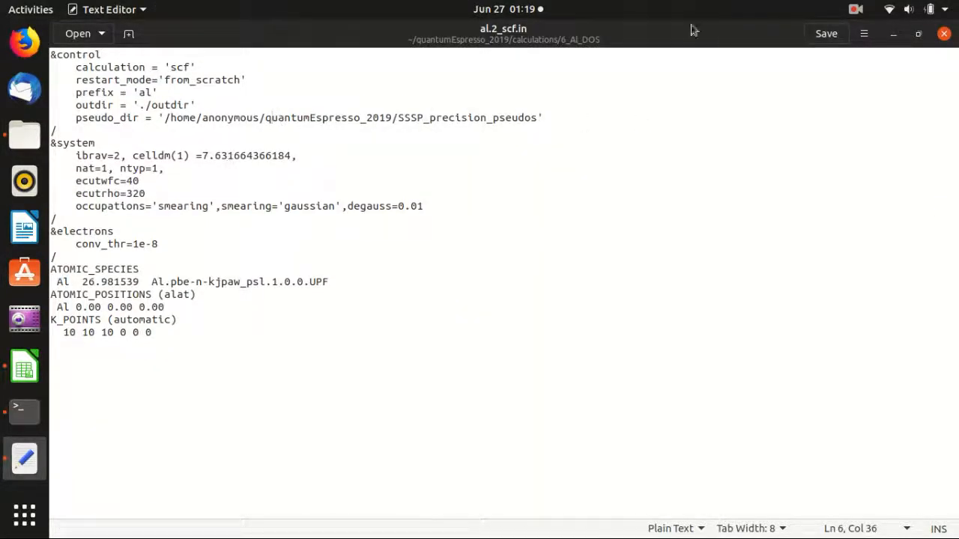
pyautogui.click(24, 365)
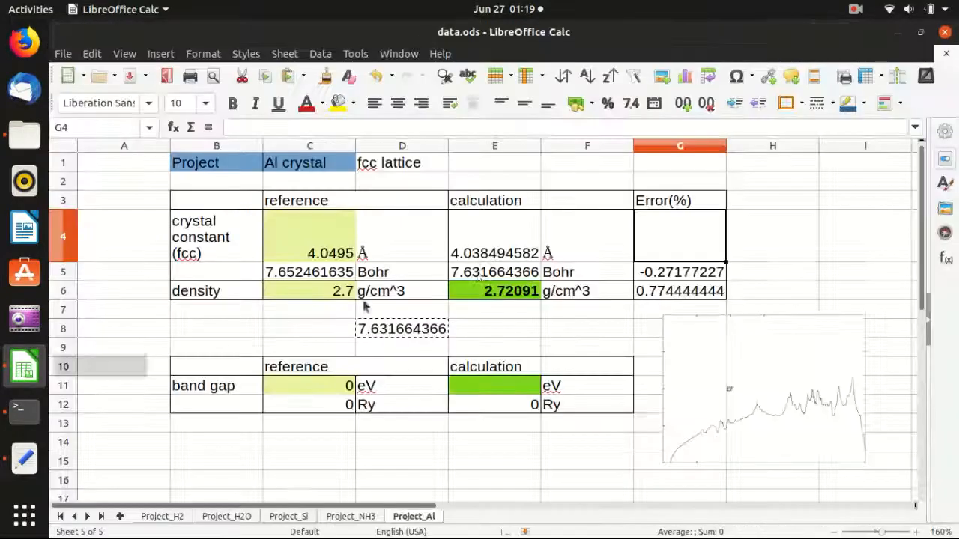
pyautogui.click(494, 272)
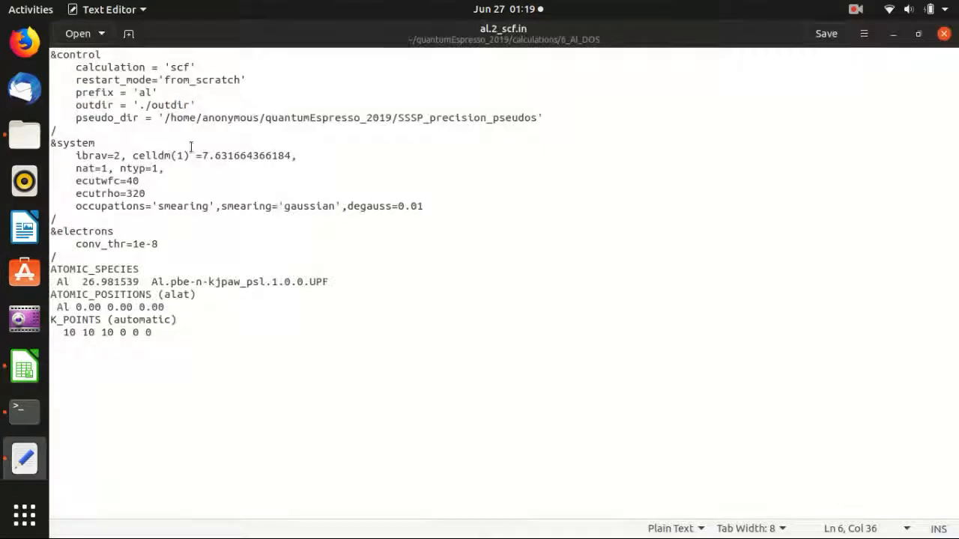
pyautogui.doubleClick(246, 156)
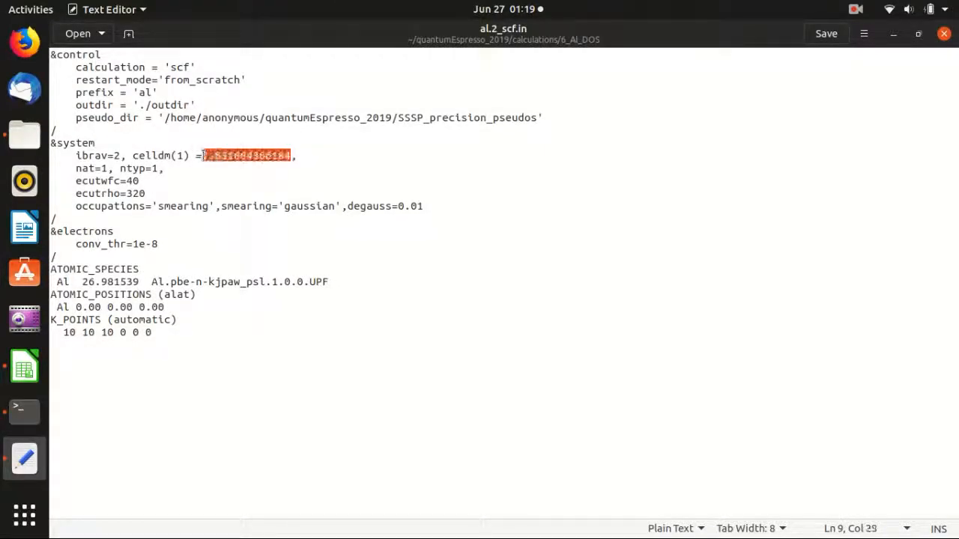
pyautogui.write('7.631664366184')
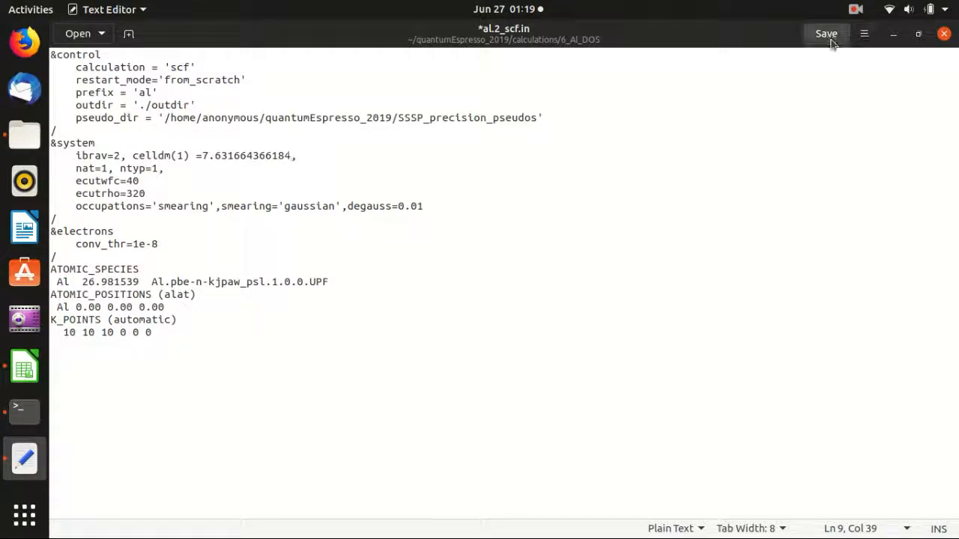
pyautogui.click(825, 34)
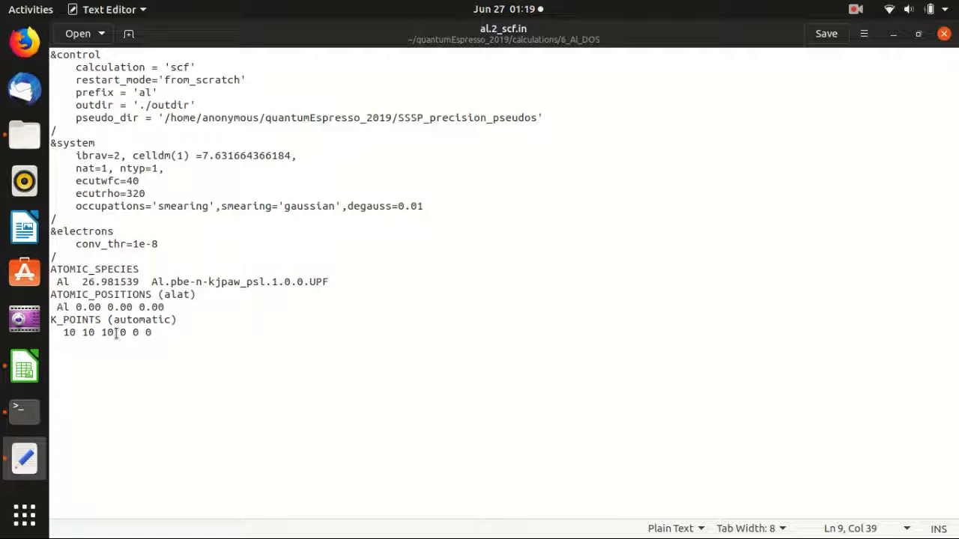
pyautogui.moveTo(620, 159)
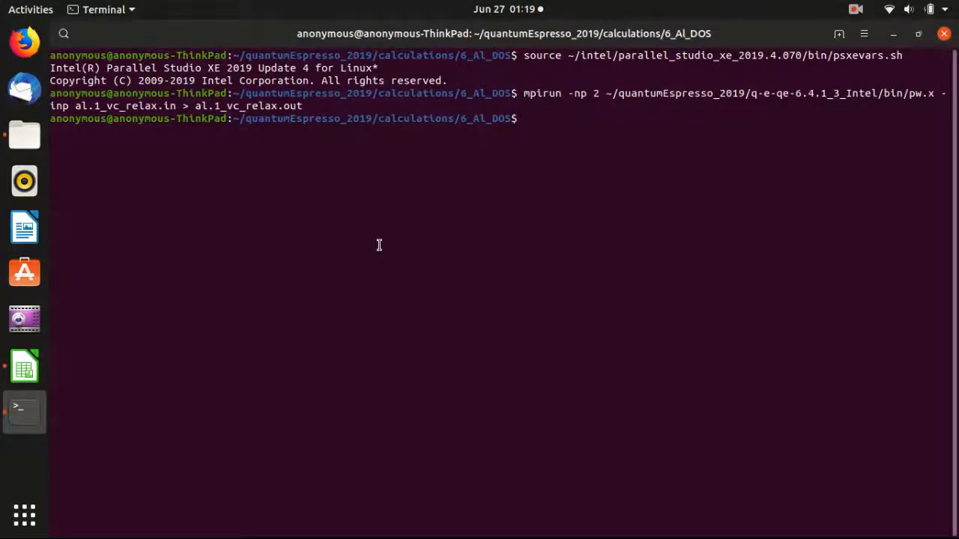
# Step: Enter the mpirun -np 2 pw.x command for al.2_scf.in, outputting to al.2_scf.out
pyautogui.write('gnuplot "al.5_plot_dos.gnu"')
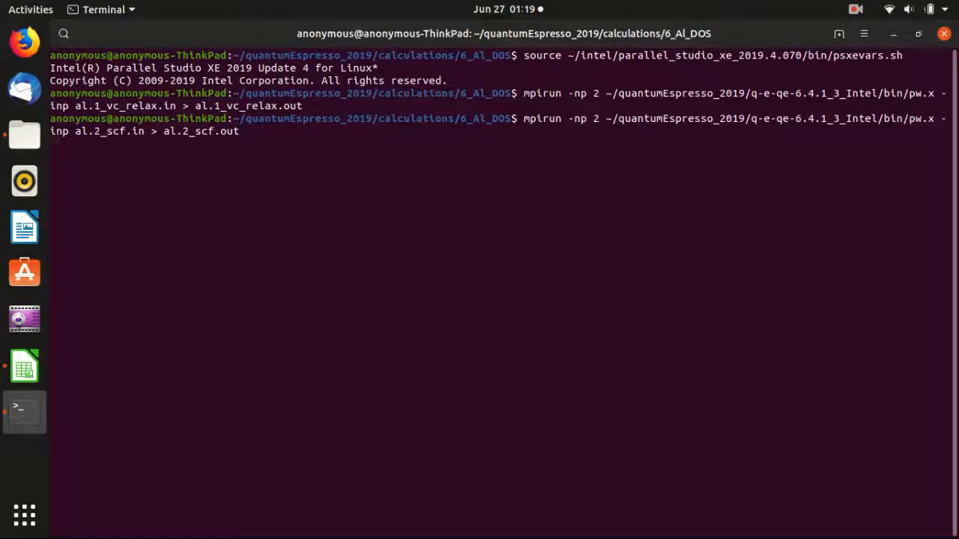
pyautogui.moveTo(382, 248)
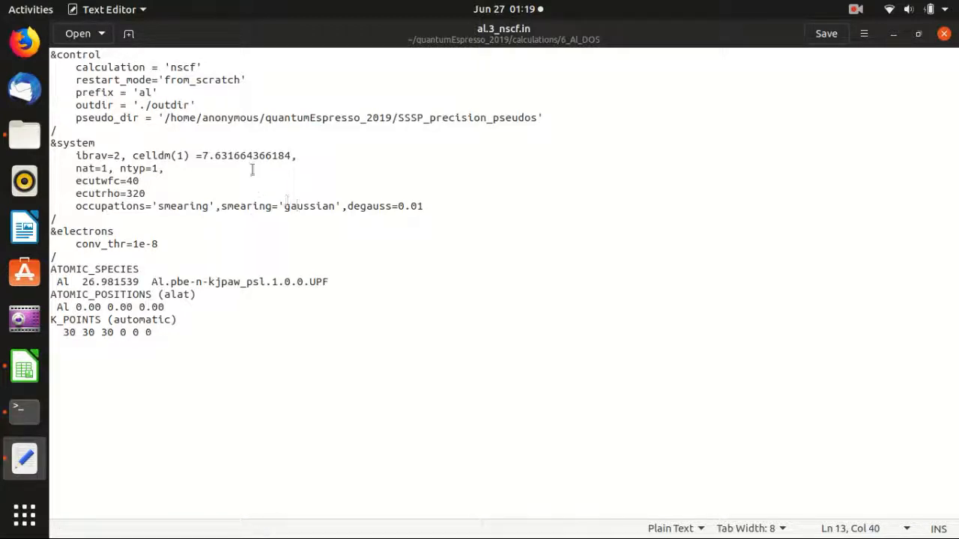
# Step: Replace the K_POINTS grid 30 30 30 with 15 15 15 in al.3_nscf.in
pyautogui.doubleClick(248, 155)
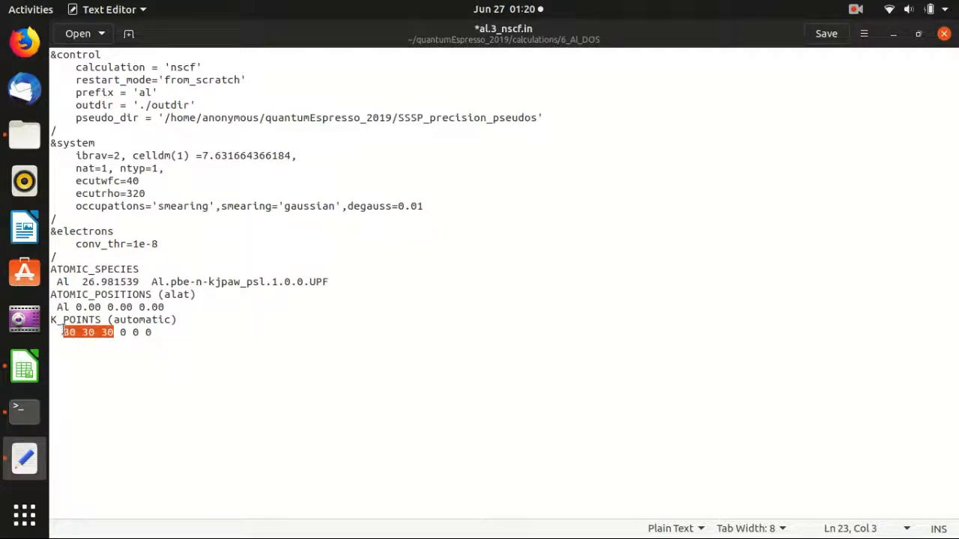
pyautogui.press('Delete')
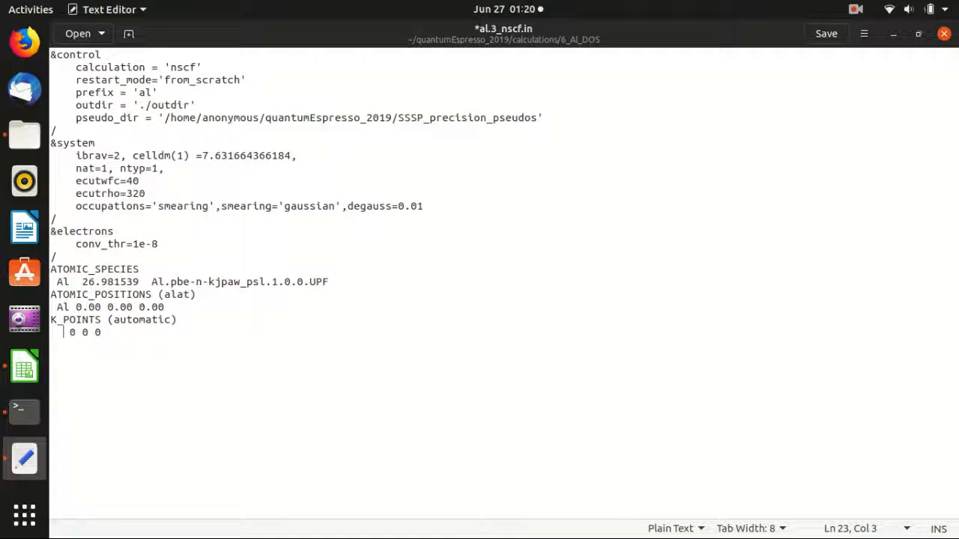
pyautogui.write('15 15')
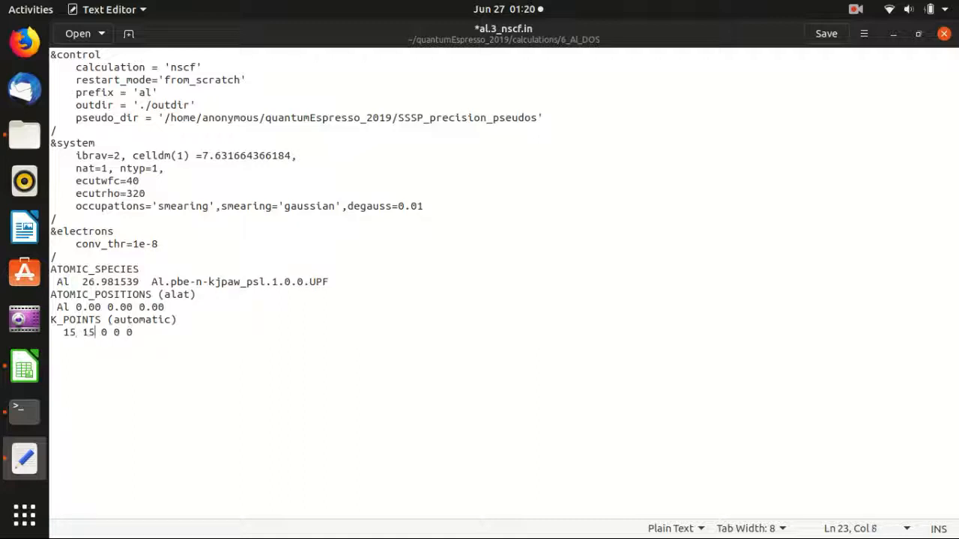
pyautogui.write('15')
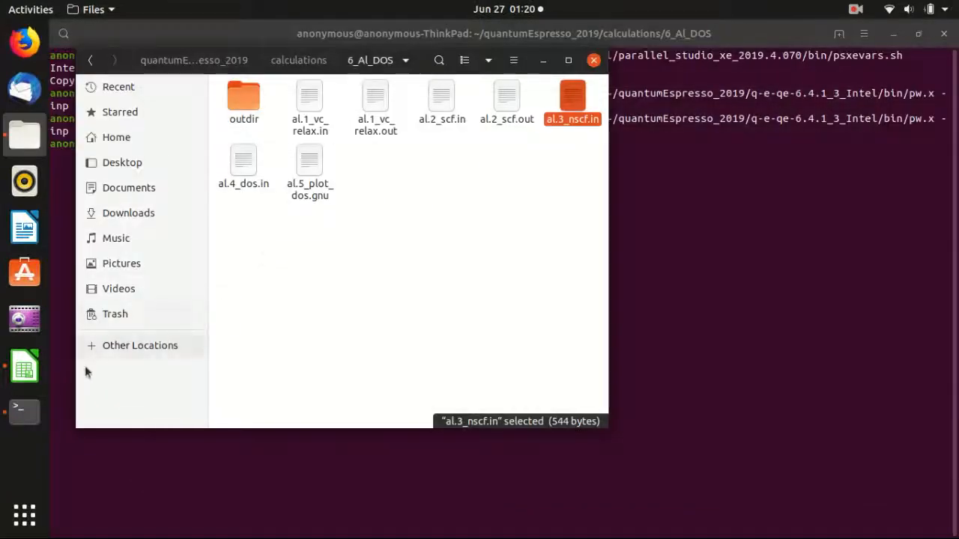
# Step: Run the pw.x nscf calculation on al.3_nscf.in, writing al.3_nscf.out
pyautogui.click(24, 410)
pyautogui.write('mpirun -np 2 ~/quantumEspresso_2019/q-e-qe-6.4.1_3_Intel/bin/pw.x -inp al.3_nscf.in > al.3_nscf.out')
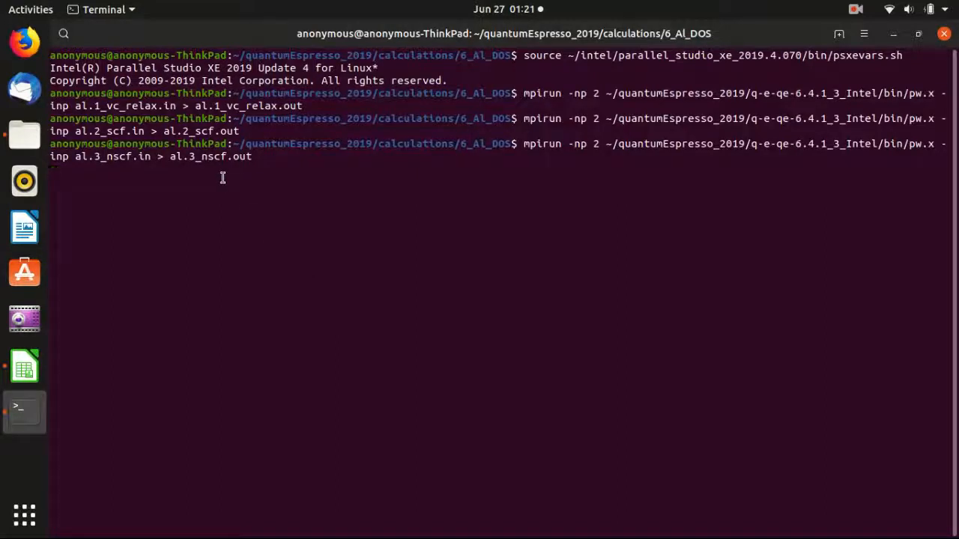
pyautogui.press('Return')
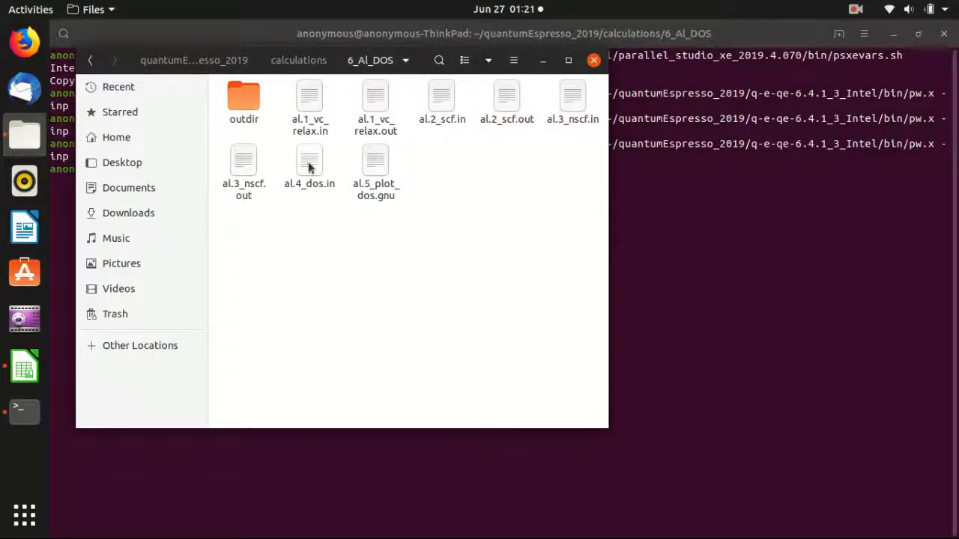
# Step: Open al.4_dos.in and inspect its emin -10 and emax 35 values
pyautogui.doubleClick(309, 159)
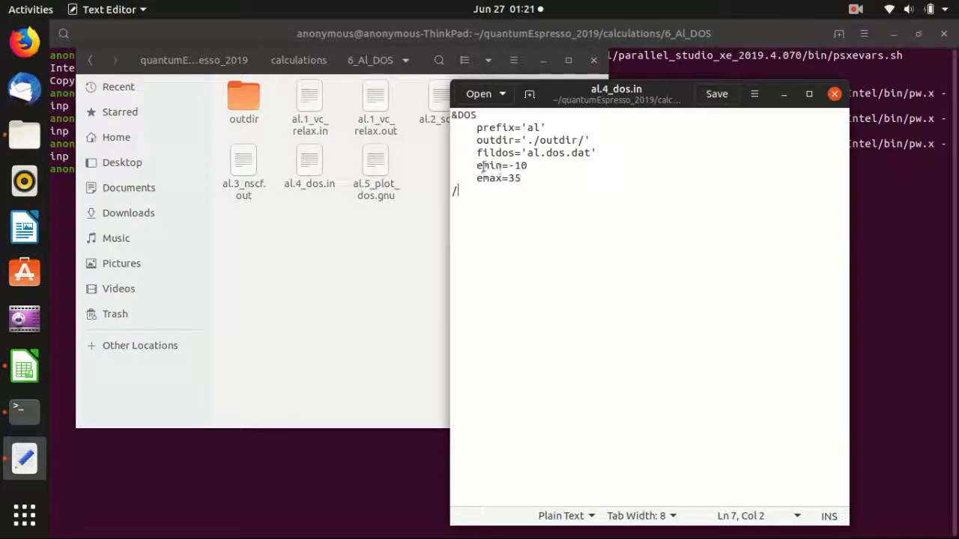
pyautogui.doubleClick(487, 177)
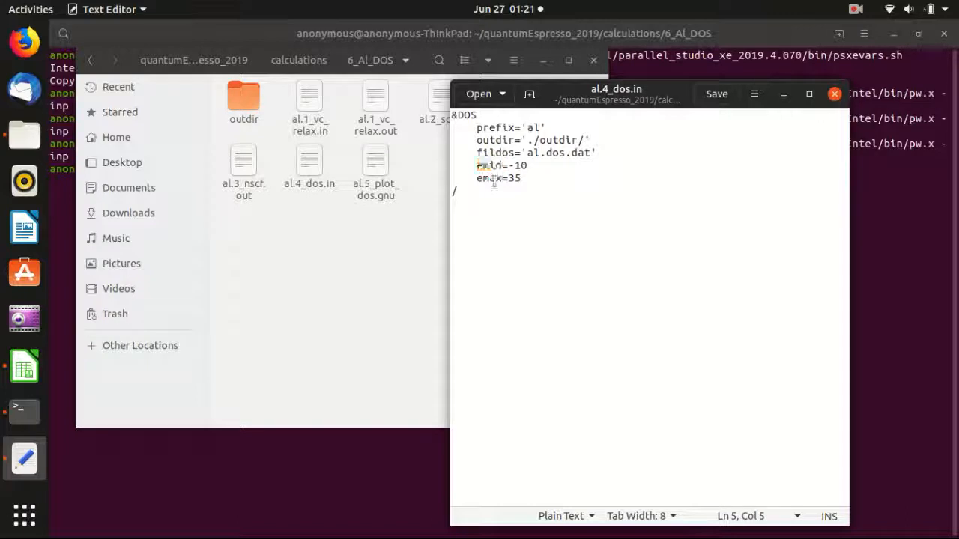
pyautogui.doubleClick(488, 178)
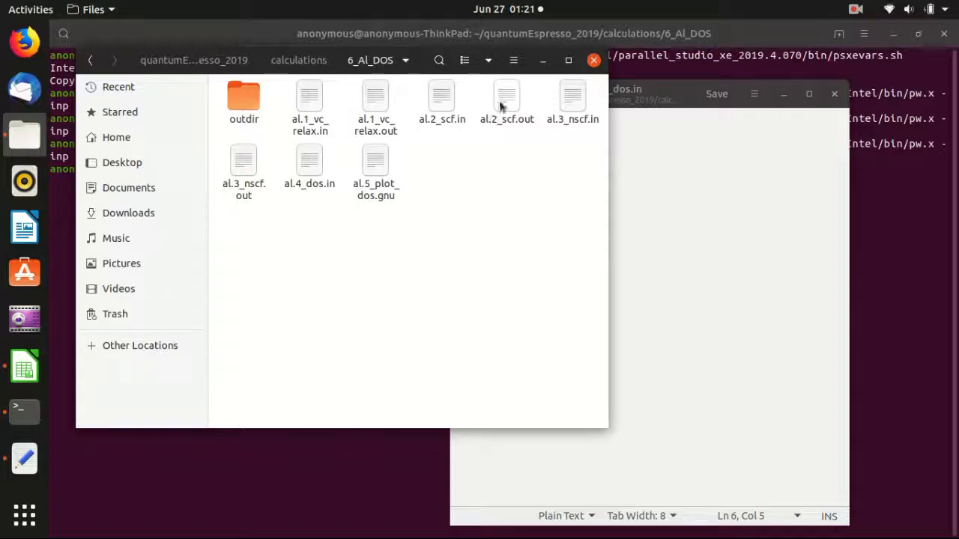
pyautogui.moveTo(508, 101)
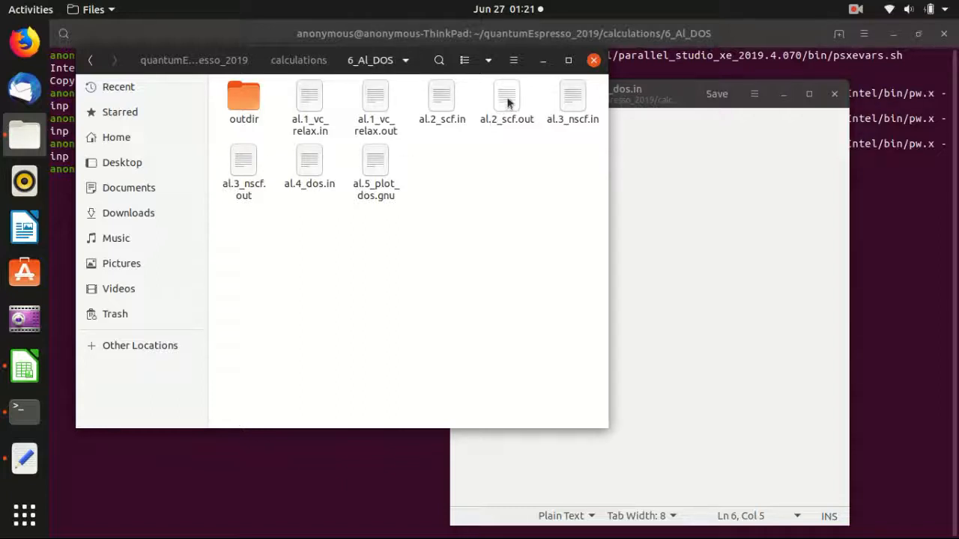
pyautogui.click(507, 97)
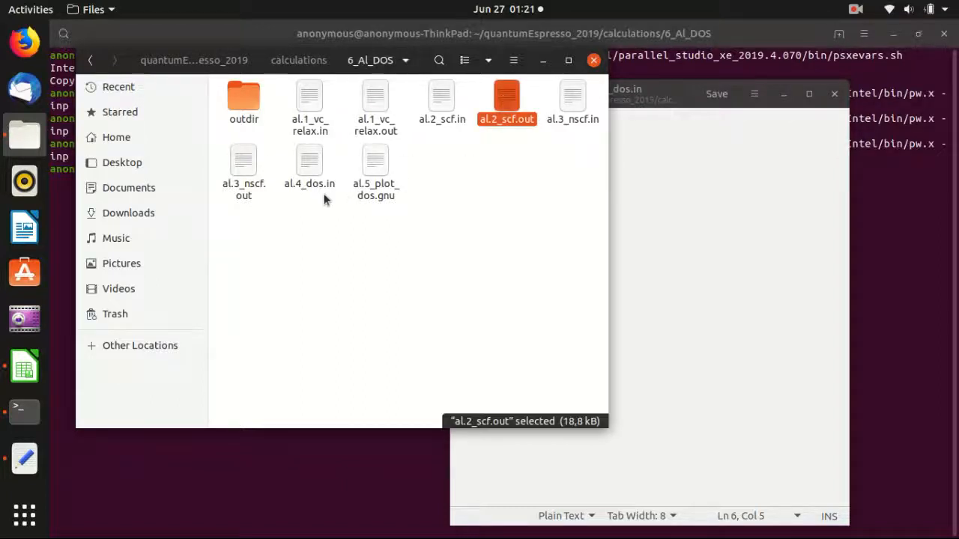
pyautogui.click(244, 165)
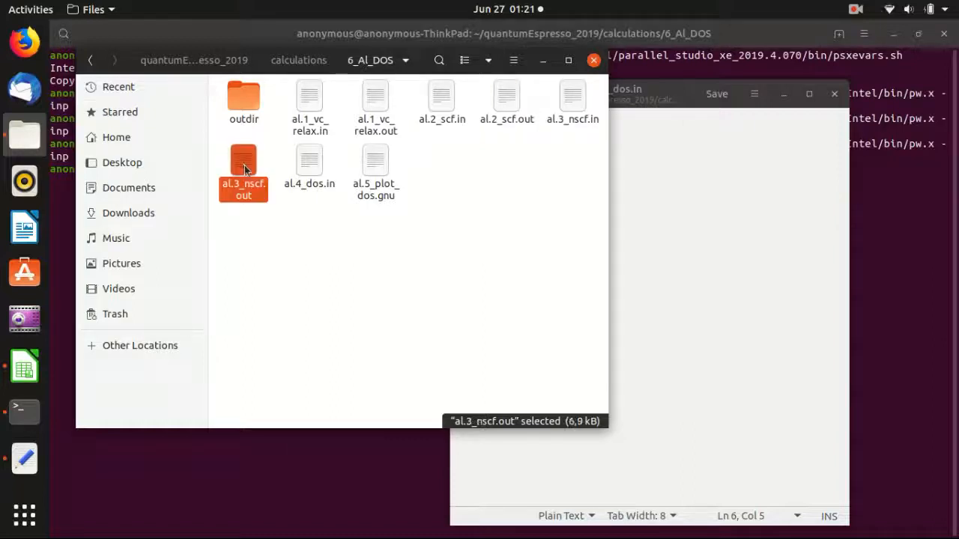
pyautogui.moveTo(523, 186)
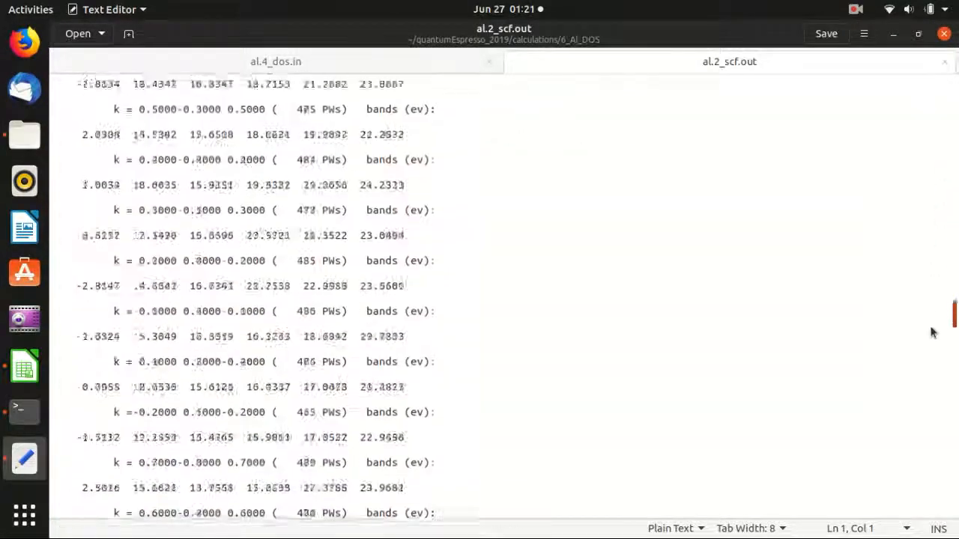
pyautogui.scroll(-3)
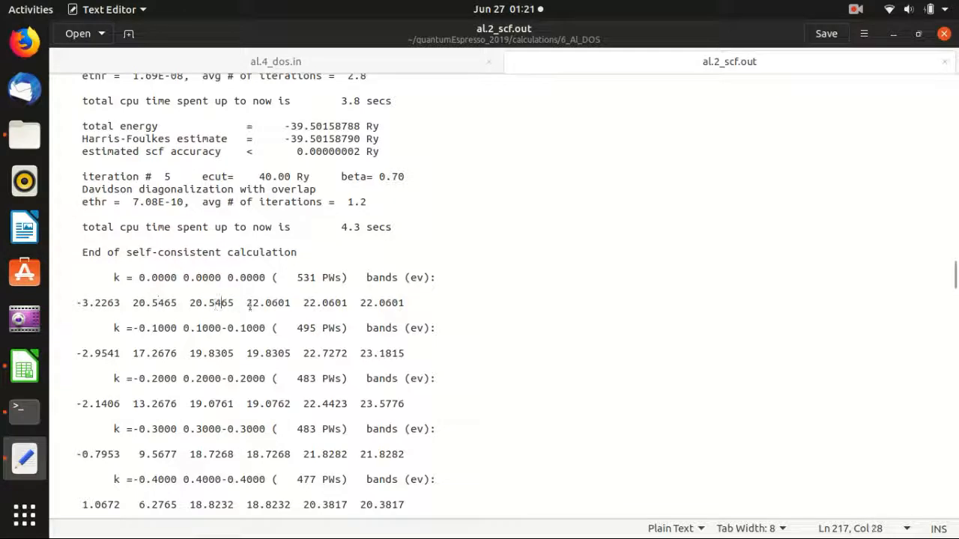
pyautogui.click(402, 303)
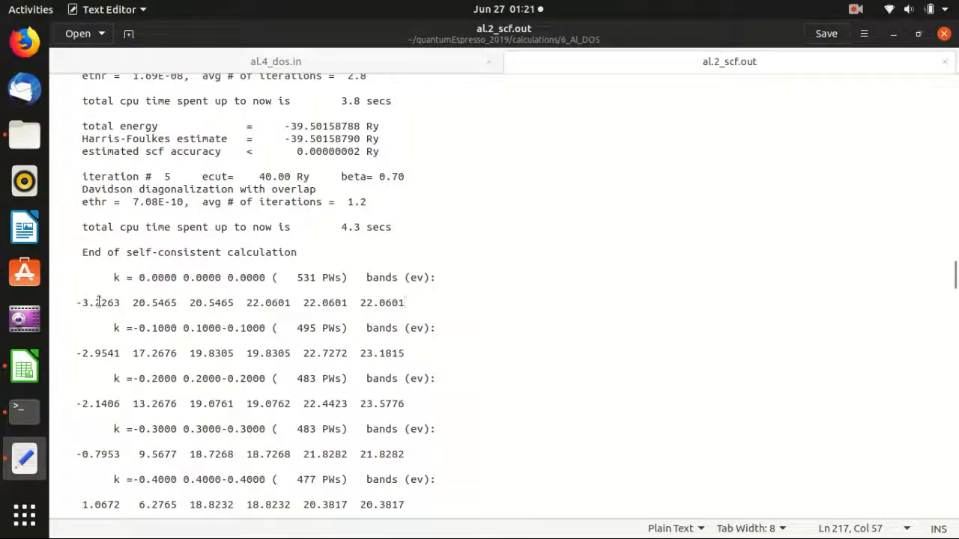
pyautogui.click(151, 302)
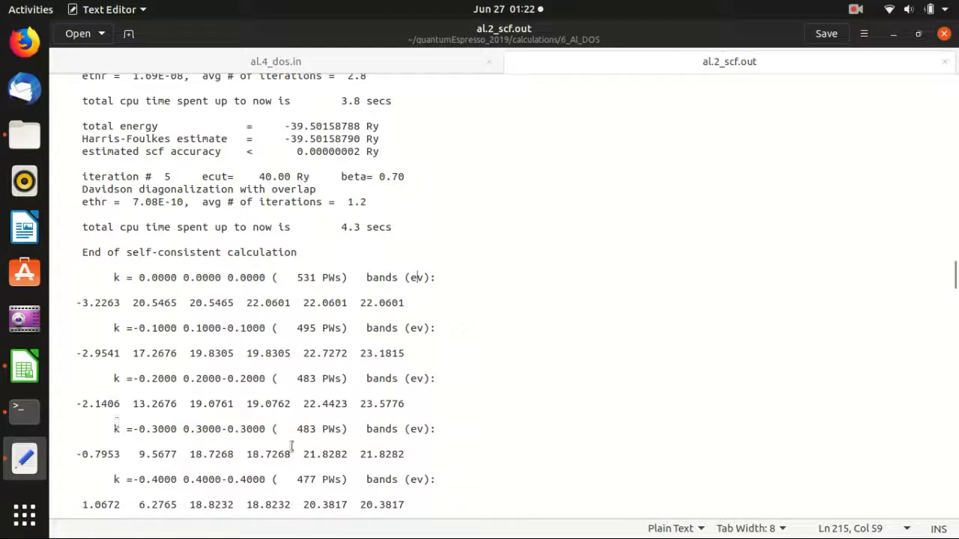
pyautogui.moveTo(418, 332)
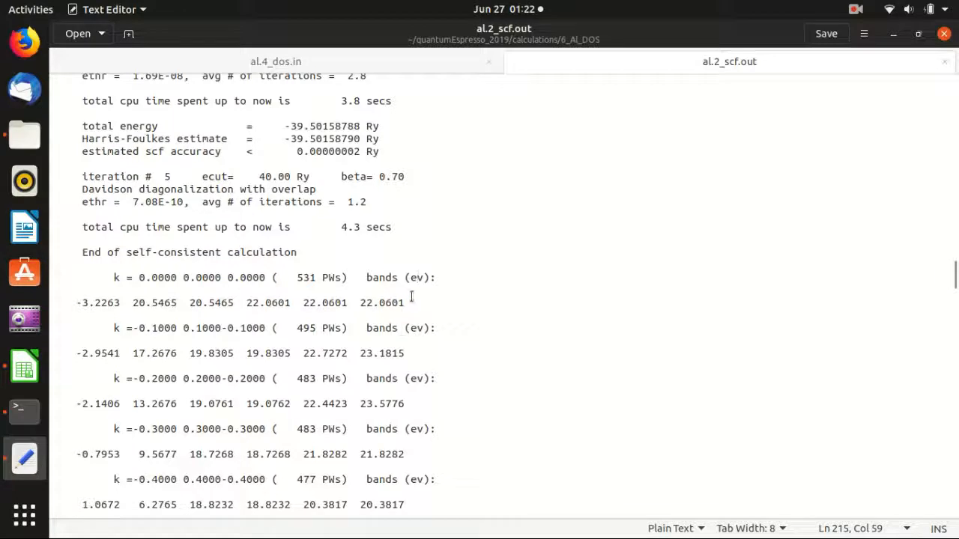
pyautogui.click(408, 302)
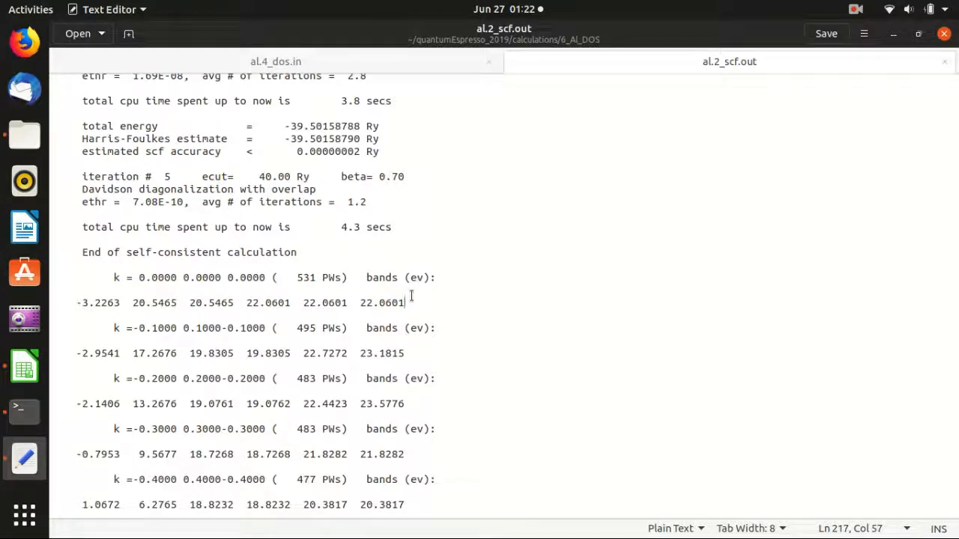
pyautogui.scroll(-3)
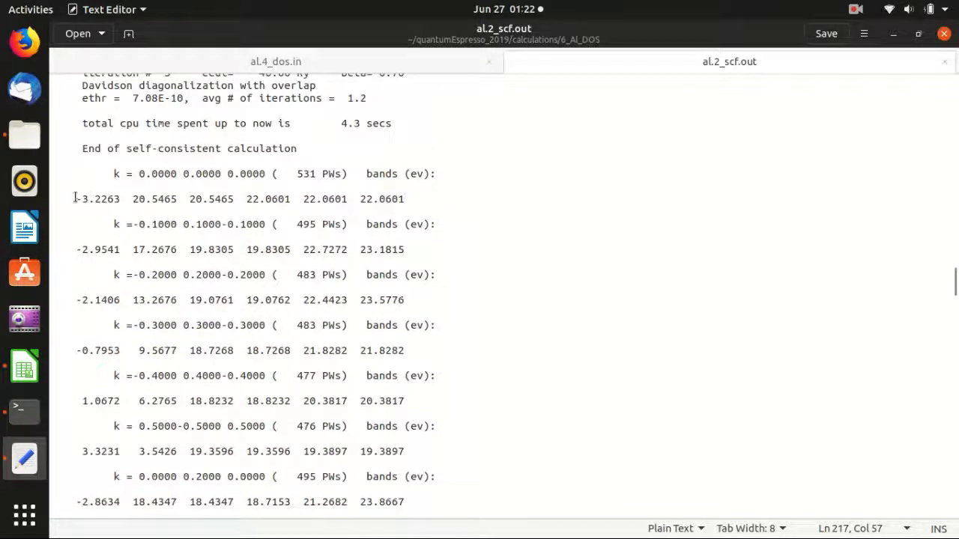
pyautogui.moveTo(76, 199); pyautogui.dragTo(408, 199)
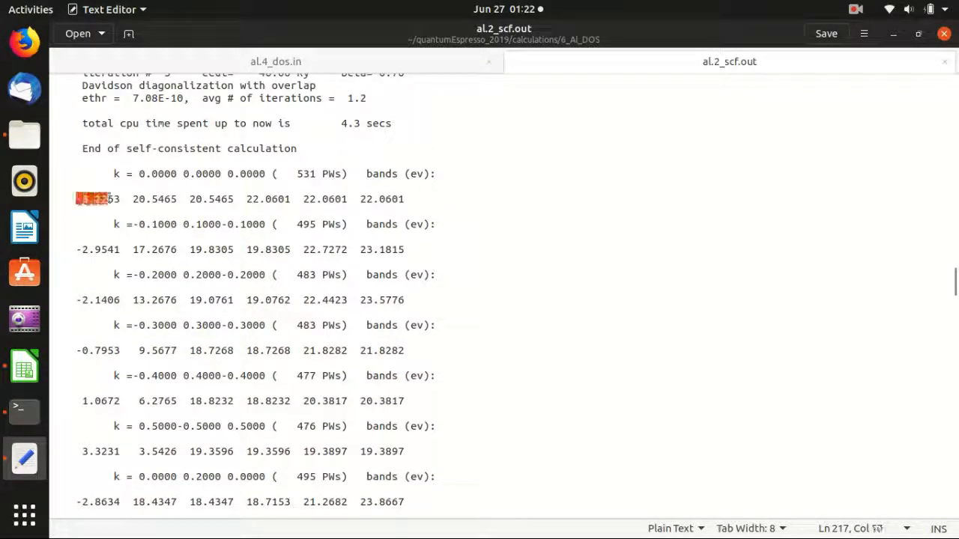
pyautogui.scroll(-3)
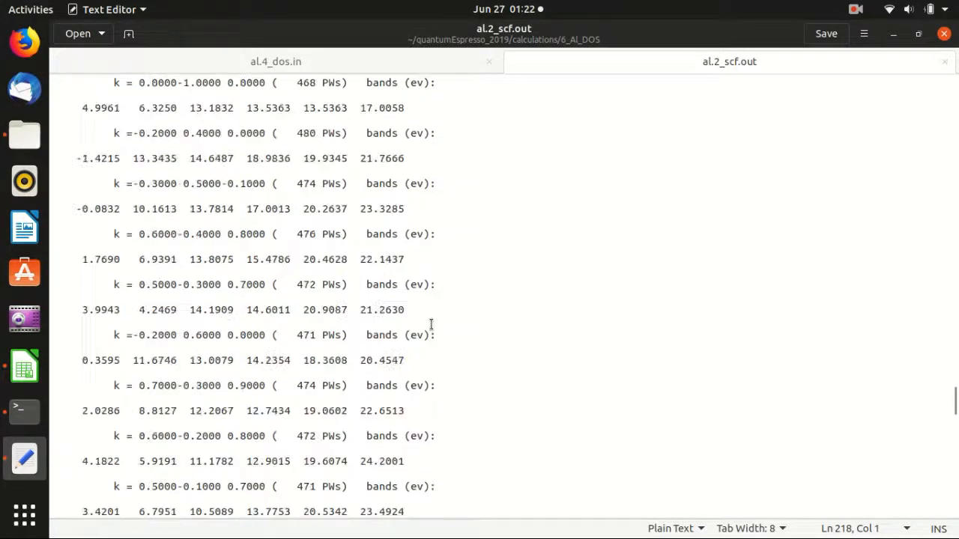
# Step: Change emin to -15 in al.4_dos.in, save it, and close gedit
pyautogui.scroll(-3)
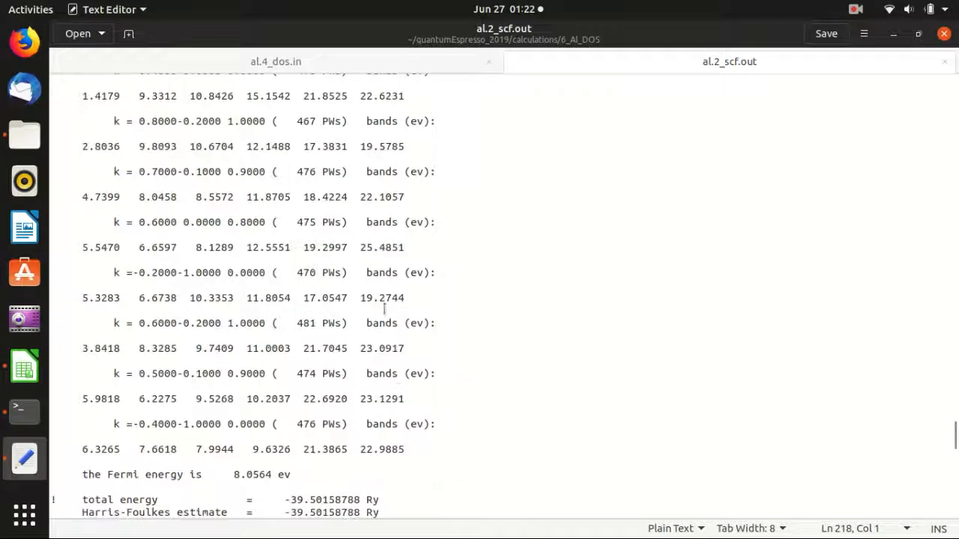
pyautogui.moveTo(747, 79)
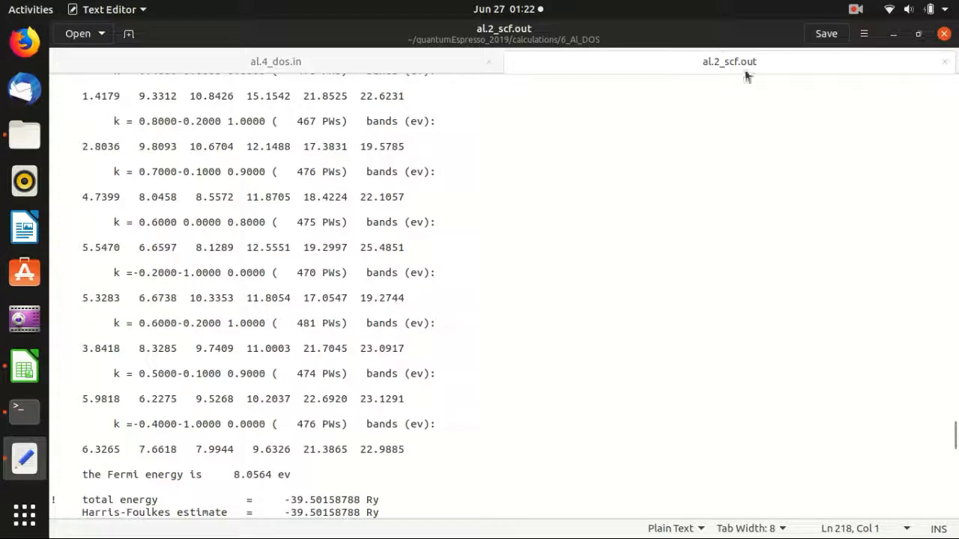
pyautogui.click(275, 61)
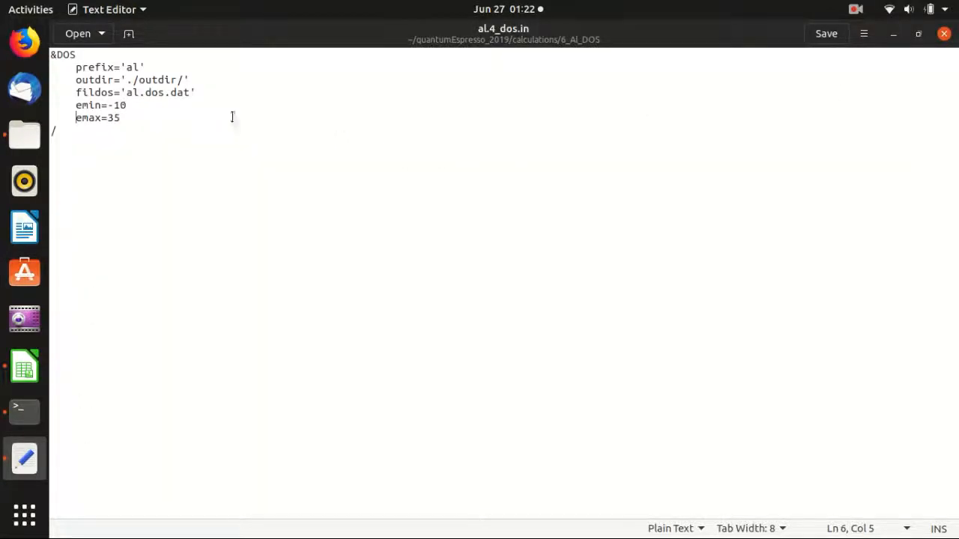
pyautogui.doubleClick(120, 105)
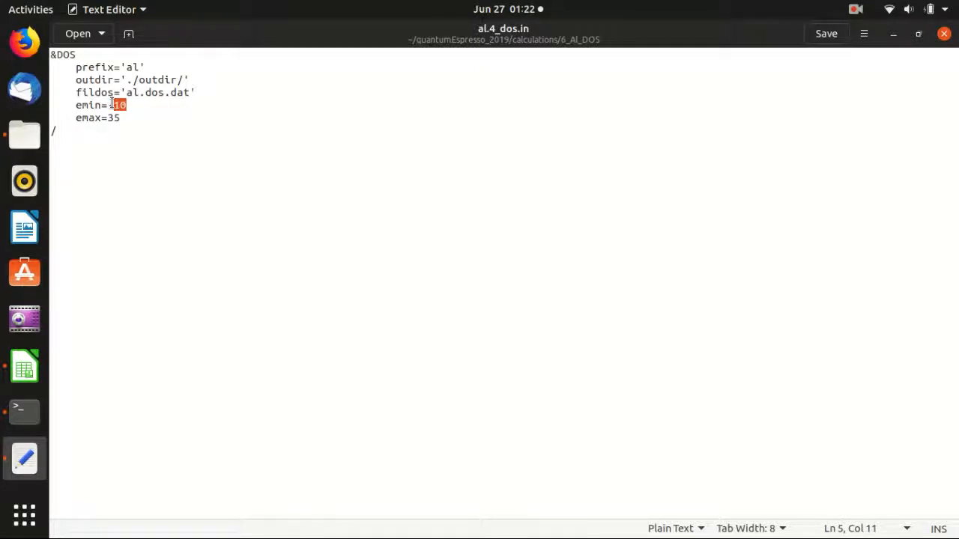
pyautogui.write('-5')
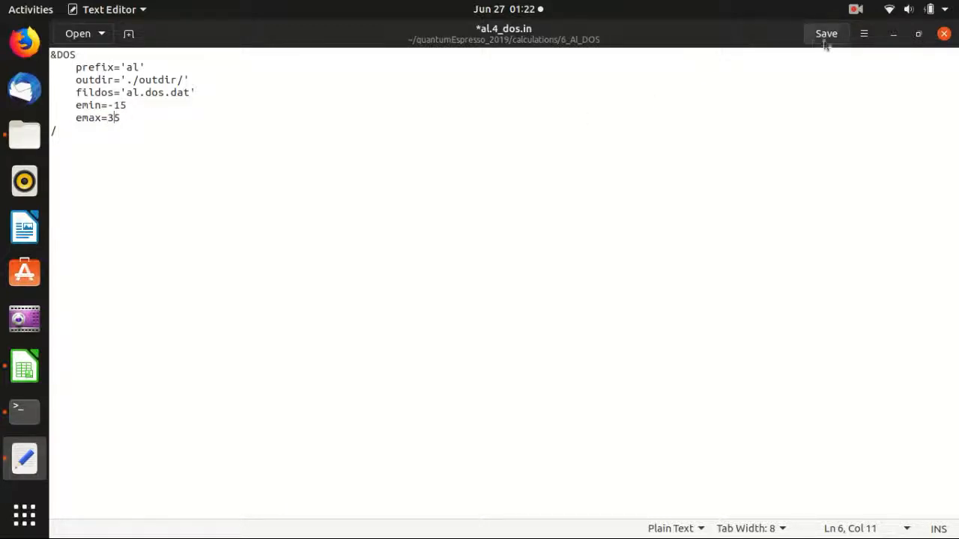
pyautogui.click(826, 33)
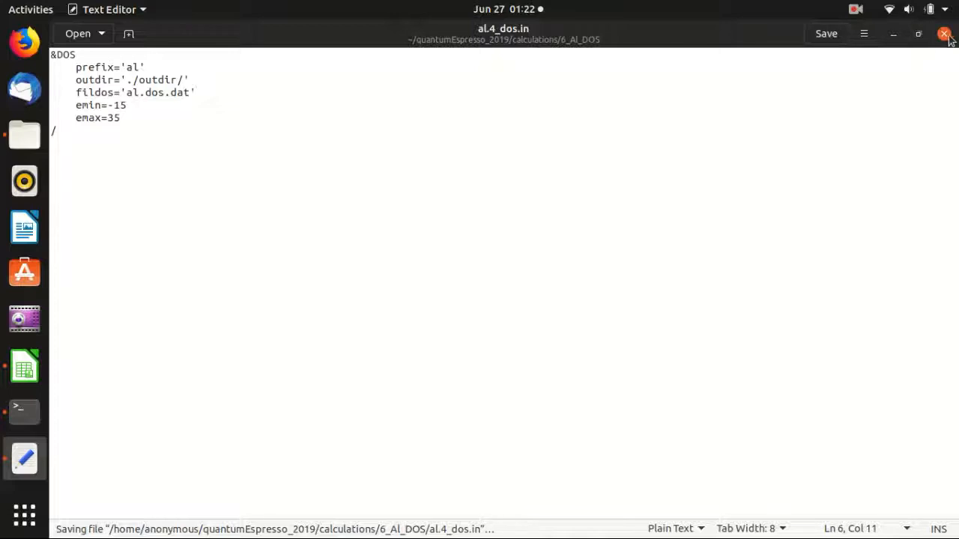
pyautogui.click(24, 411)
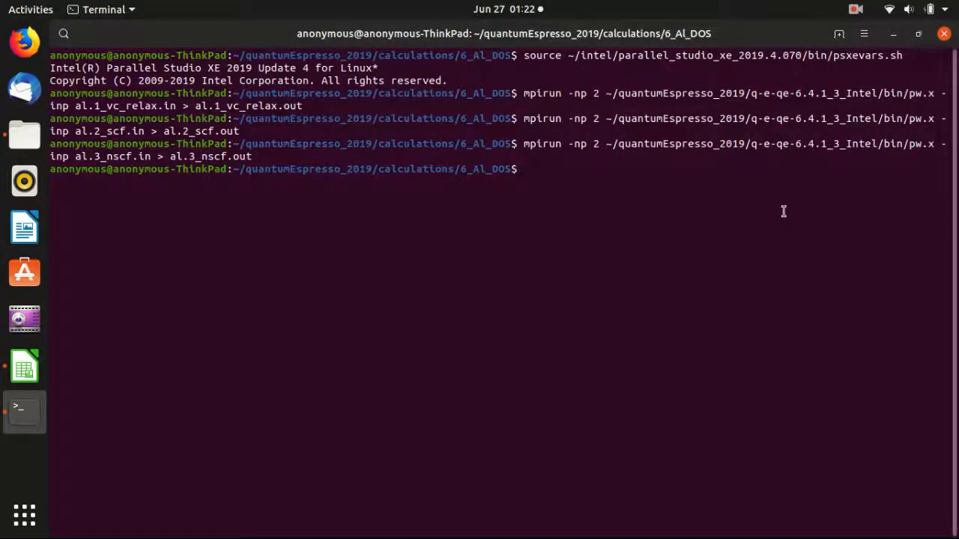
# Step: Rerun dos.x and plot the density of states with gnuplot "al.5_plot_dos.gnu"
pyautogui.write('clear')
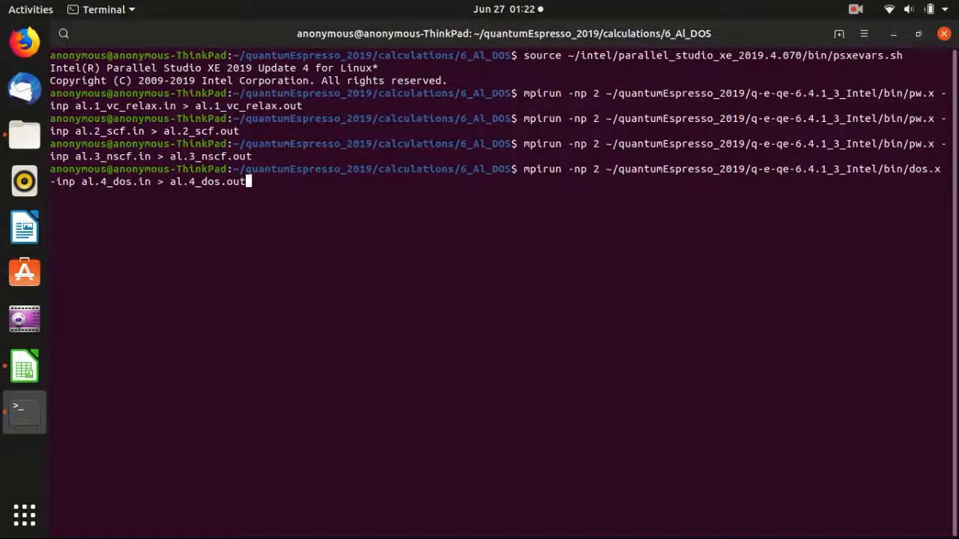
pyautogui.press('Return')
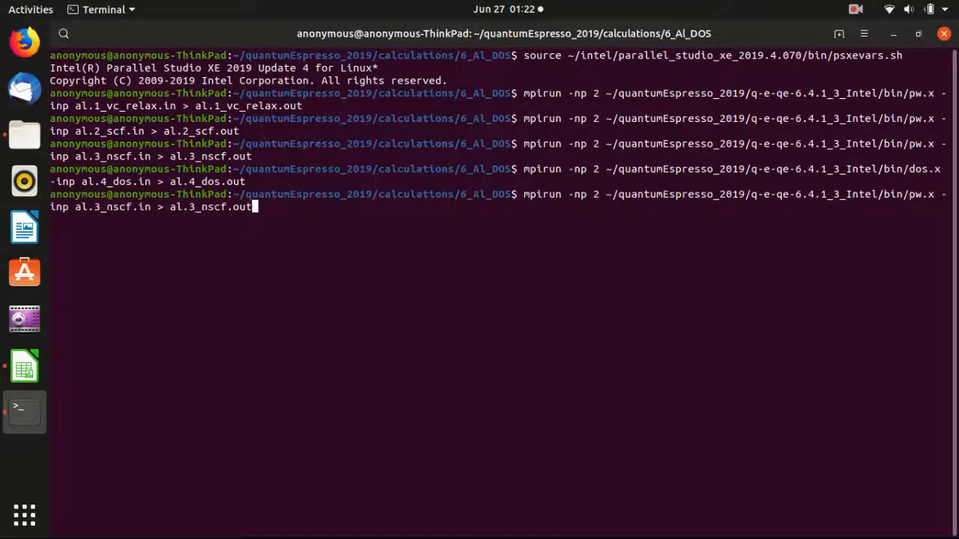
pyautogui.write('gnuplot "al.5_plot_dos.gnu"')
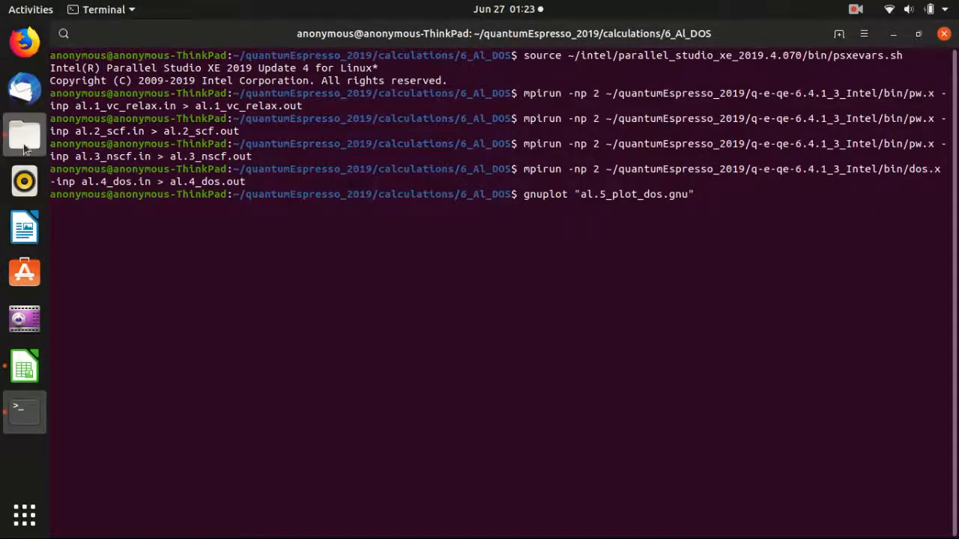
pyautogui.click(24, 136)
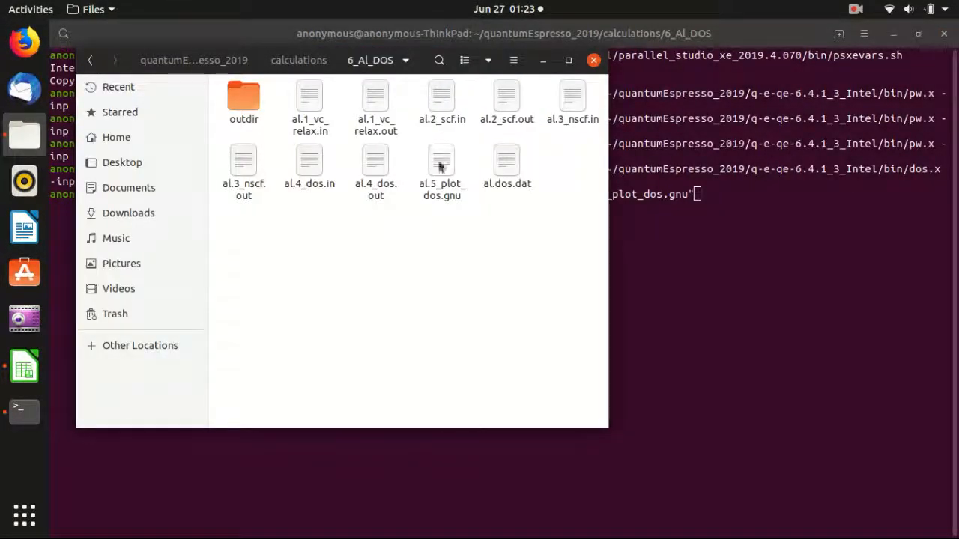
pyautogui.doubleClick(441, 160)
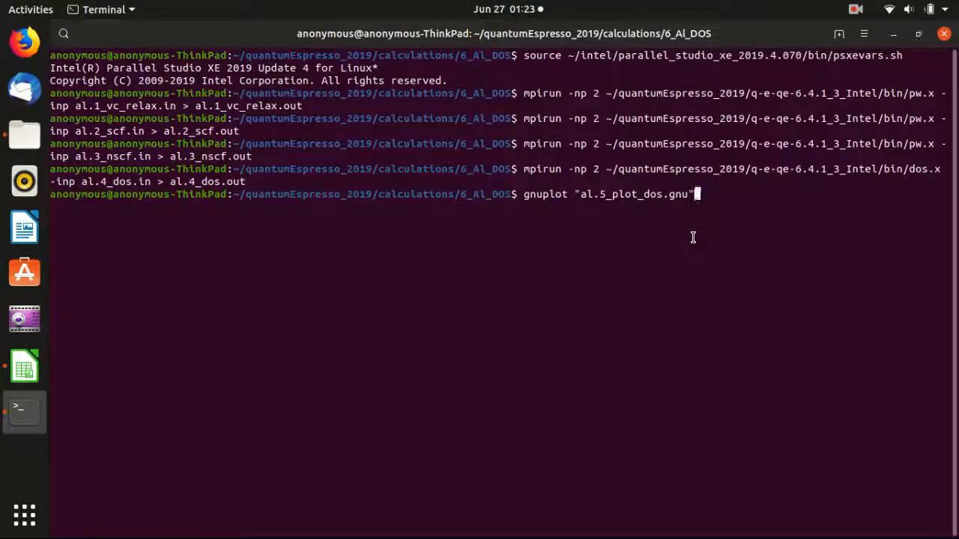
pyautogui.press('Return')
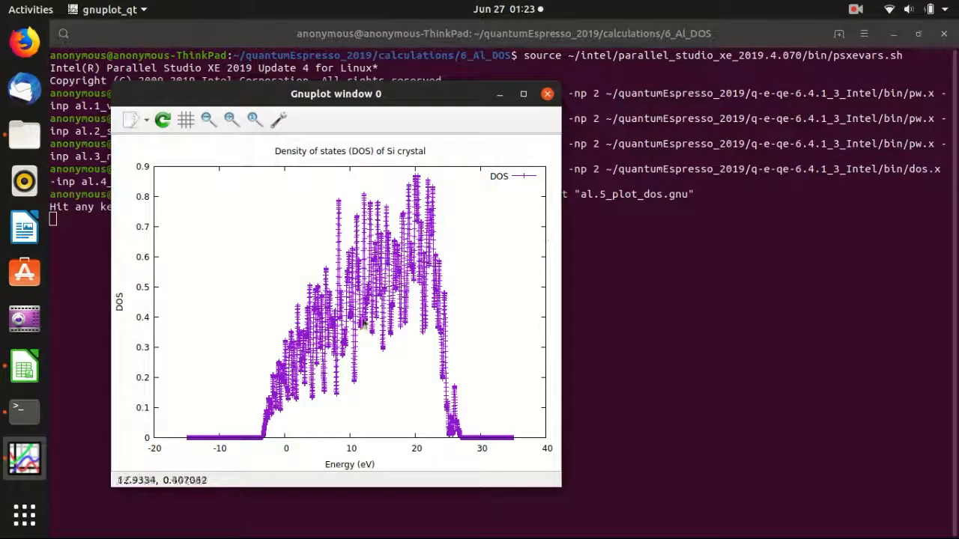
pyautogui.moveTo(264, 442)
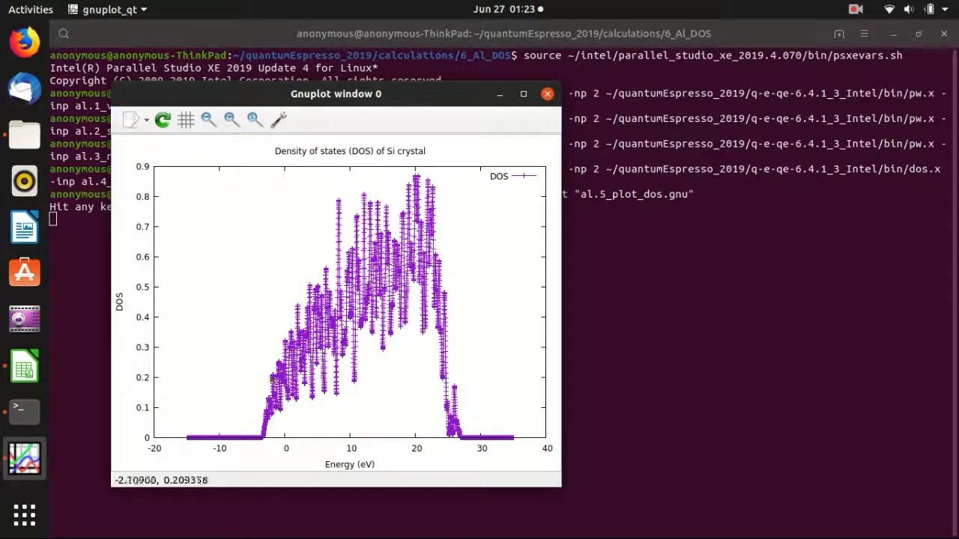
pyautogui.moveTo(23, 457)
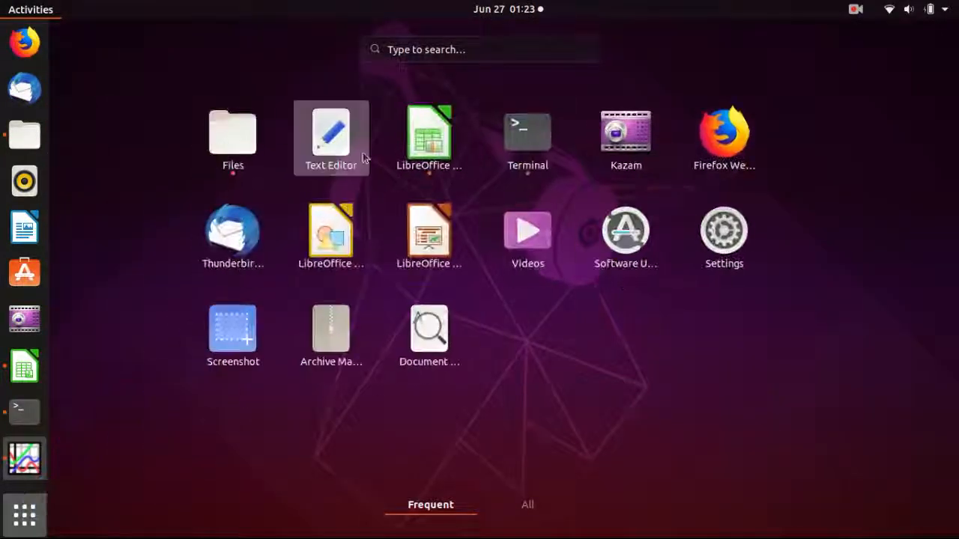
pyautogui.moveTo(239, 335)
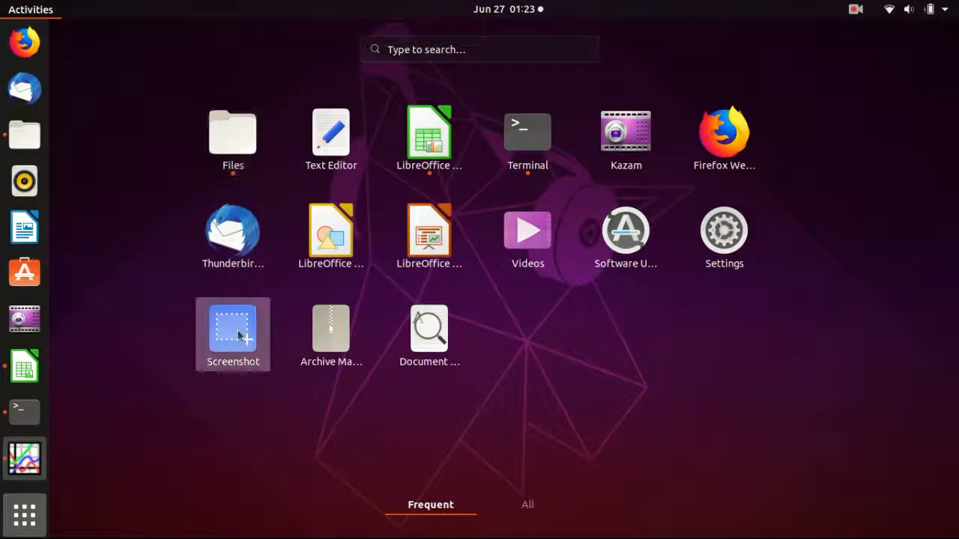
# Step: Launch Screenshot and start an area capture of the DOS plot
pyautogui.click(233, 331)
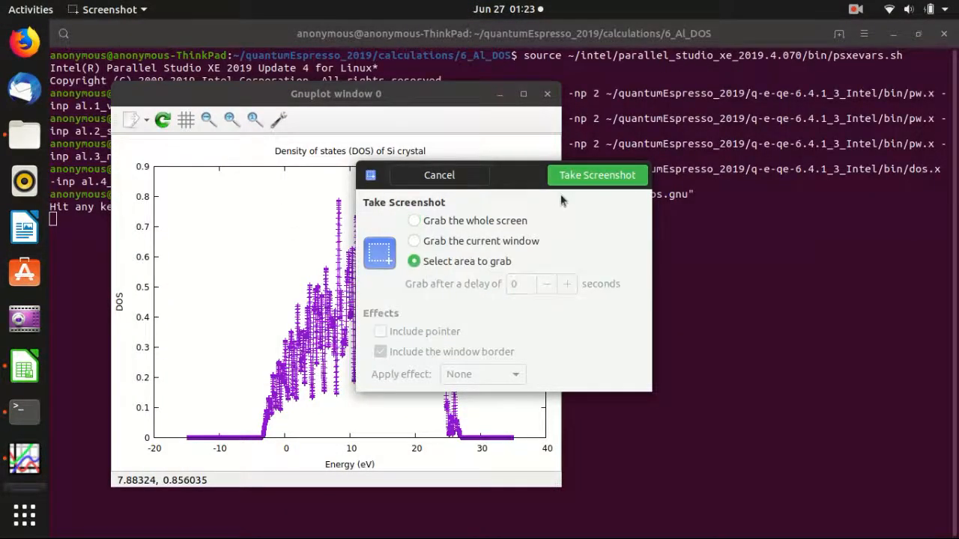
pyautogui.click(597, 174)
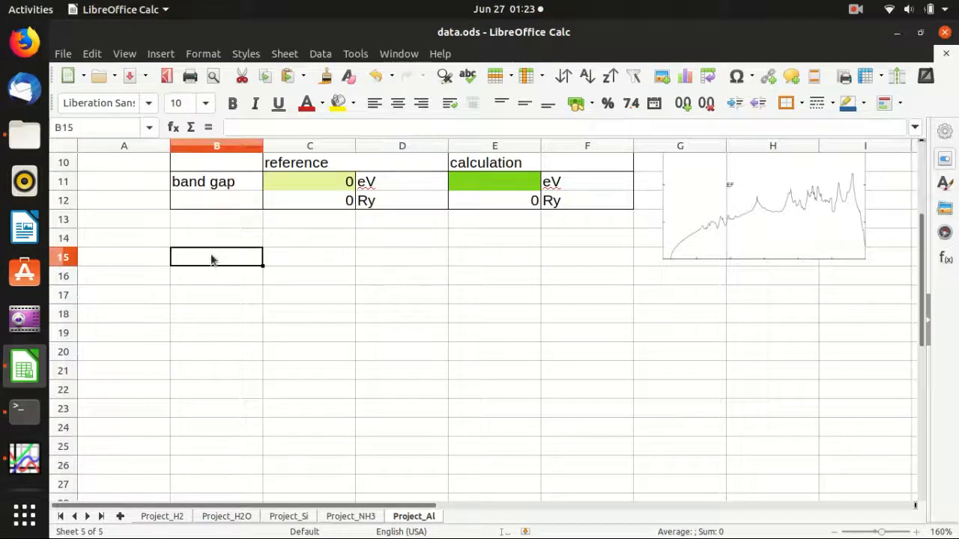
# Step: Label the sheet K=15,15,15 and place the DOS screenshot beneath it
pyautogui.write('k=1')
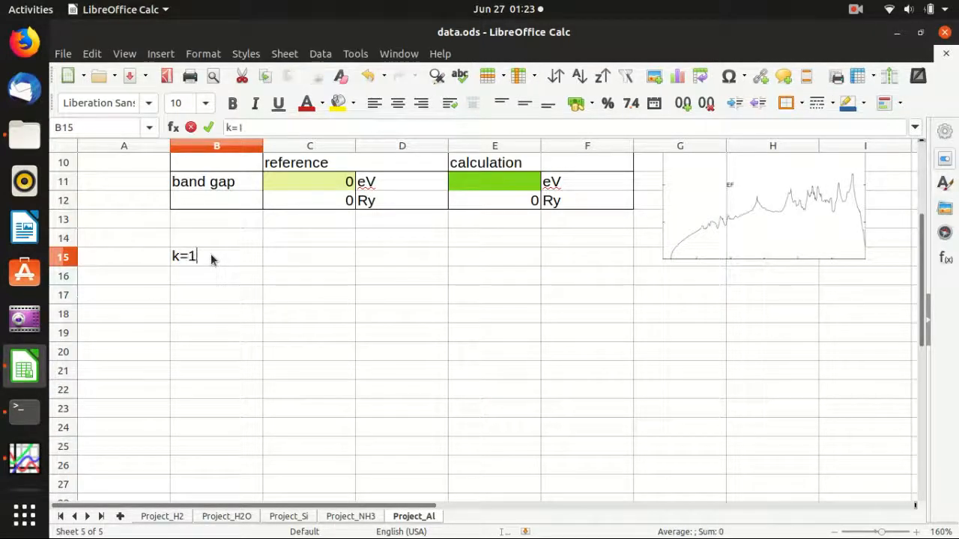
pyautogui.write('K=15,15,15')
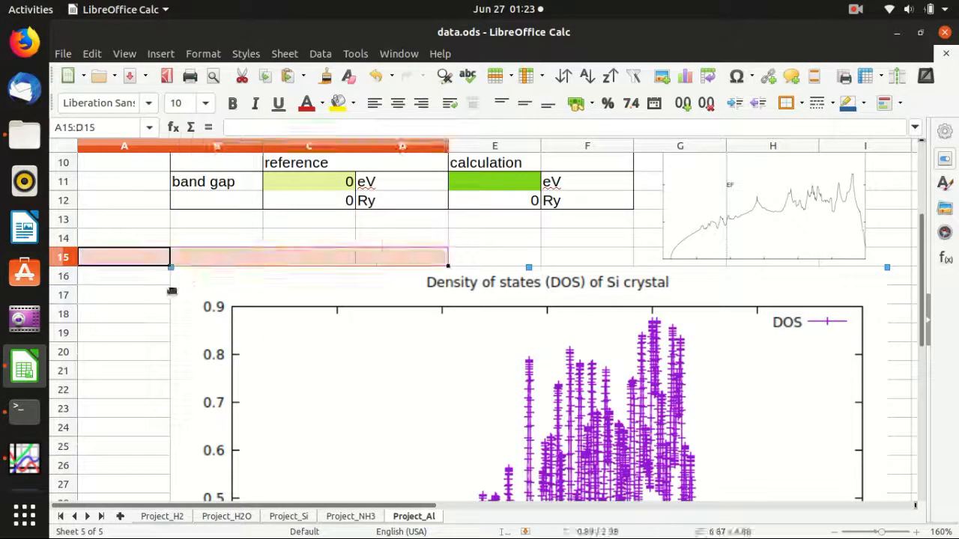
pyautogui.write('K=15,15,15')
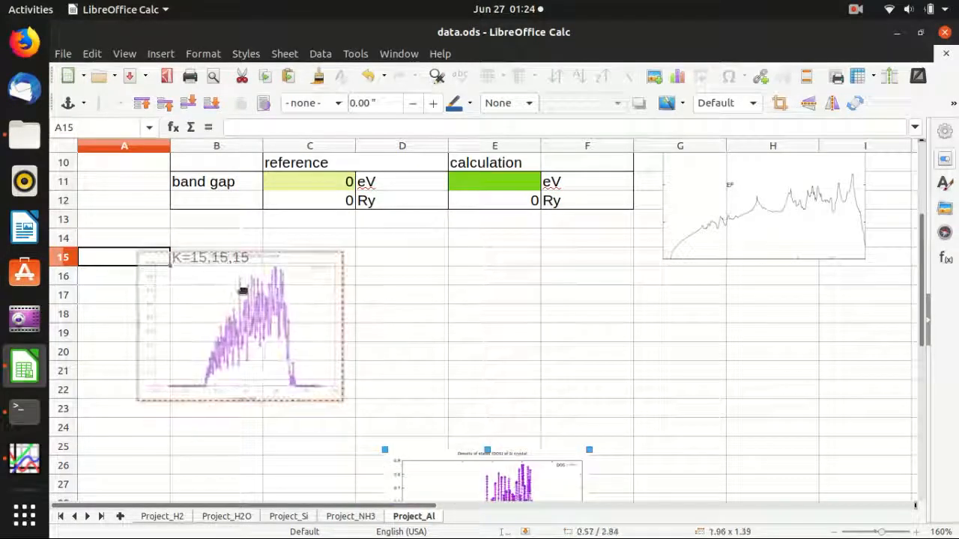
pyautogui.click(494, 334)
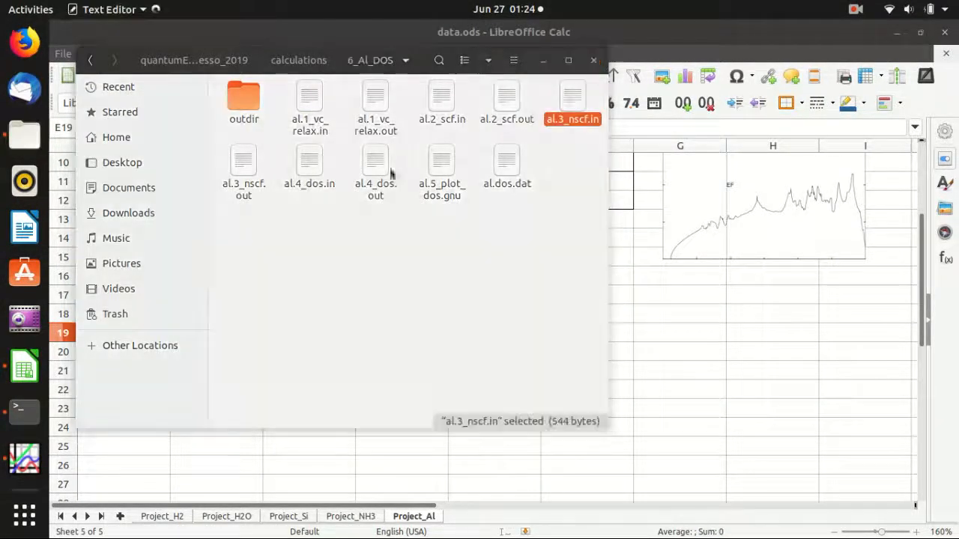
# Step: Set the al.3_nscf.in K_POINTS grid to 30 30 30, save, and close the editor
pyautogui.doubleClick(572, 96)
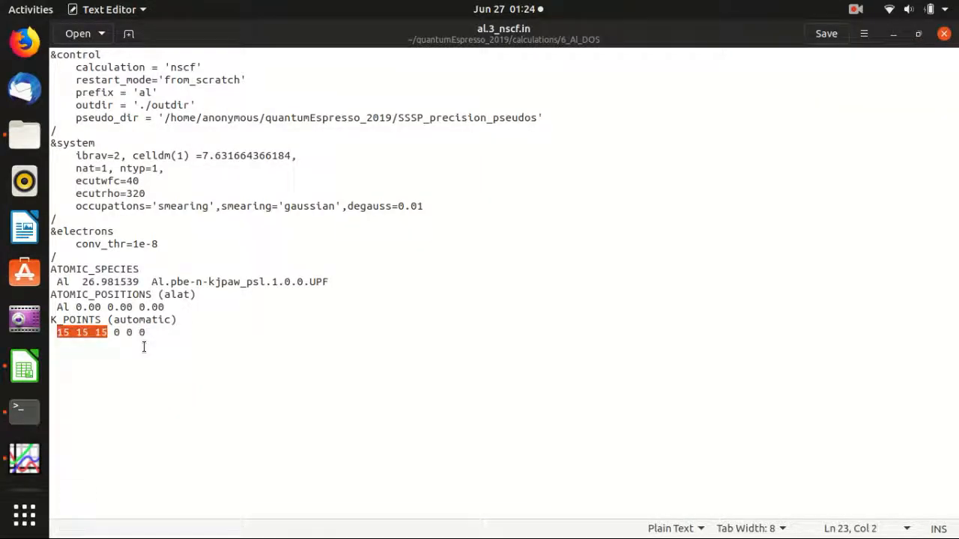
pyautogui.write('30 30 30')
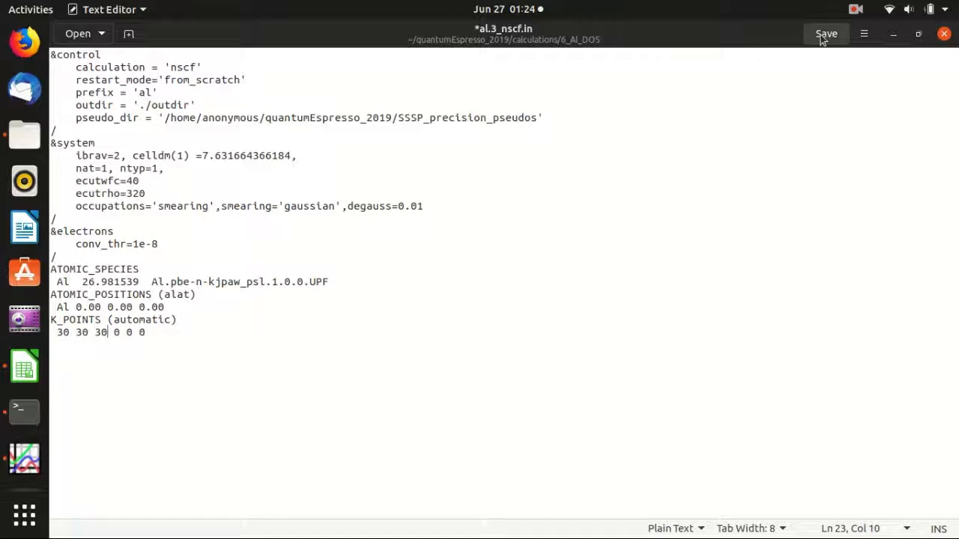
pyautogui.click(827, 34)
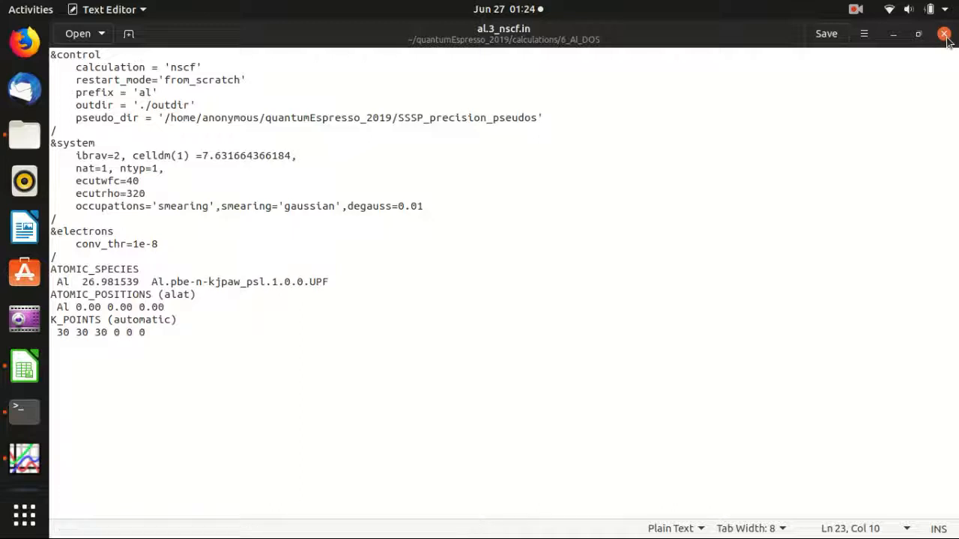
pyautogui.click(23, 412)
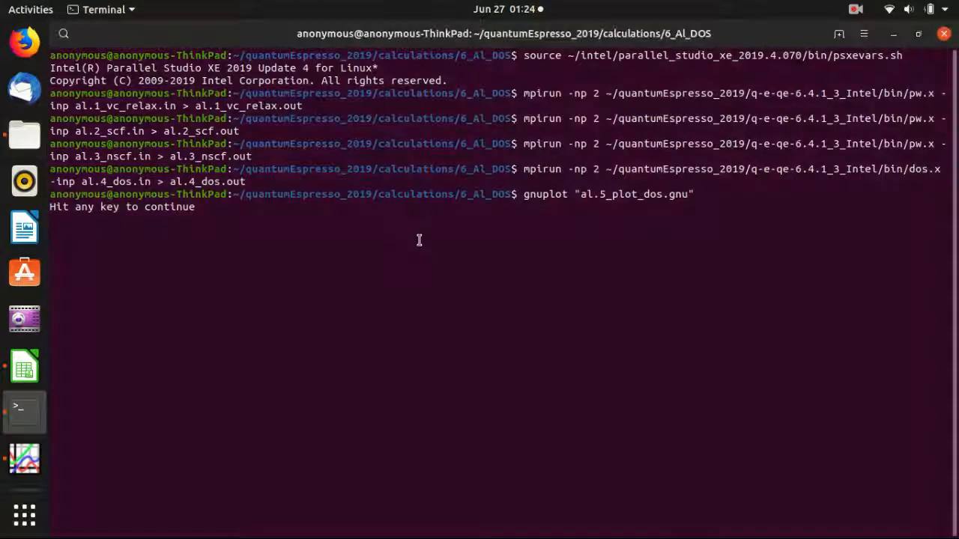
# Step: Exit gnuplot, rerun the nscf calculation, and replot with "al.5_plot_dos.gnu"
pyautogui.press('ctrl+c')
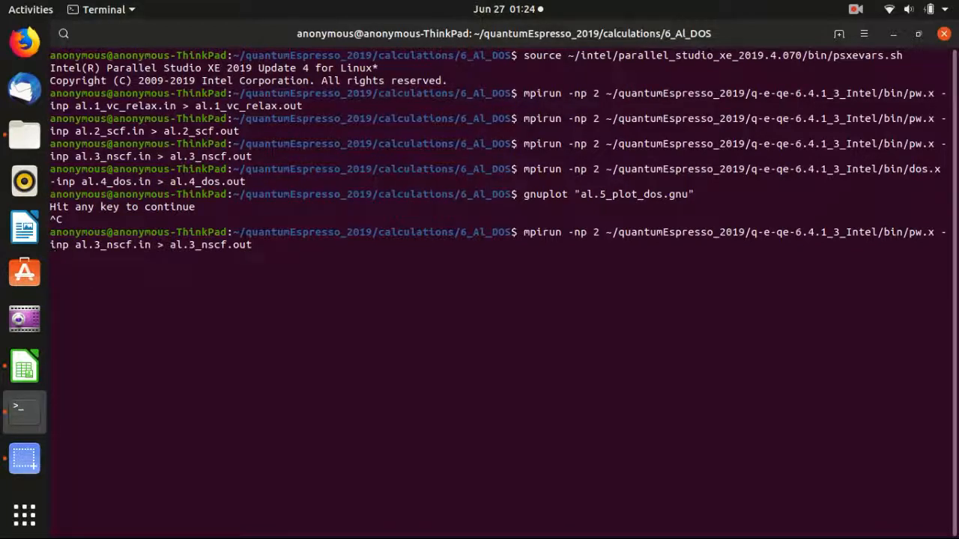
pyautogui.press('Return')
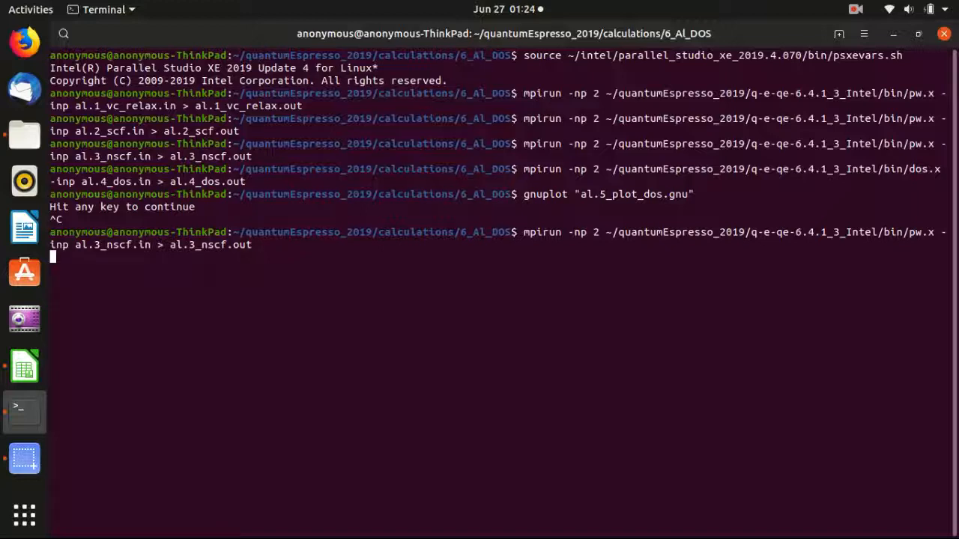
pyautogui.moveTo(394, 227)
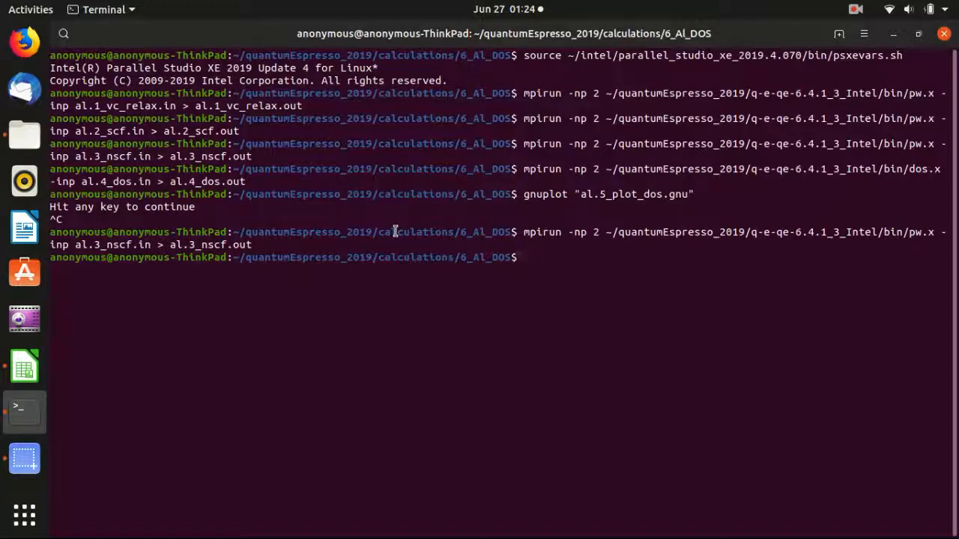
pyautogui.write('gnuplot "al.5_plot_dos.gnu"')
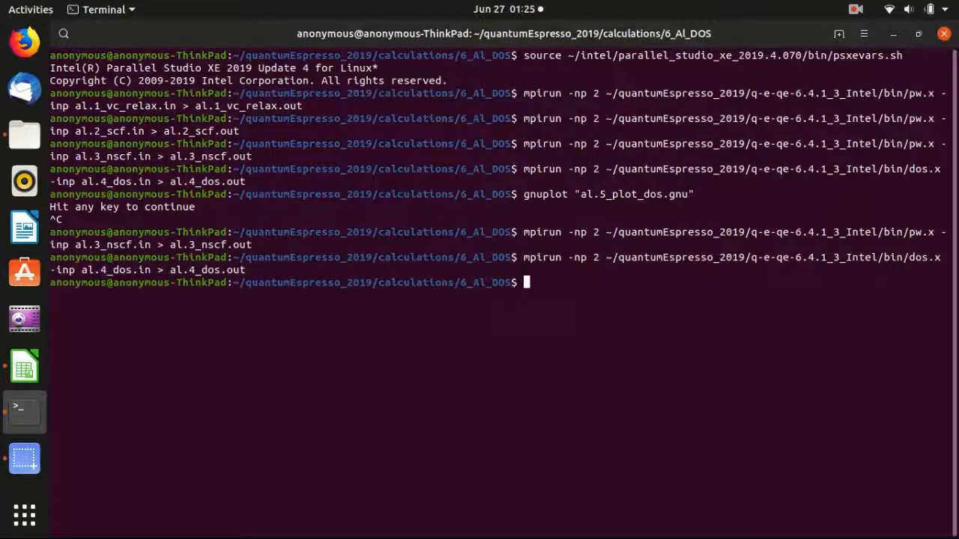
pyautogui.write('gnuplot "al.5_plot_dos.gnu"')
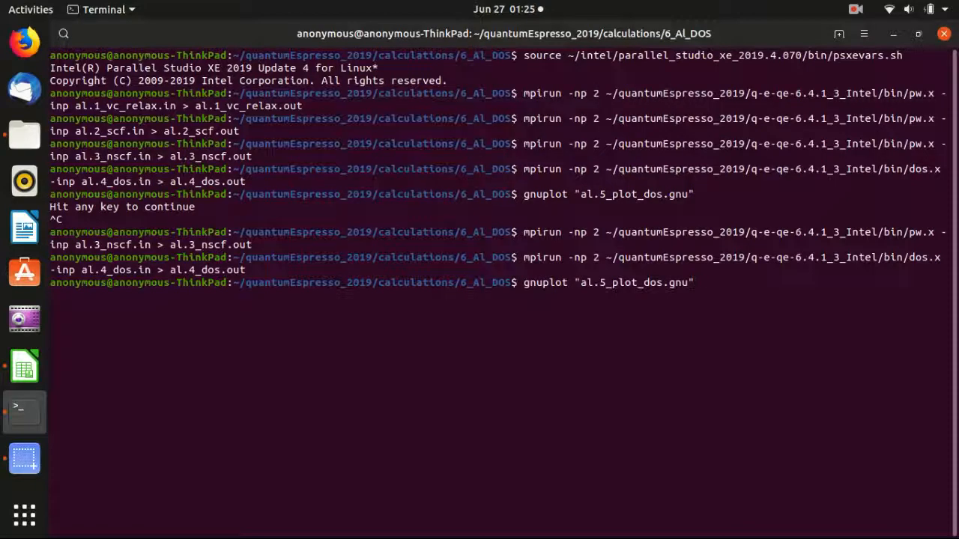
pyautogui.press('Return')
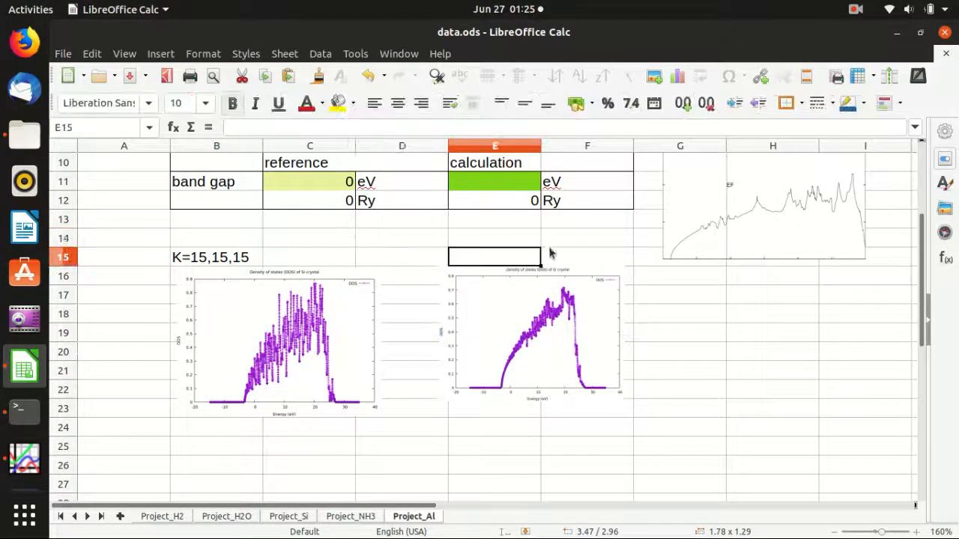
# Step: Type the K=30,30,30 label for the new DOS plot in E15
pyautogui.write('k=')
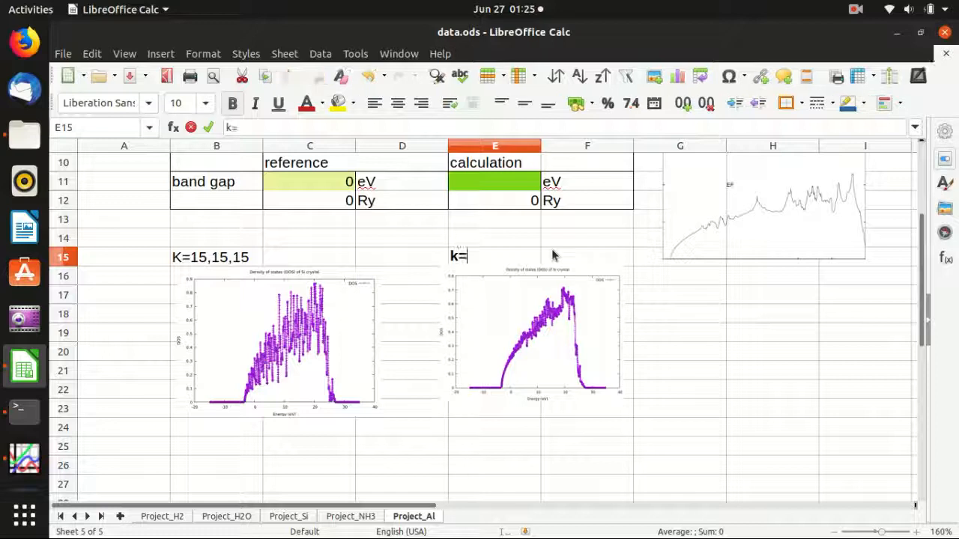
pyautogui.write('K=30,30,')
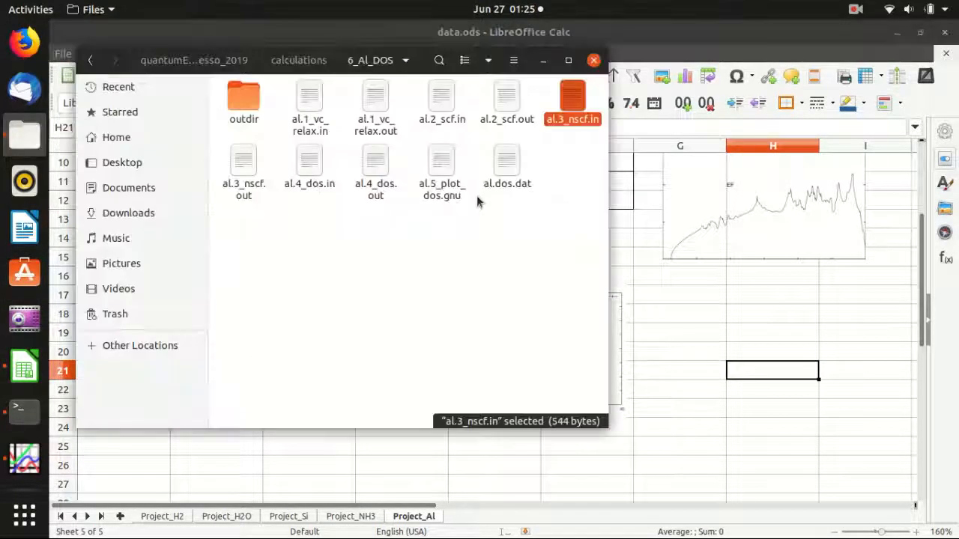
# Step: Open al.dos.dat and select its Fermi energy value 7.949
pyautogui.doubleClick(506, 161)
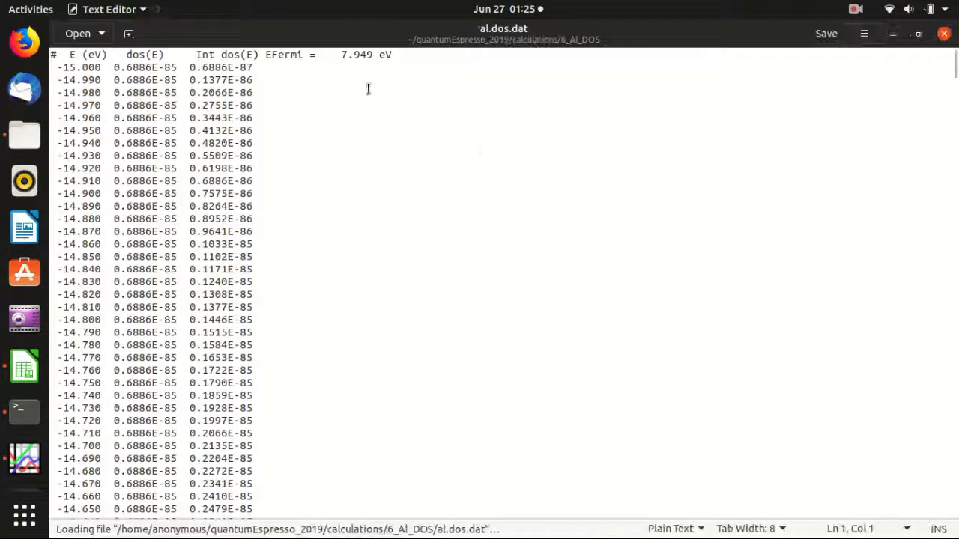
pyautogui.doubleClick(358, 55)
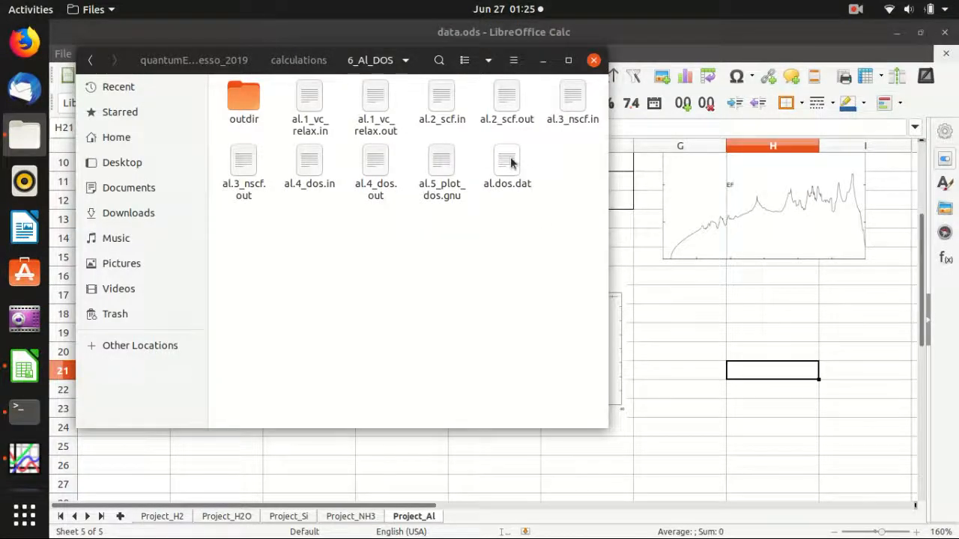
pyautogui.doubleClick(507, 161)
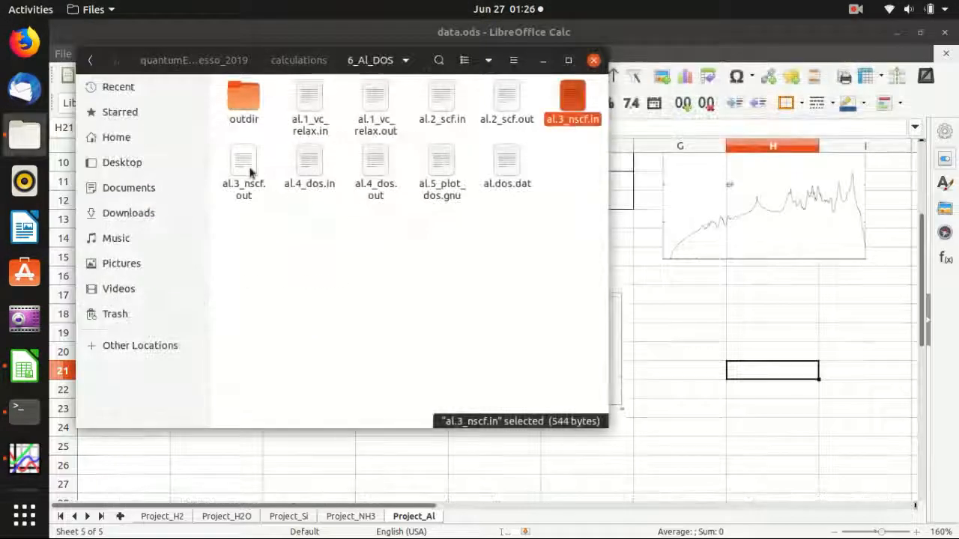
# Step: Open al.3_nscf.out and select the 7.9491 eV Fermi energy line
pyautogui.doubleClick(244, 160)
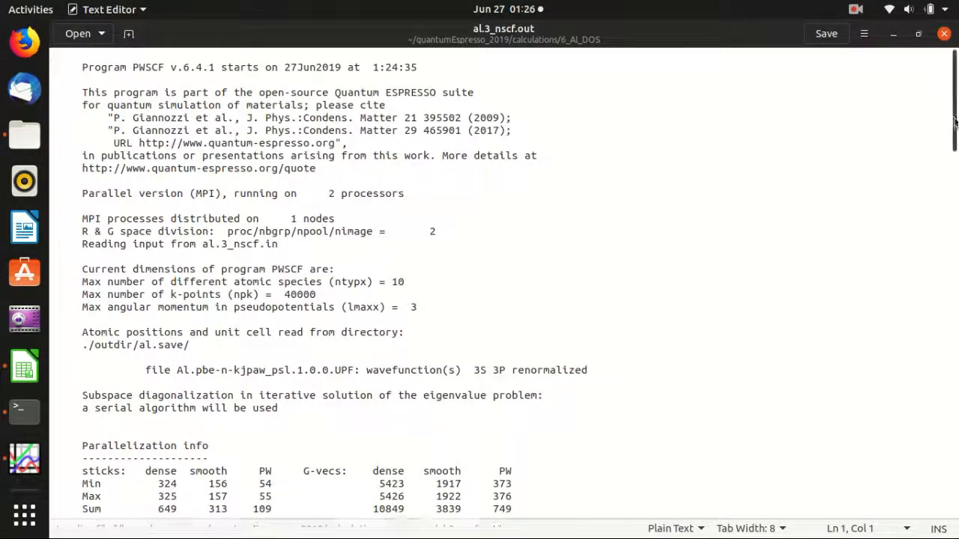
pyautogui.scroll(-3)
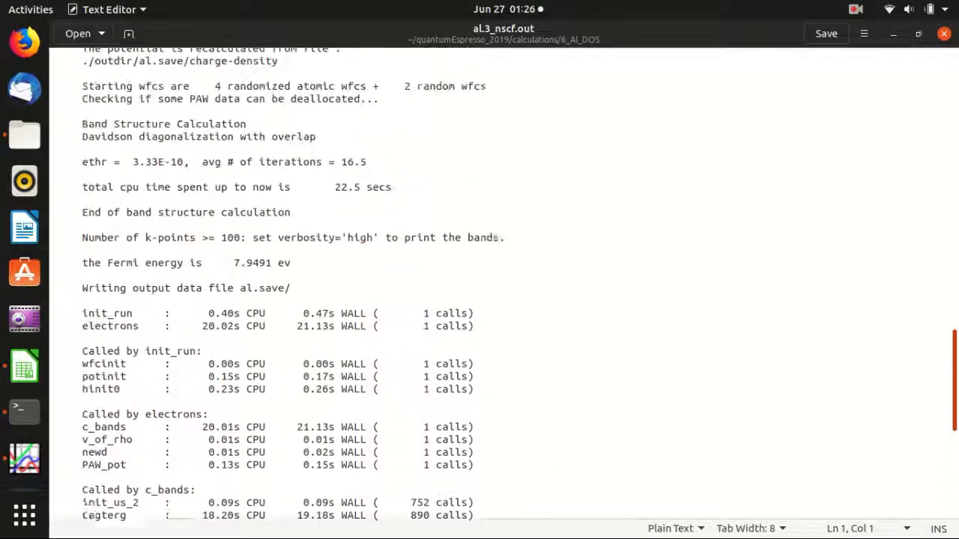
pyautogui.scroll(3)
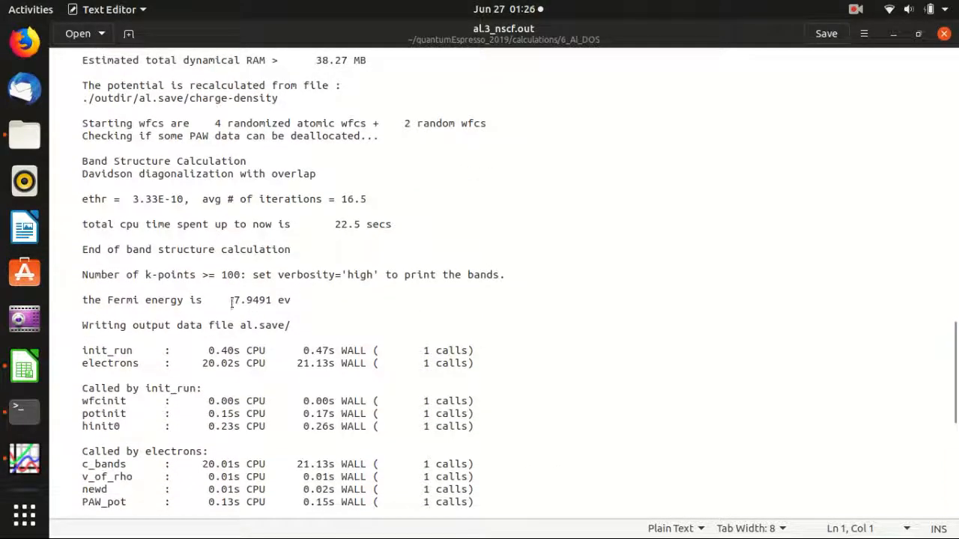
pyautogui.doubleClick(252, 300)
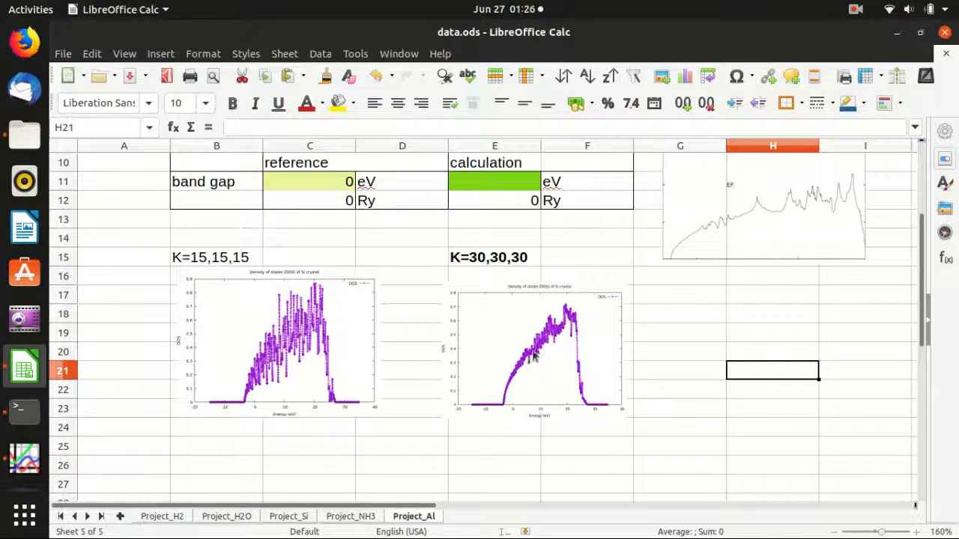
pyautogui.click(771, 333)
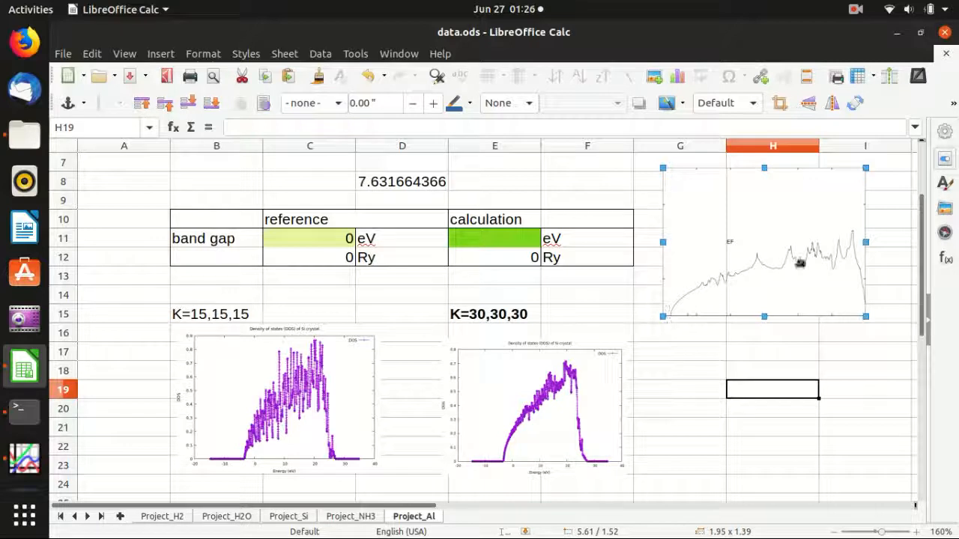
pyautogui.moveTo(527, 455)
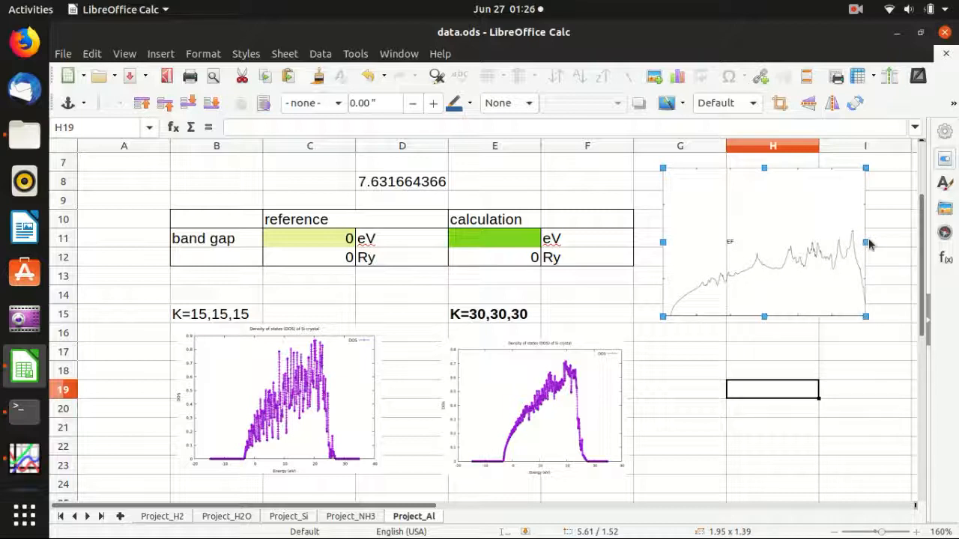
pyautogui.moveTo(671, 325)
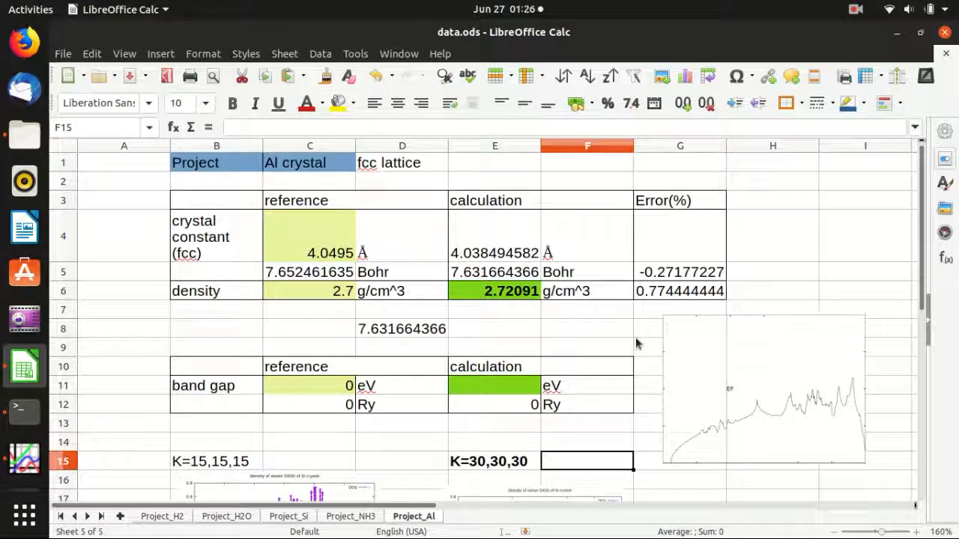
pyautogui.moveTo(608, 332)
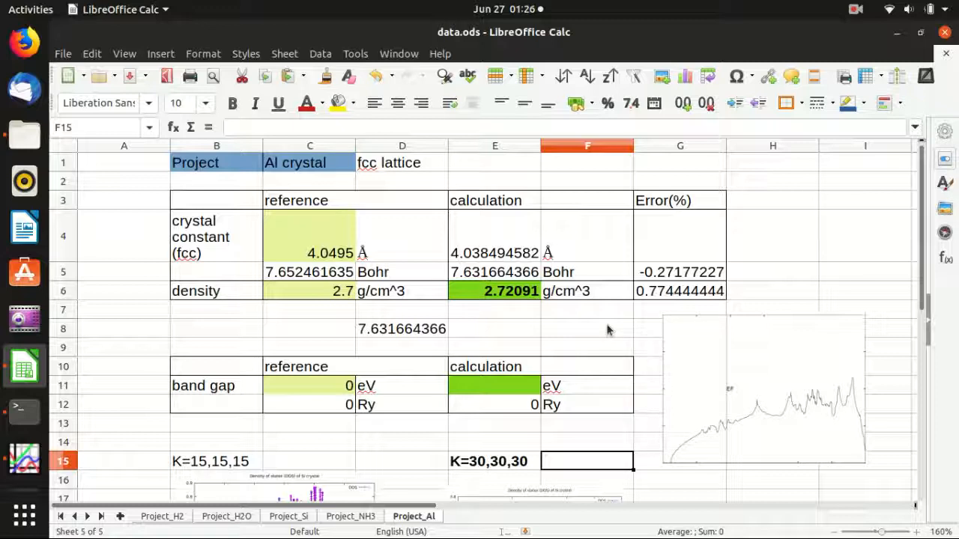
pyautogui.moveTo(592, 340)
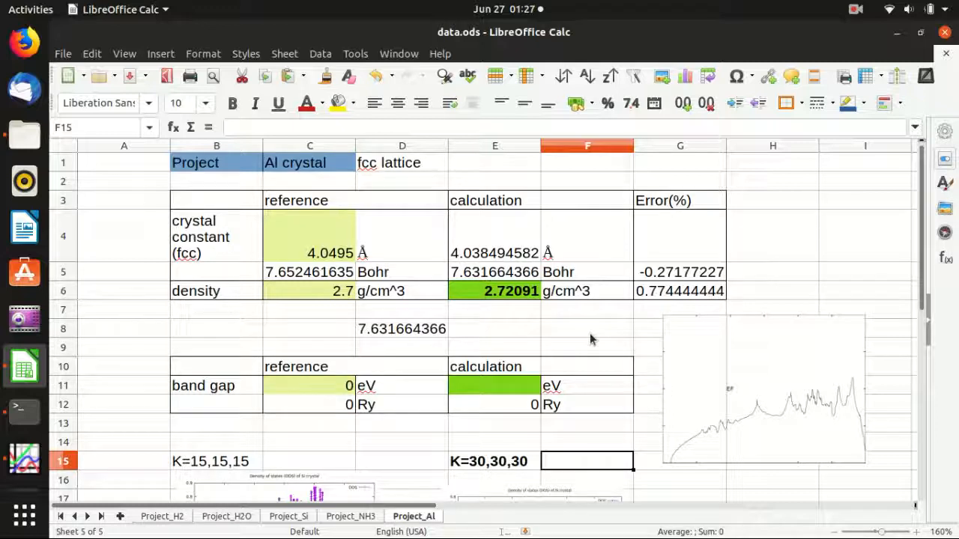